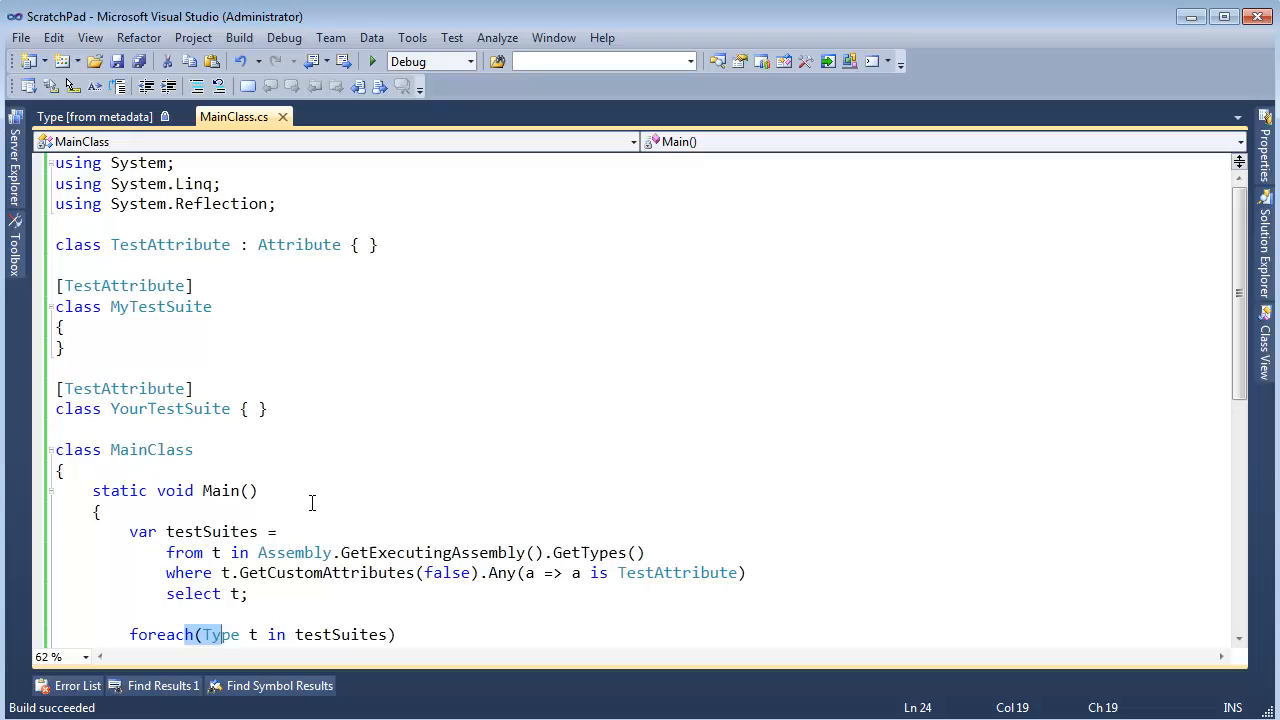
mouse_move(272, 378)
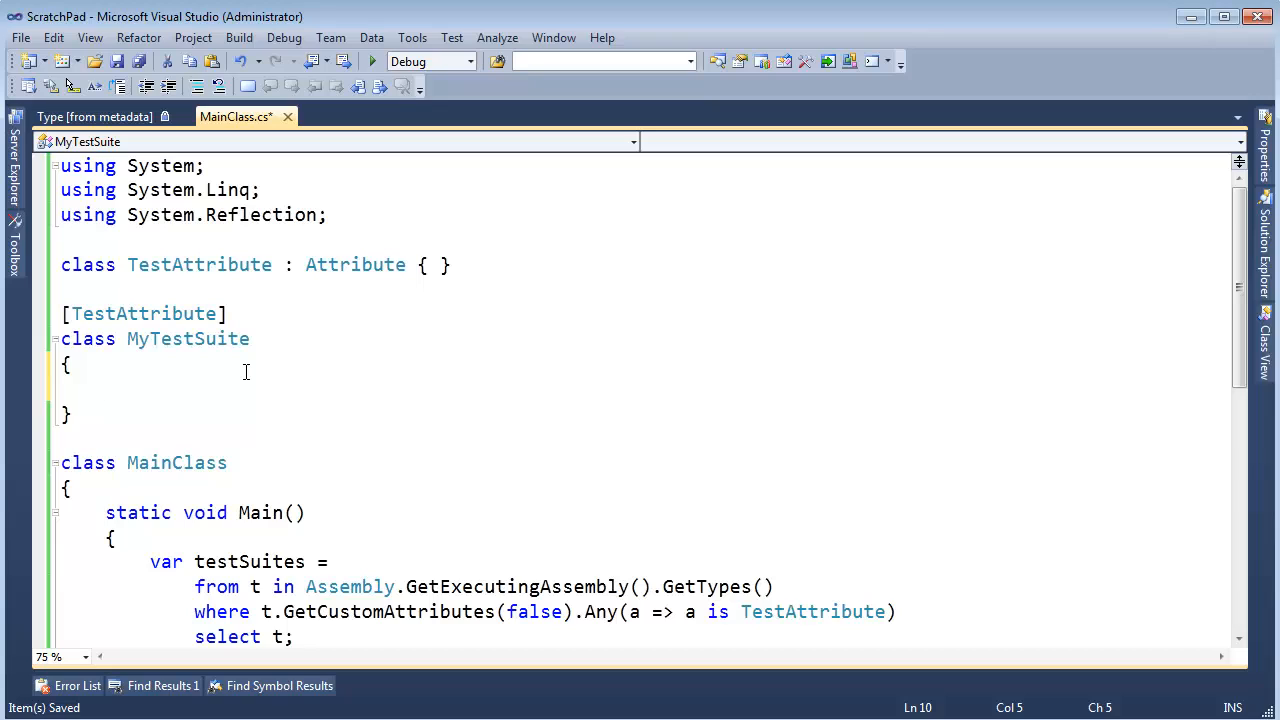
Write public void MyTest1() printing "Doing some testing..." to the console.
type("public void")
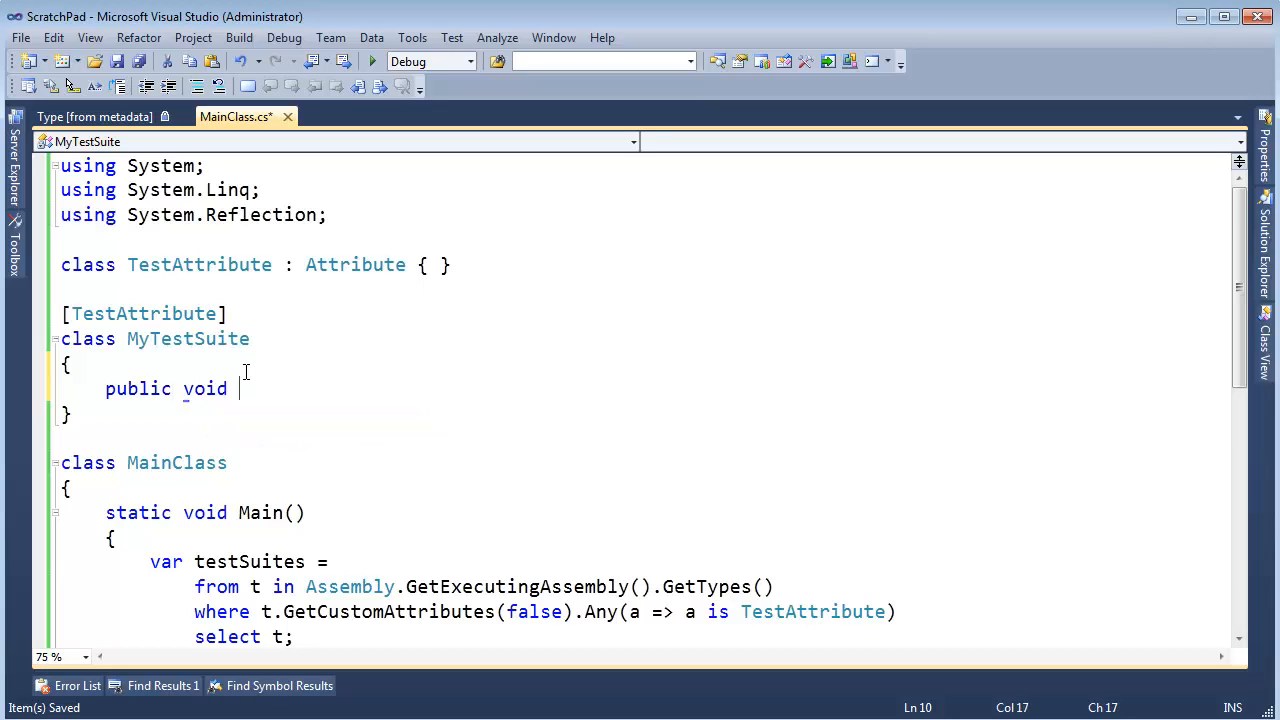
type("Mytest1(")
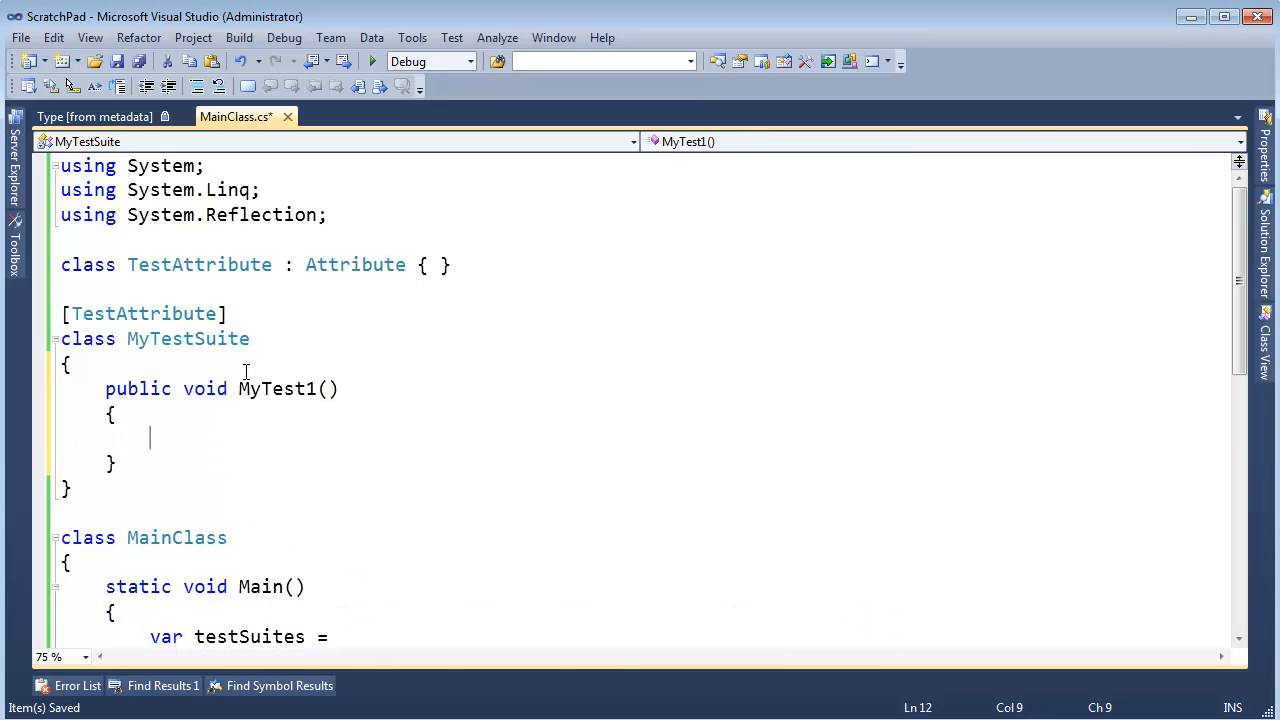
type("// asdfodaij")
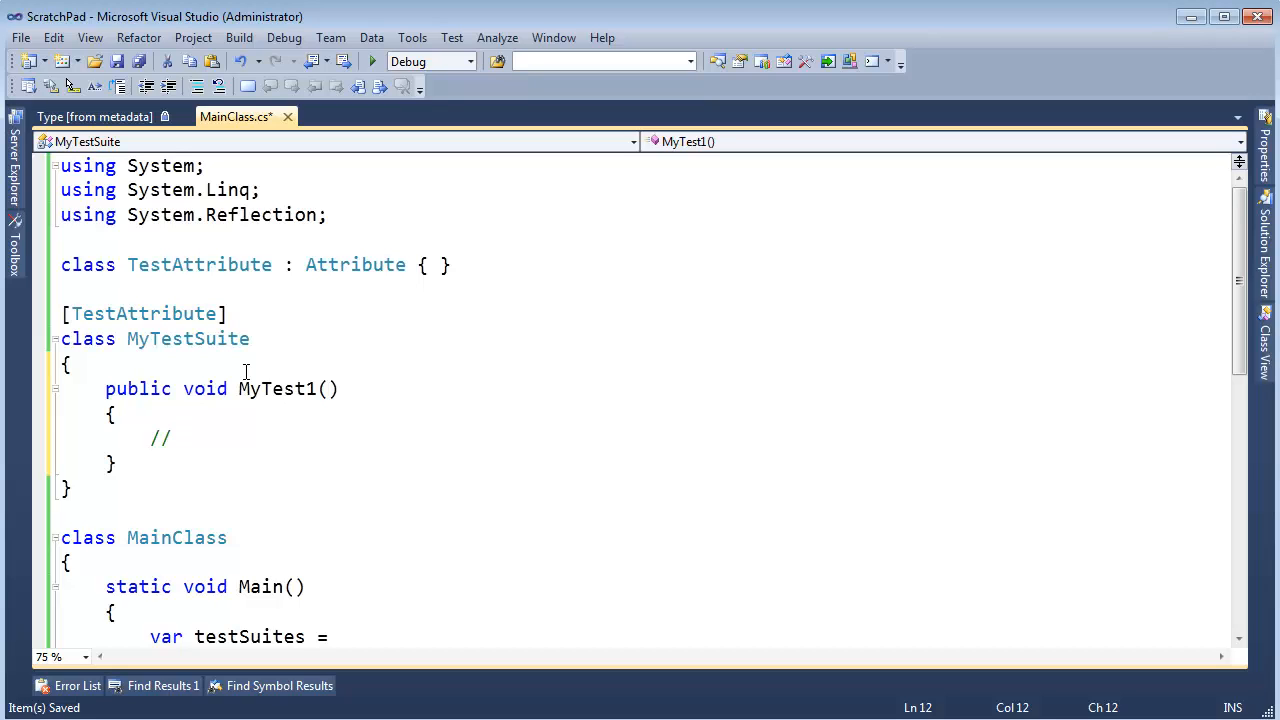
type("Doing")
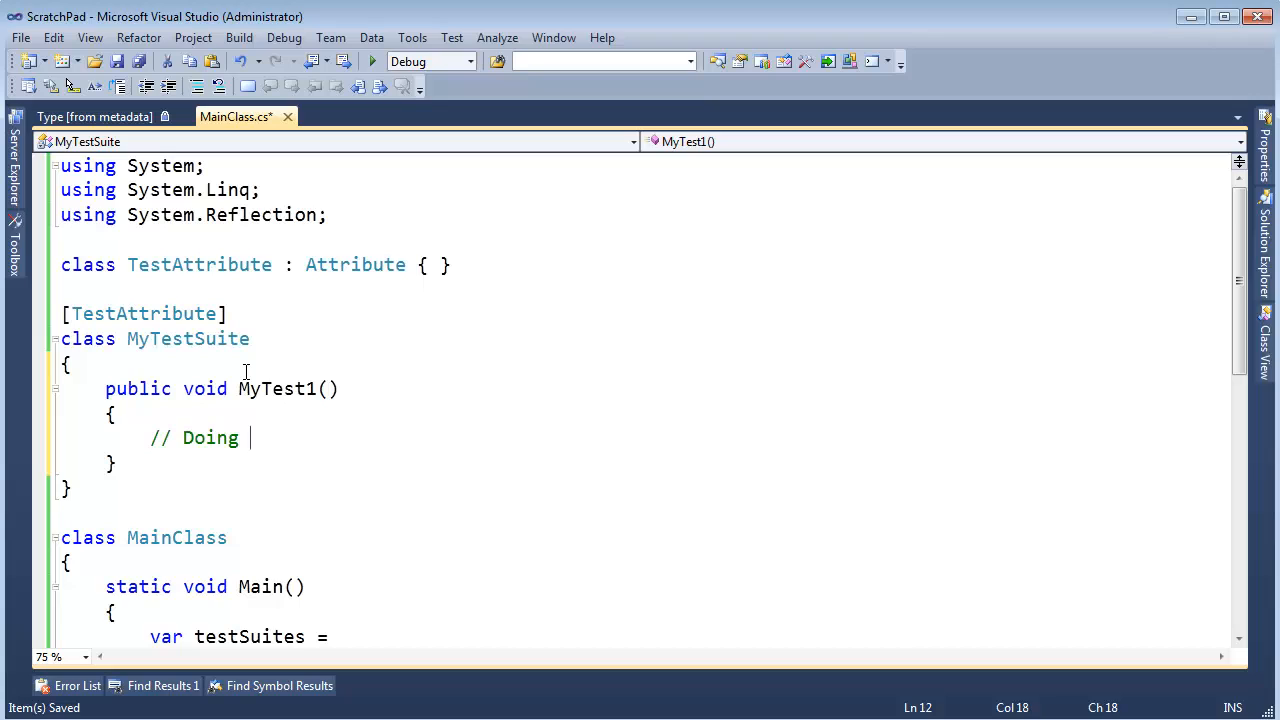
type("some testing...")
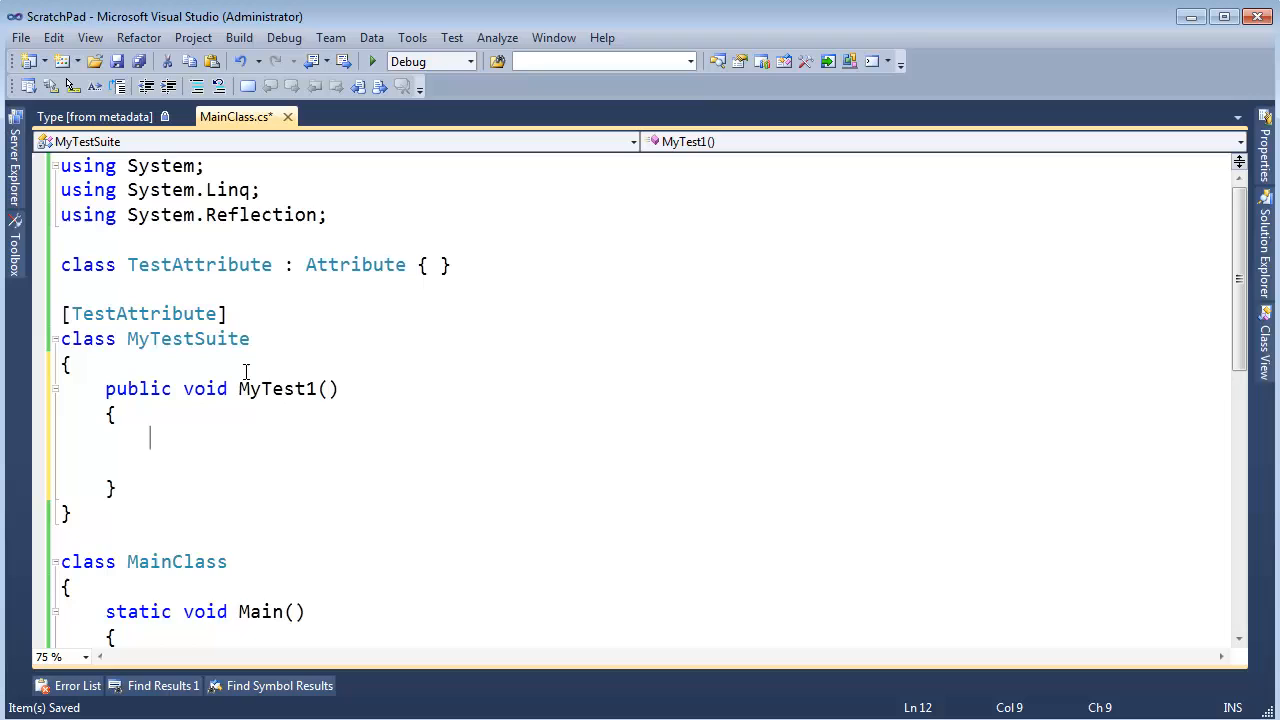
type("Console.WriteLine(\"Doing \");")
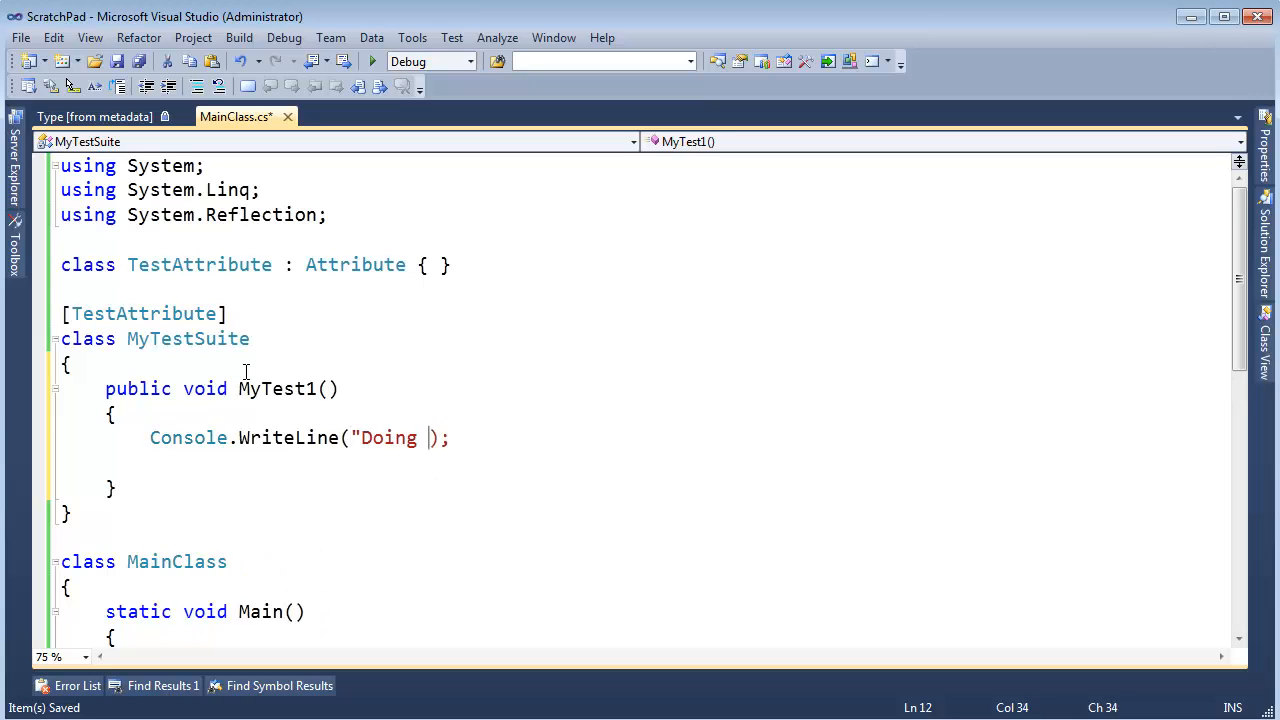
type("some testing...")
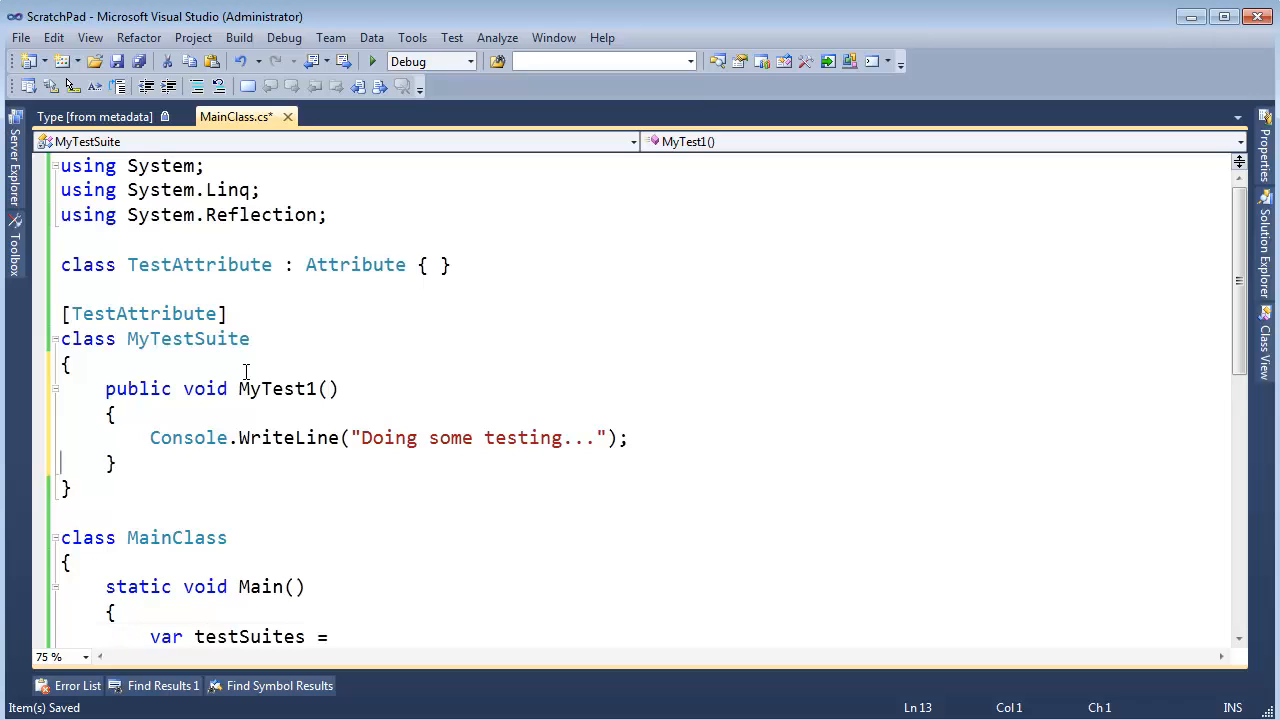
Write public void MyTestMethod2() printing a second "Doing some other testing..." message.
type("public v")
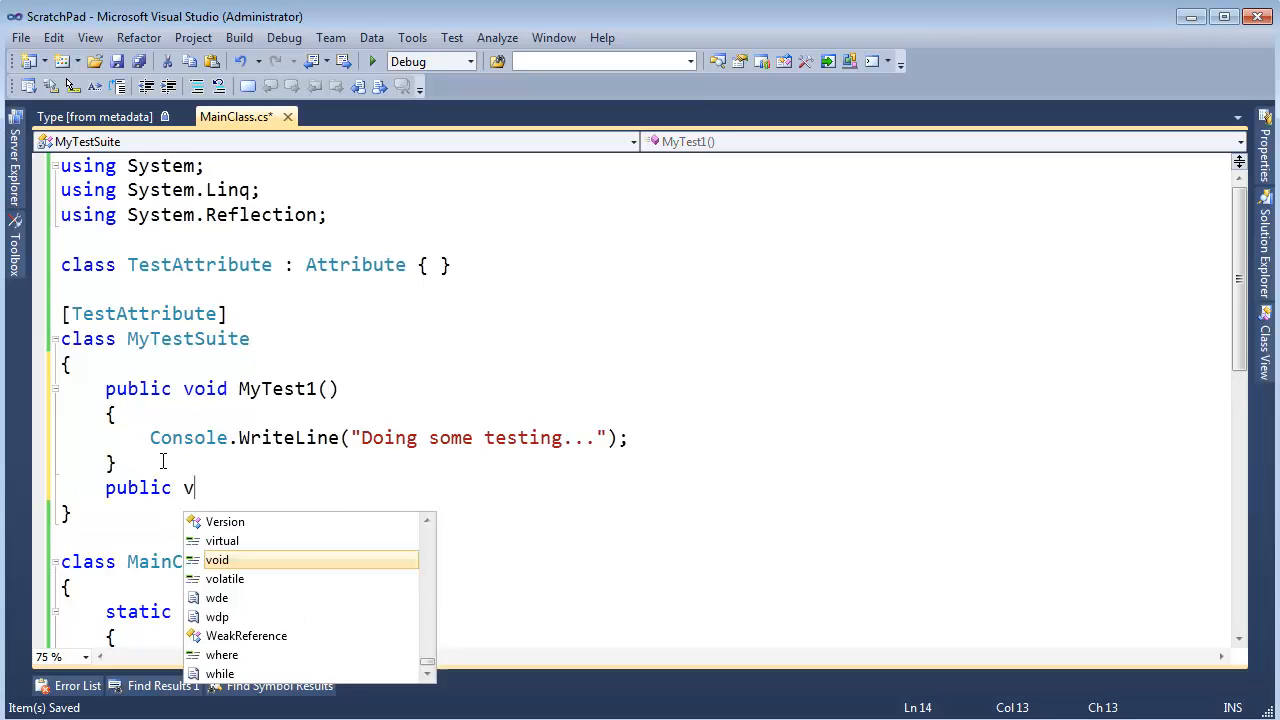
type("oid MyTest2")
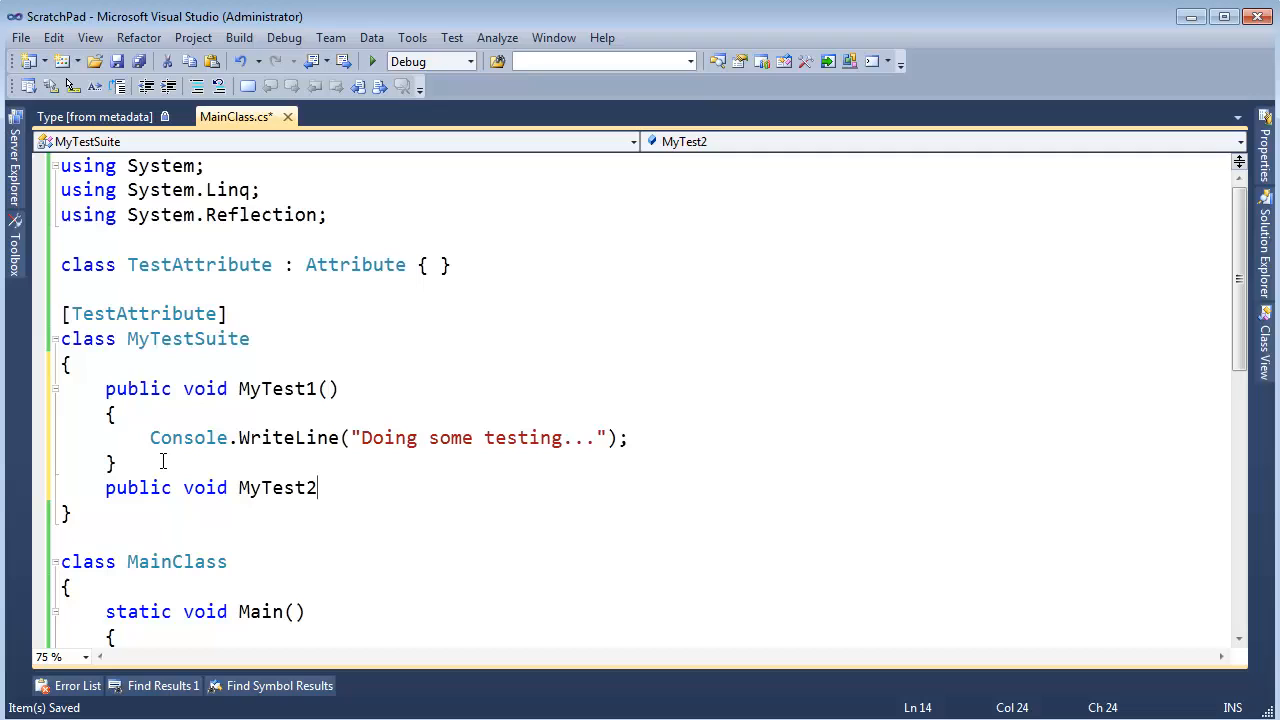
type("Method2(")
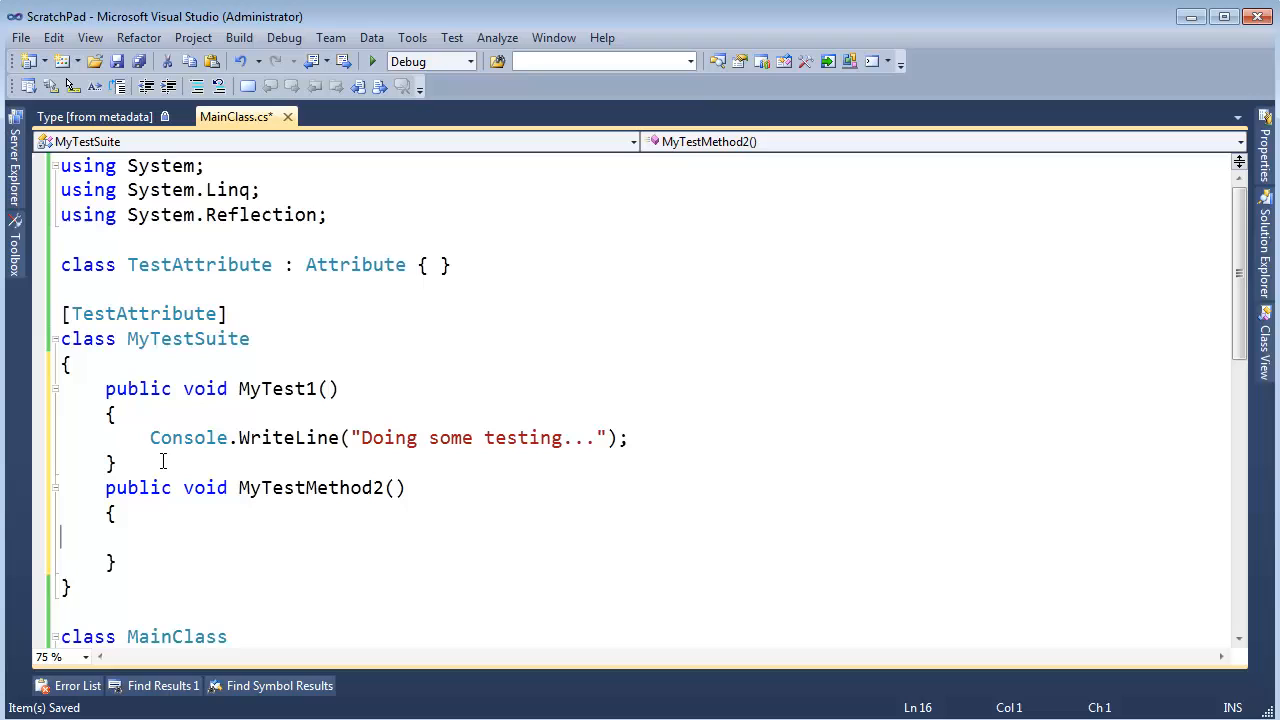
type("Console.WriteLine(\"Doing some testing...\");")
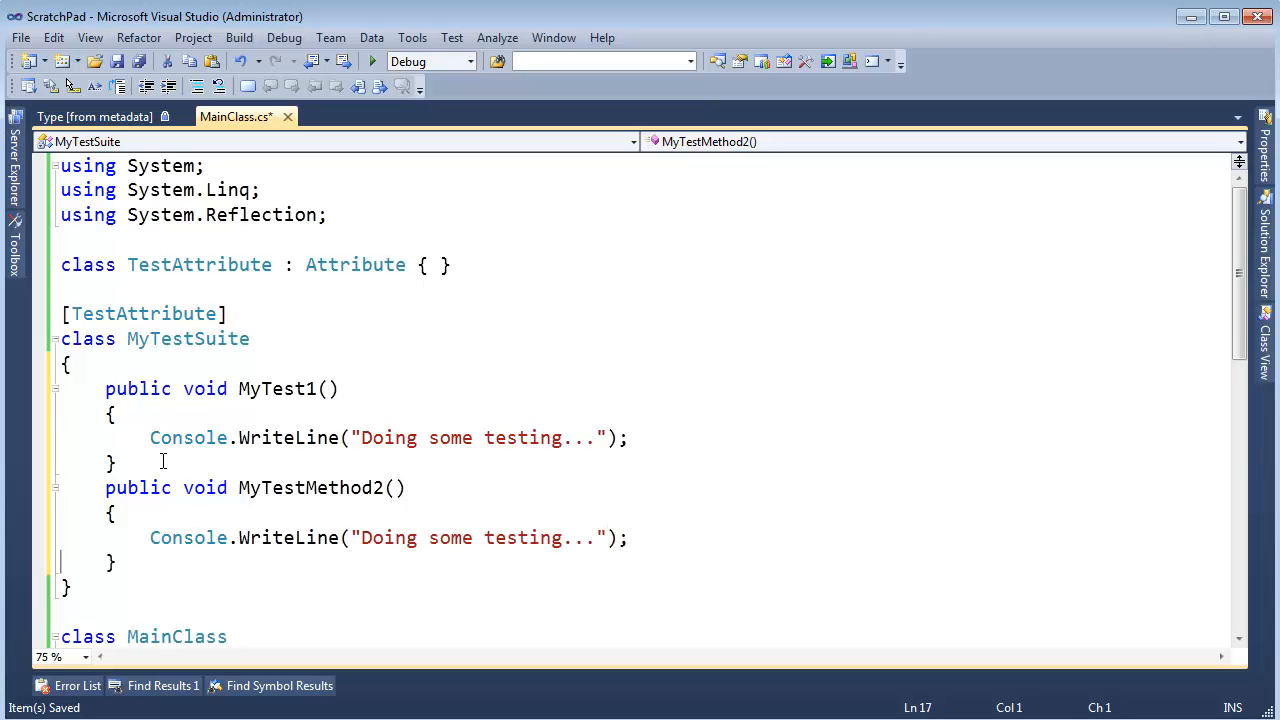
type("other")
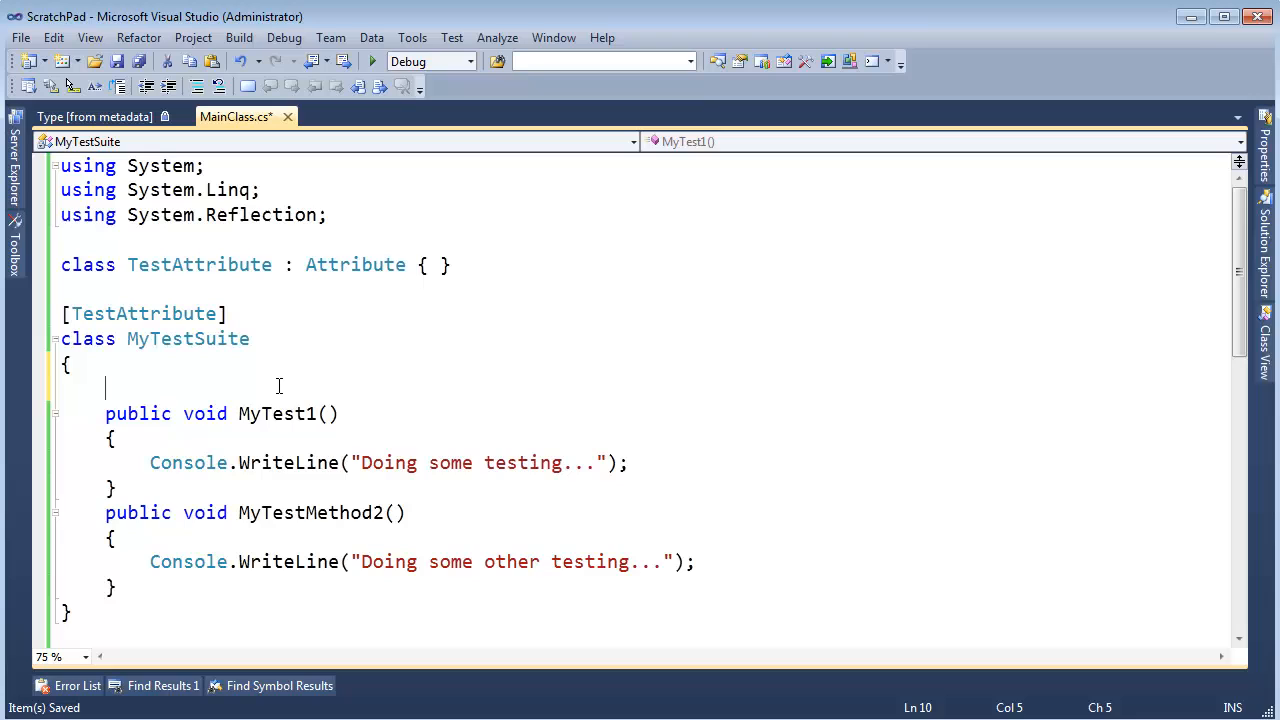
Add public void HelperMethod() with a comment inside its body.
type("public void Helpe")
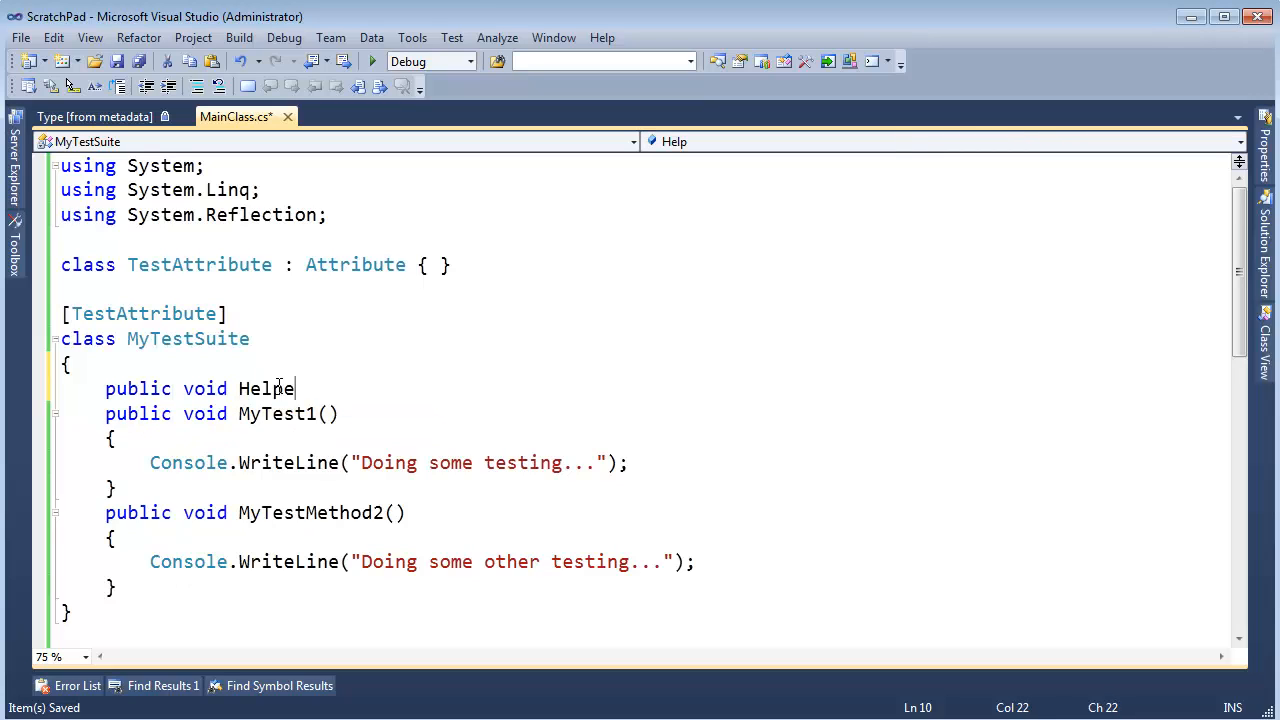
type("rMethod()")
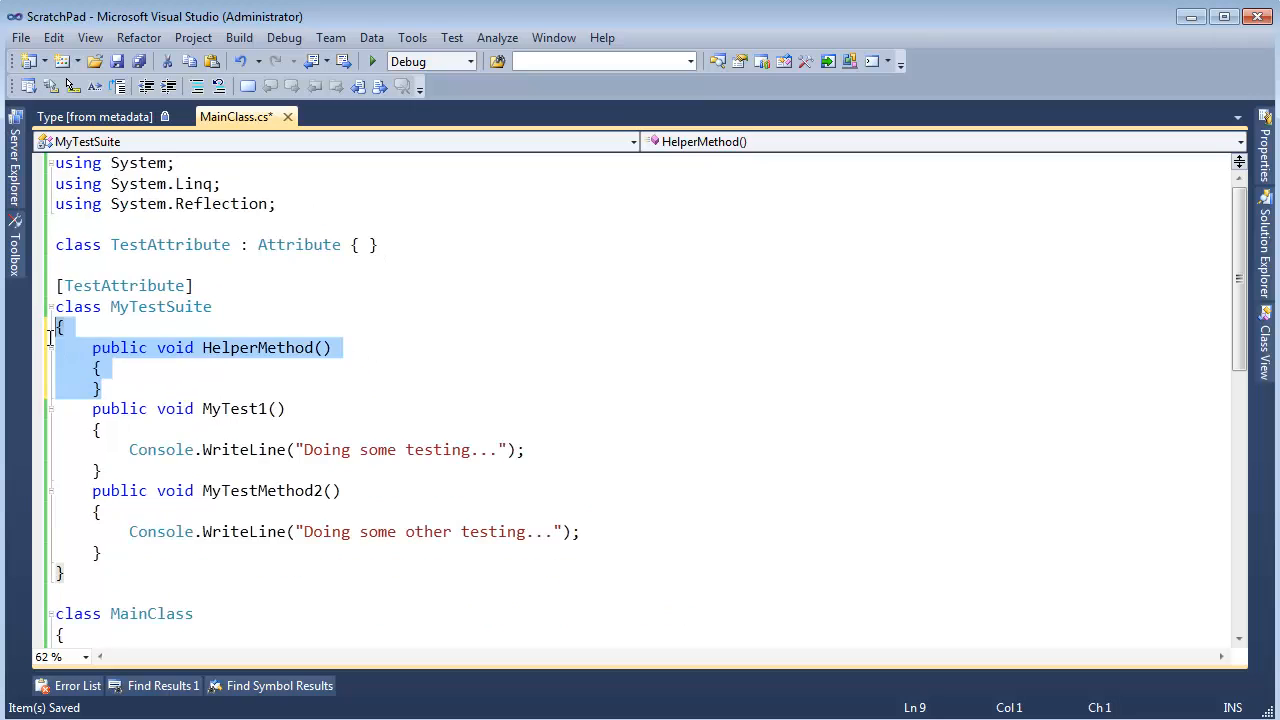
left_click(122, 370)
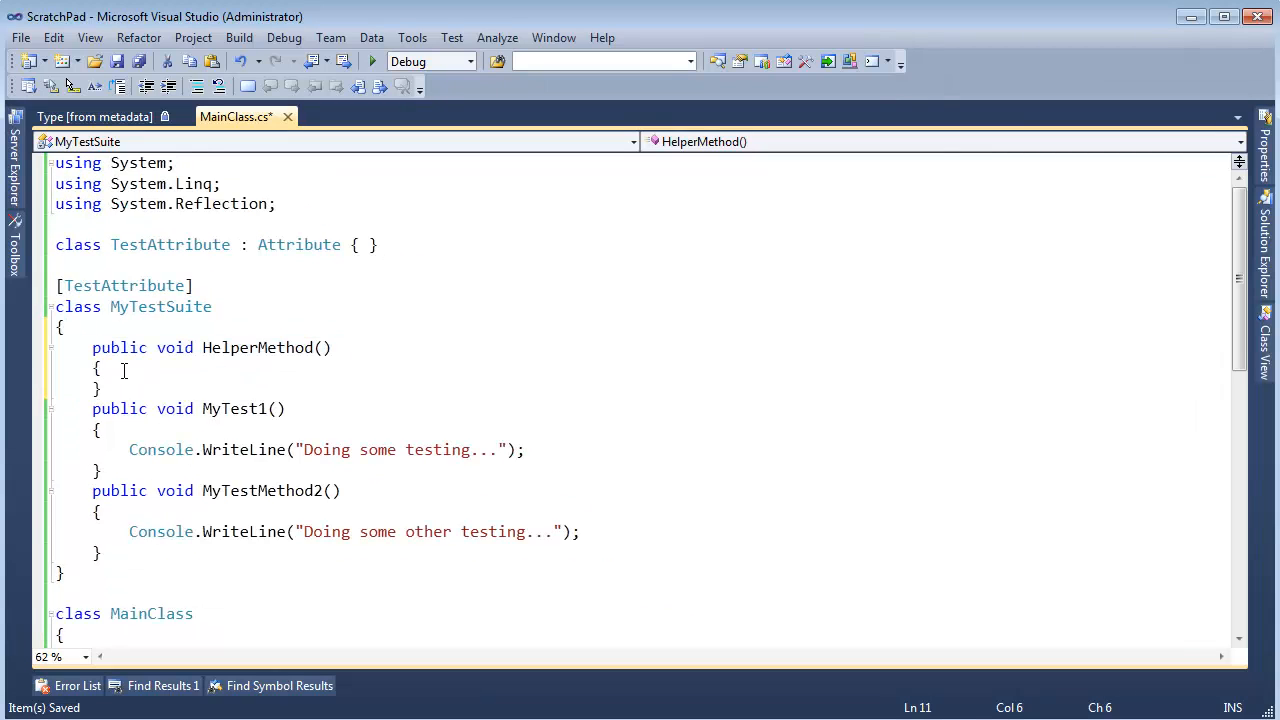
type("// That helps our tests get their job done...")
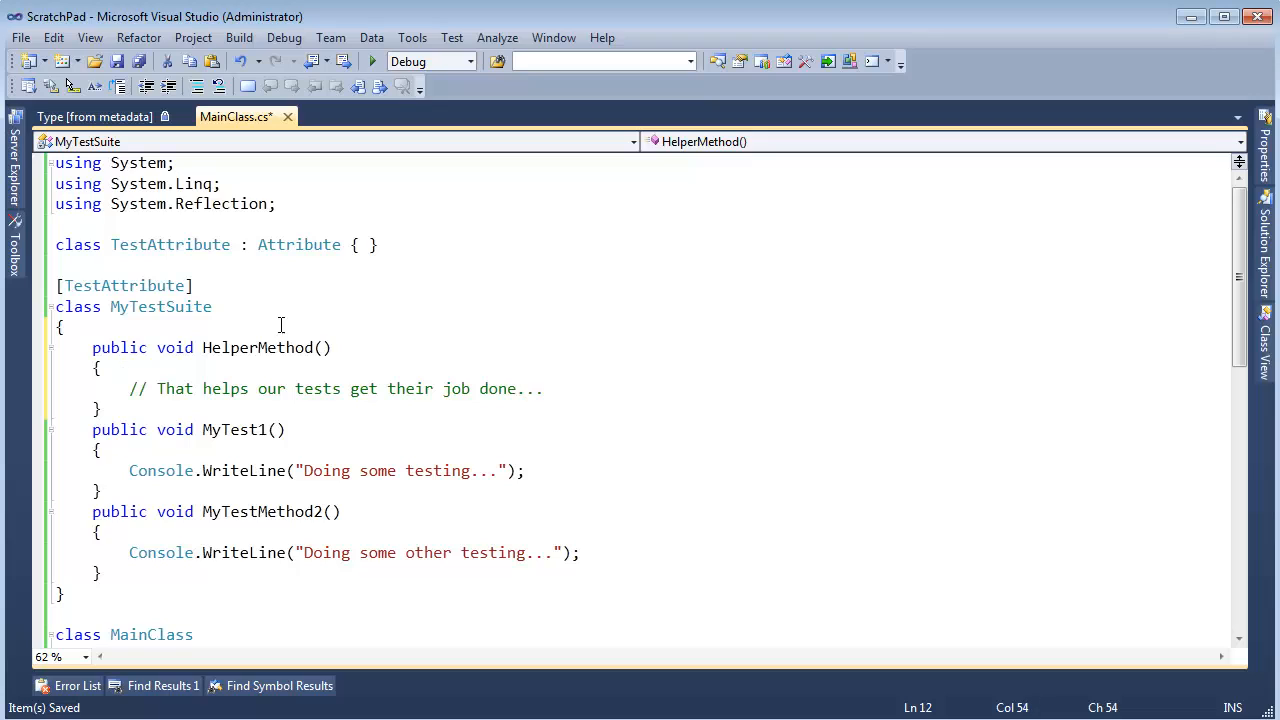
Call HelperMethod(); at the top of MyTest1 and MyTestMethod2.
left_click_drag(156, 388, 544, 388)
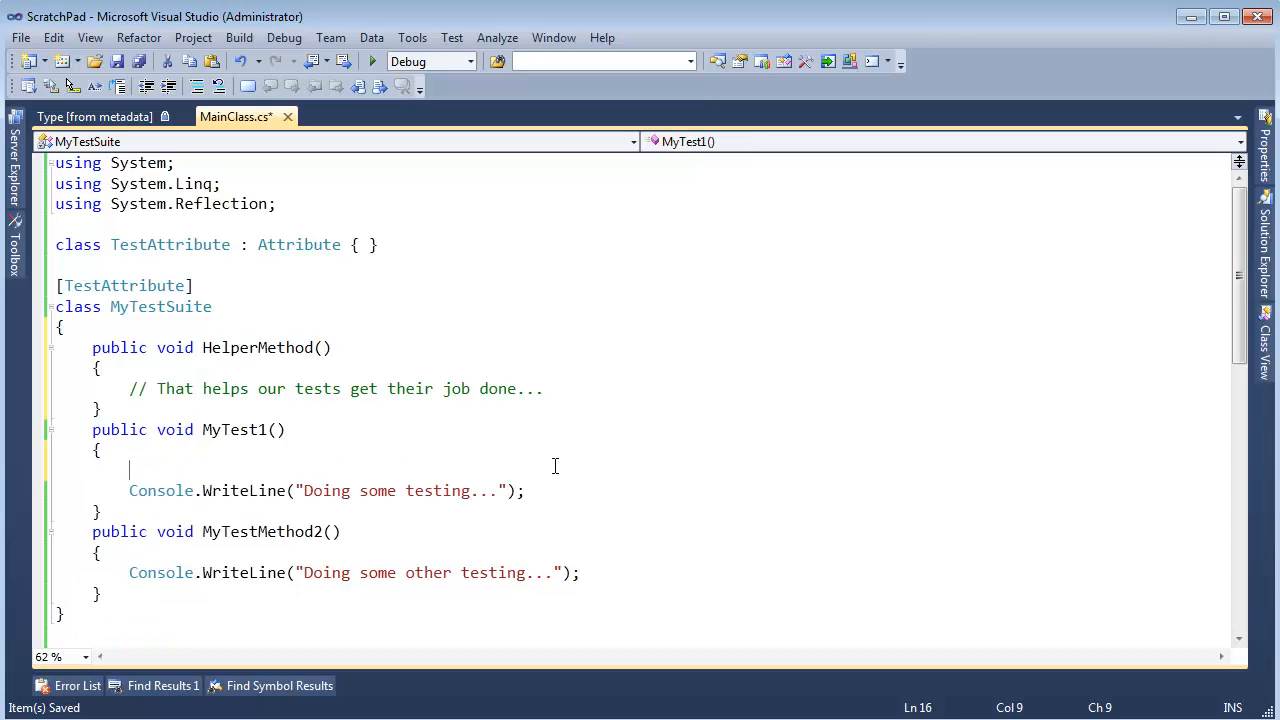
type("HelperMethod();")
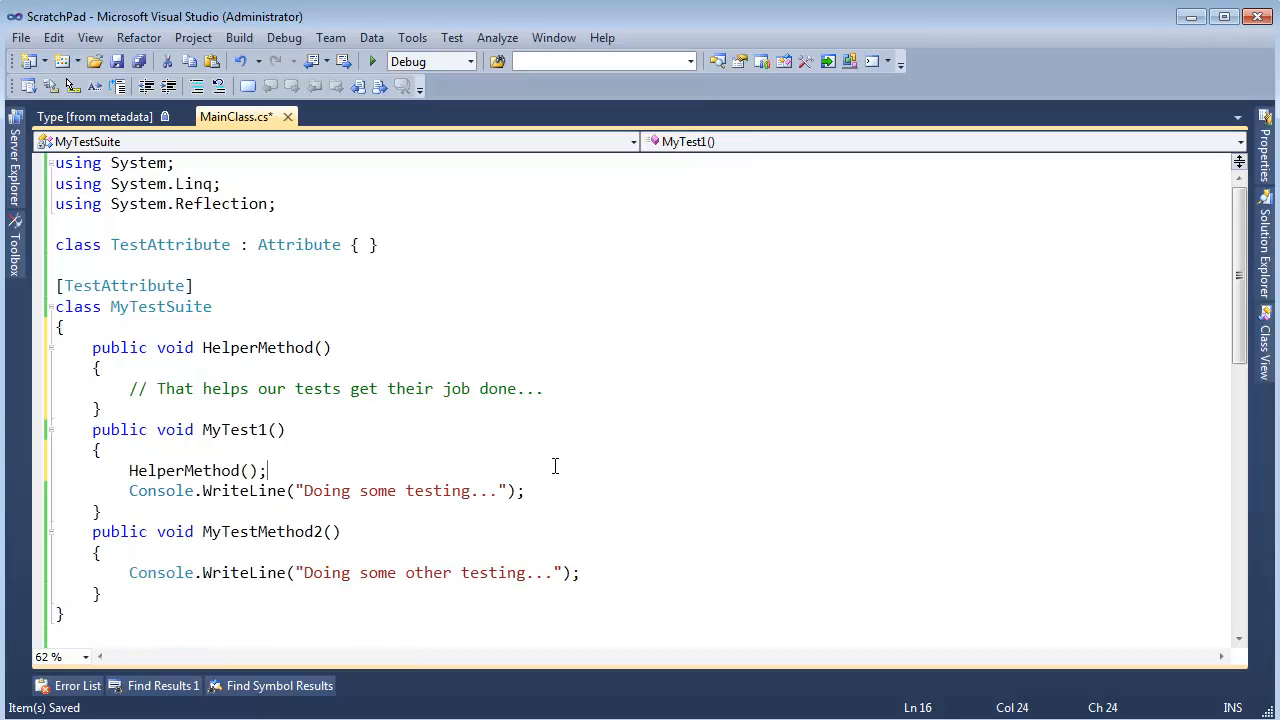
type("help")
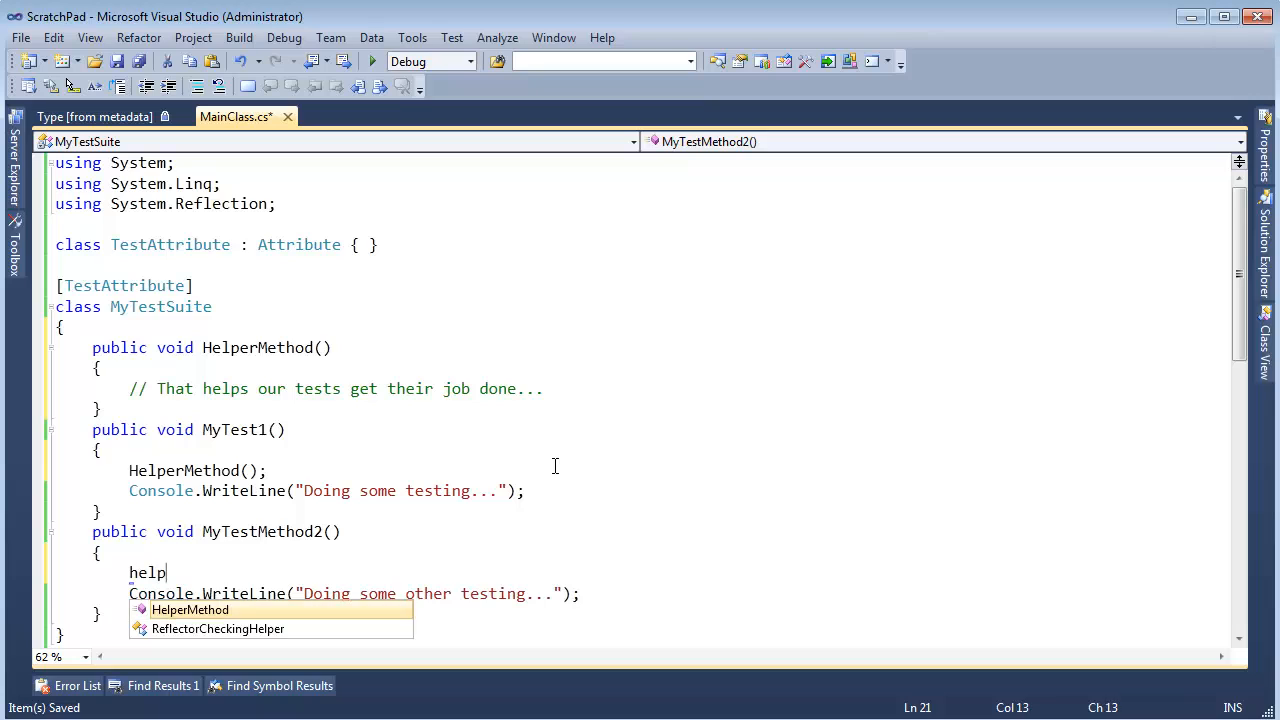
key("Tab")
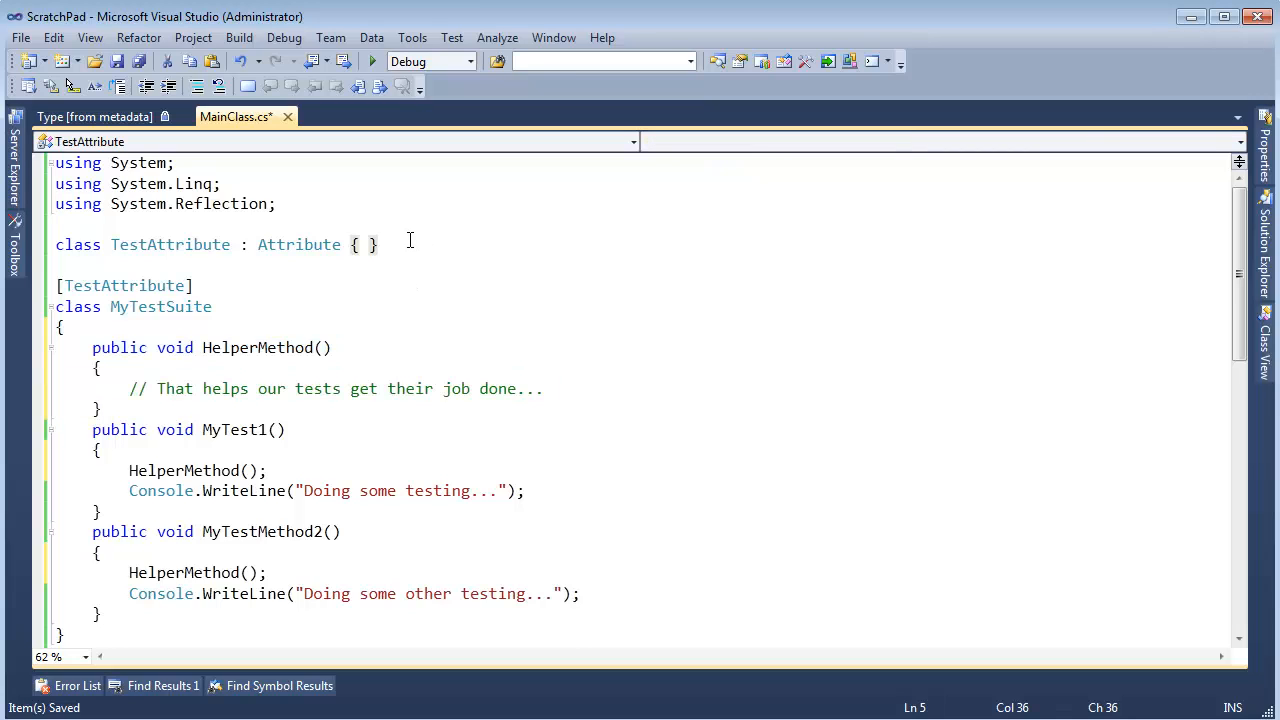
Declare class TestMethodAttribute : Attribute below TestAttribute and move above MyTest1.
type("class T")
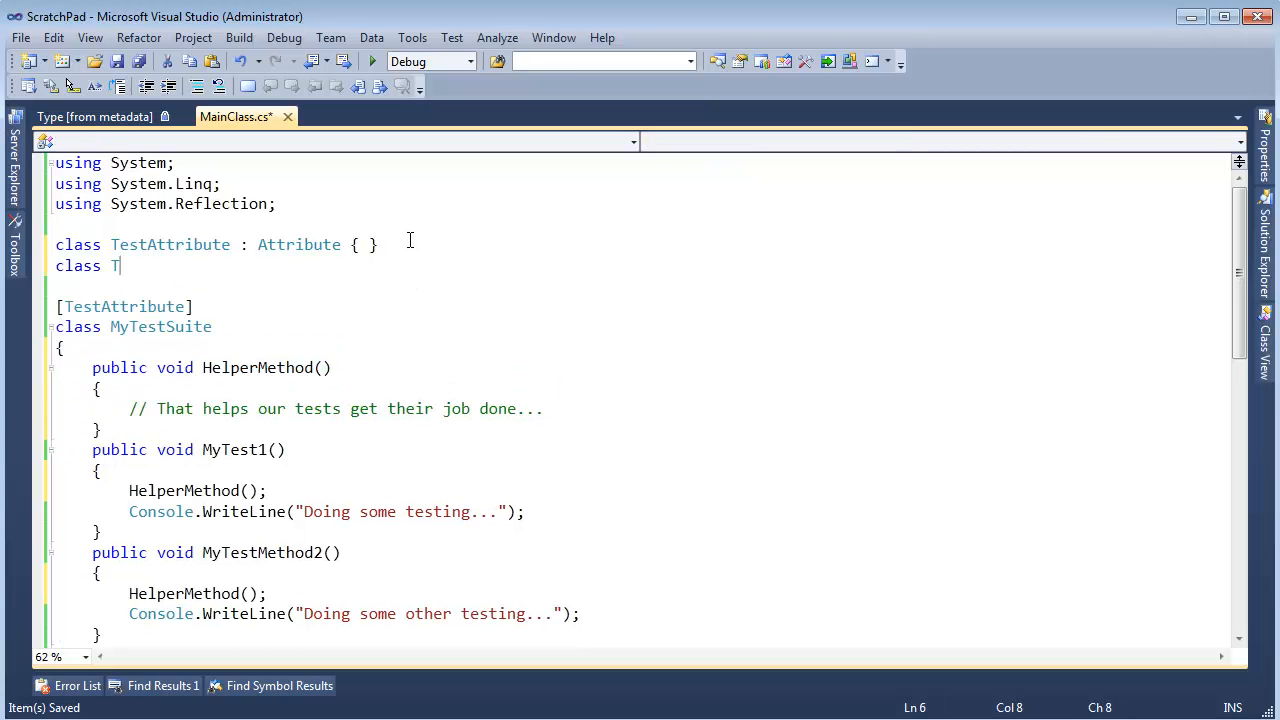
type("estMethod")
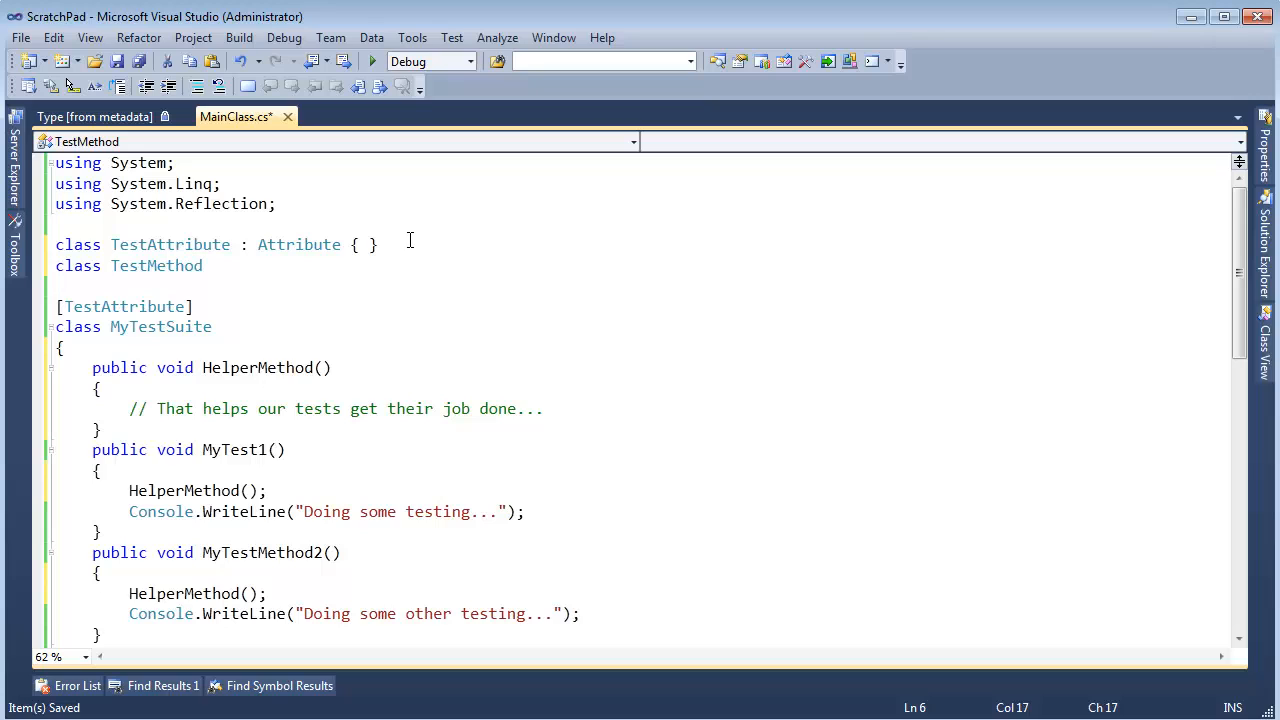
type("Attribute : Attribute {")
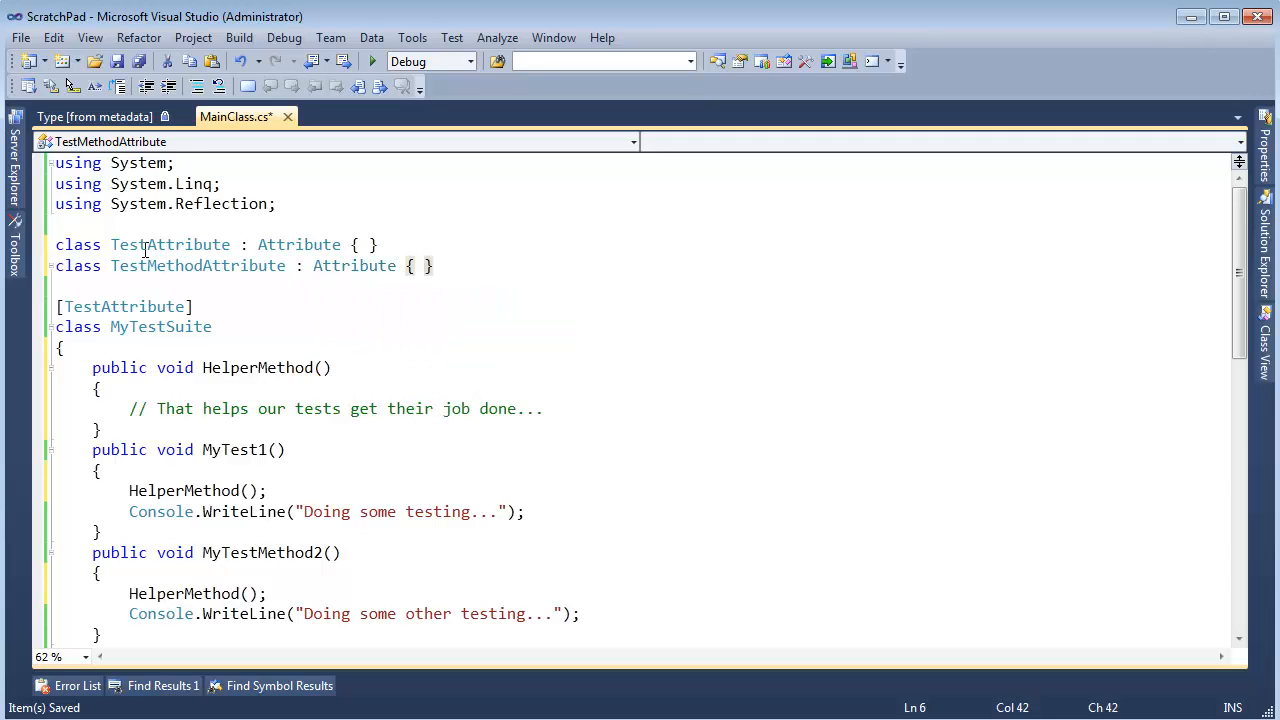
left_click(196, 448)
type("[")
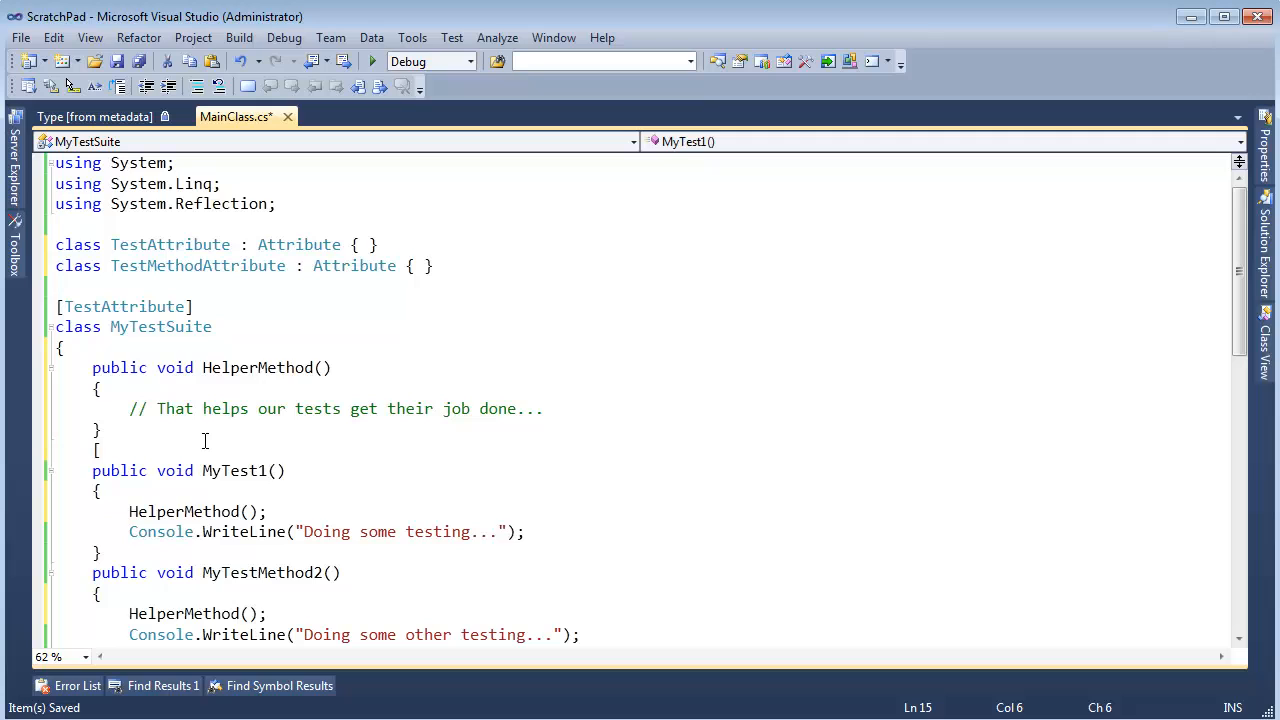
Mark MyTest1 with [TestMethod], noting the Attribute suffix on TestAttribute.
type("TestM")
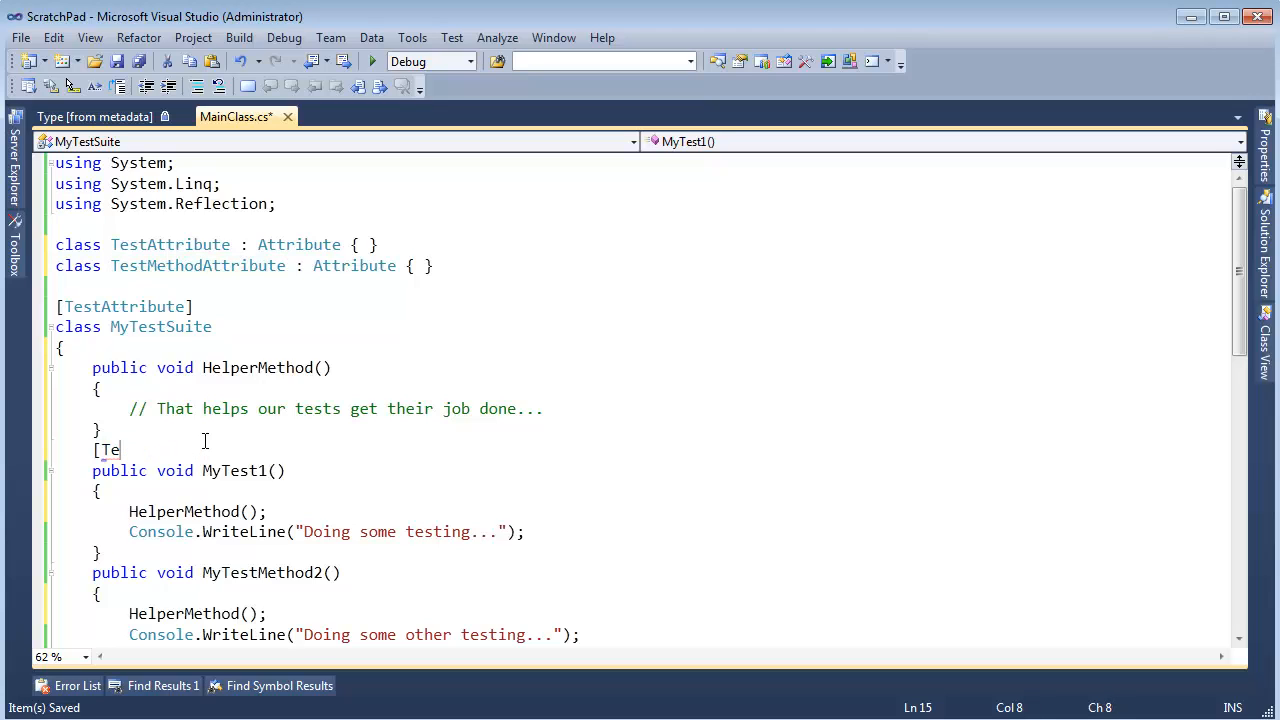
type("st")
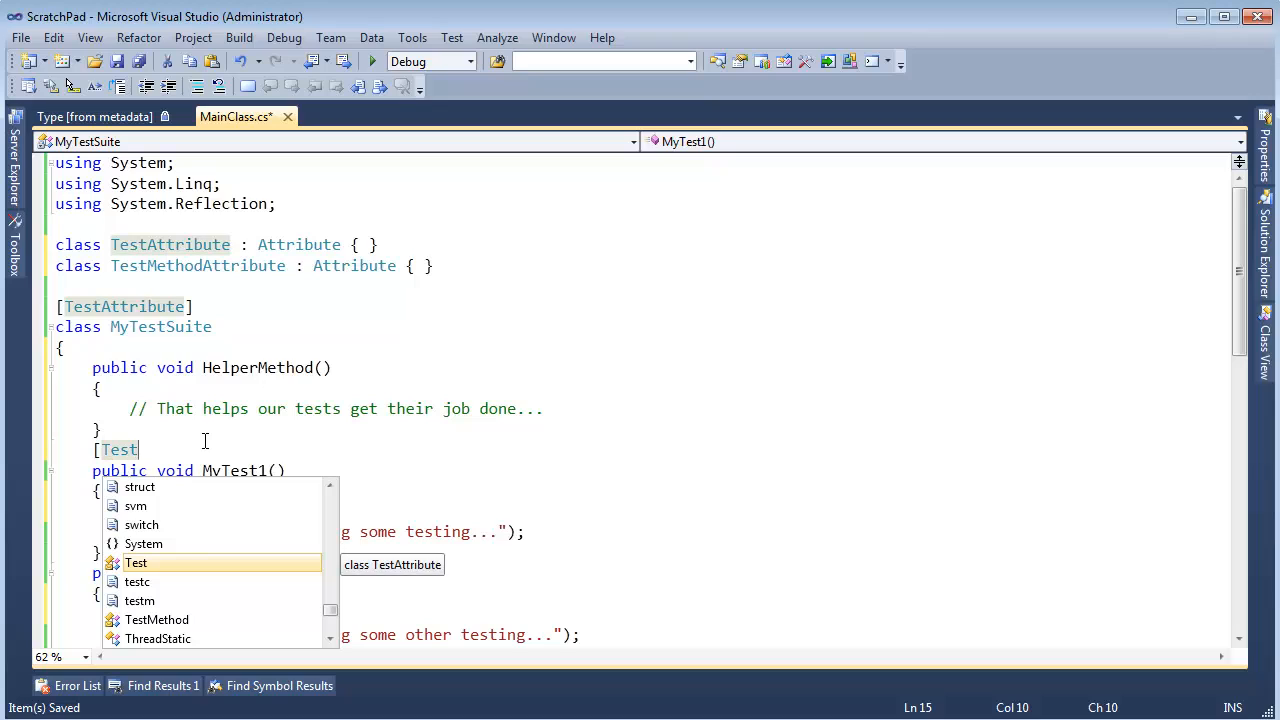
mouse_move(150, 624)
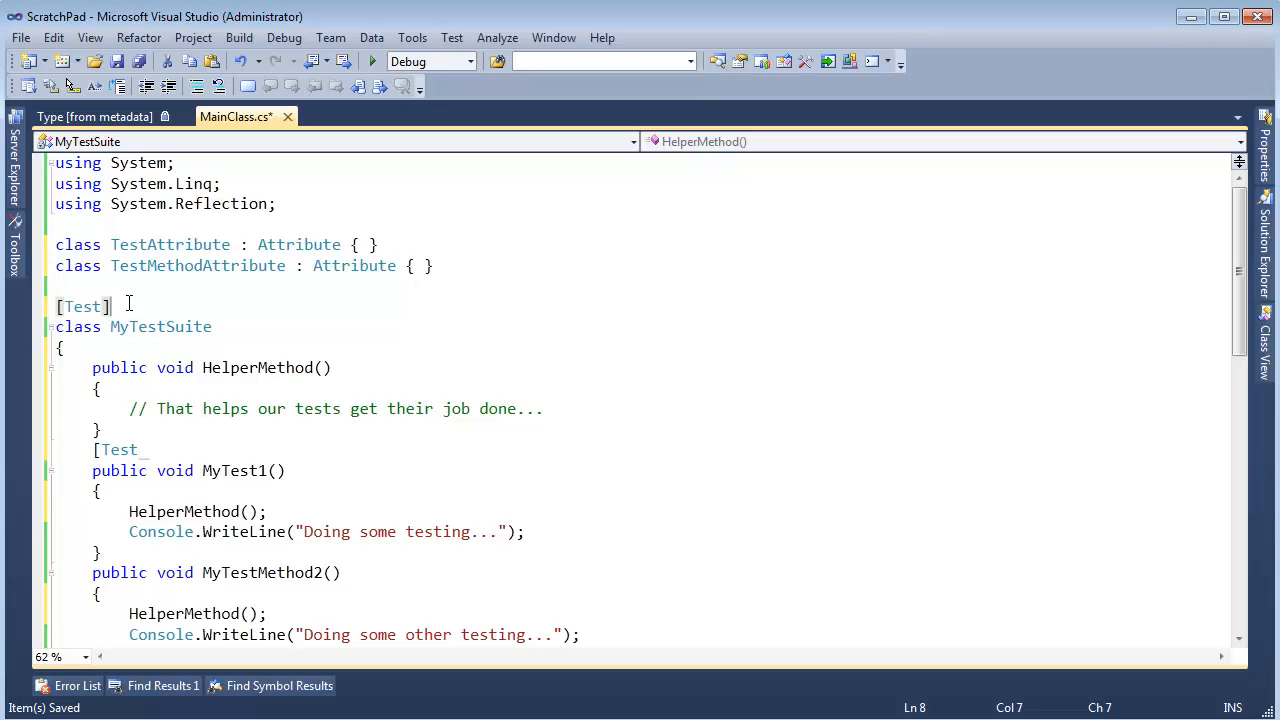
double_click(190, 244)
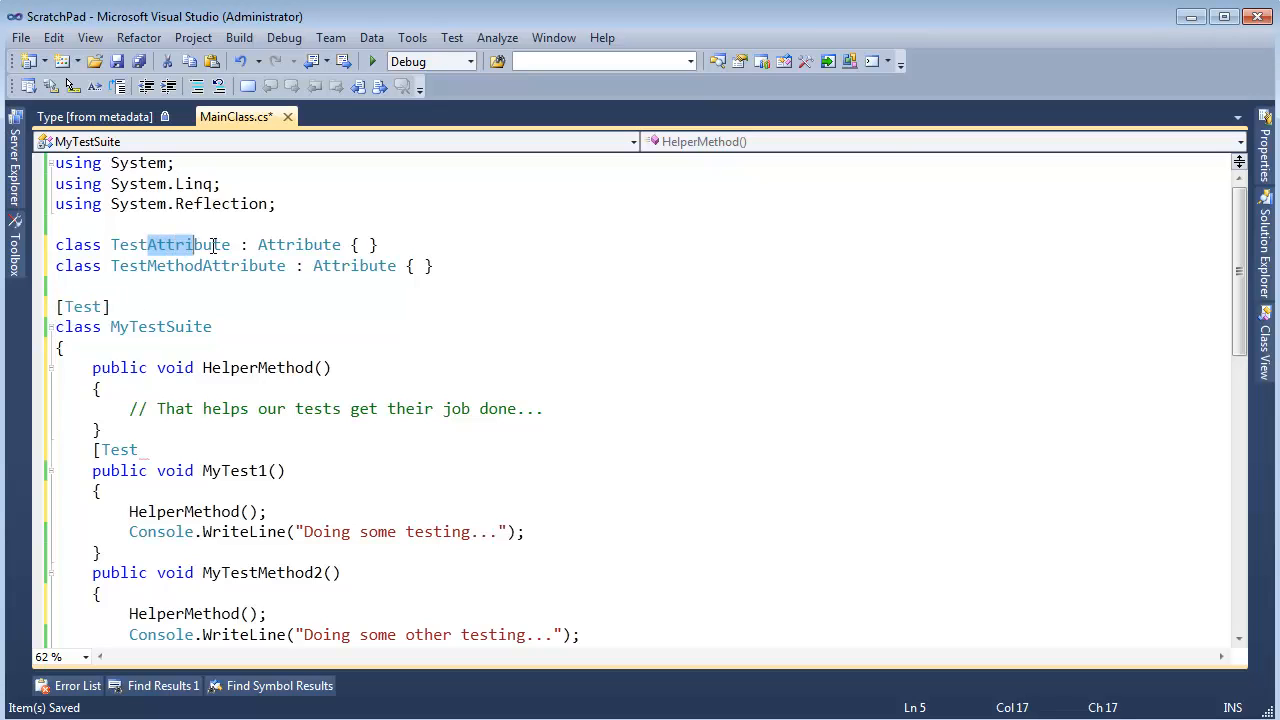
double_click(170, 244)
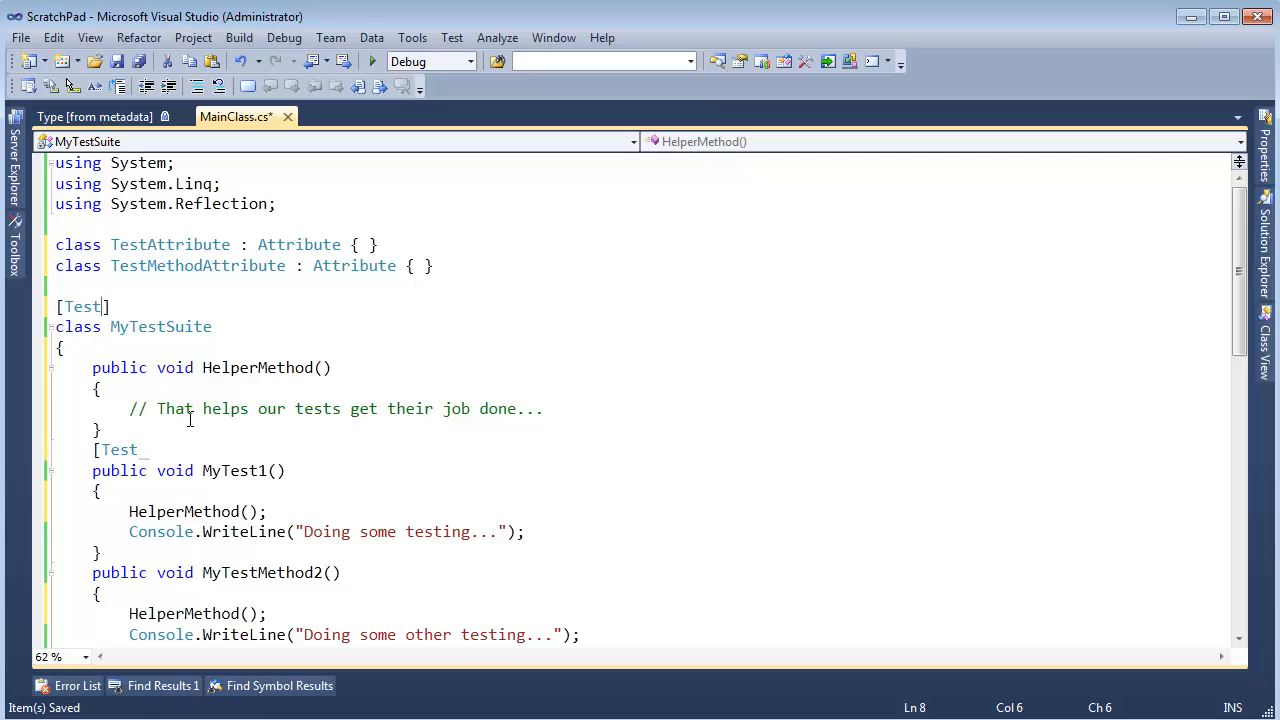
Mark MyTestMethod2 with [TestMethod] and MyTestSuite with [Test].
type("methlo")
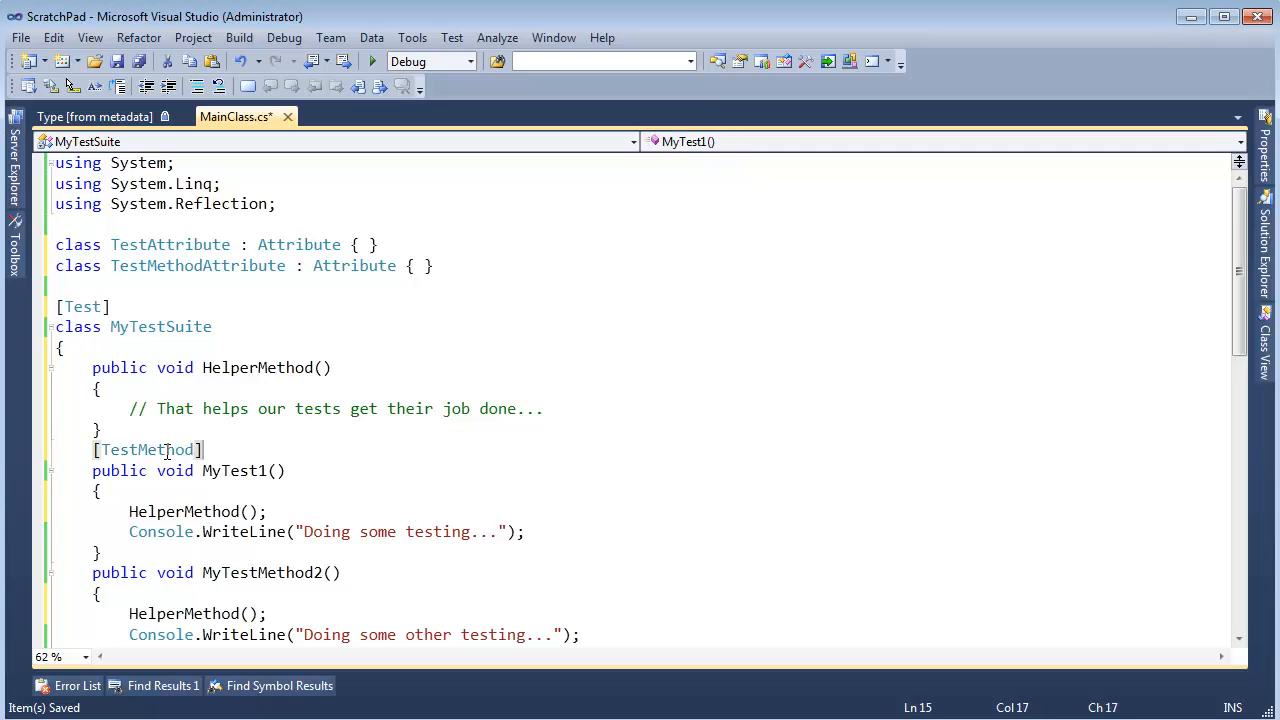
type("Attr")
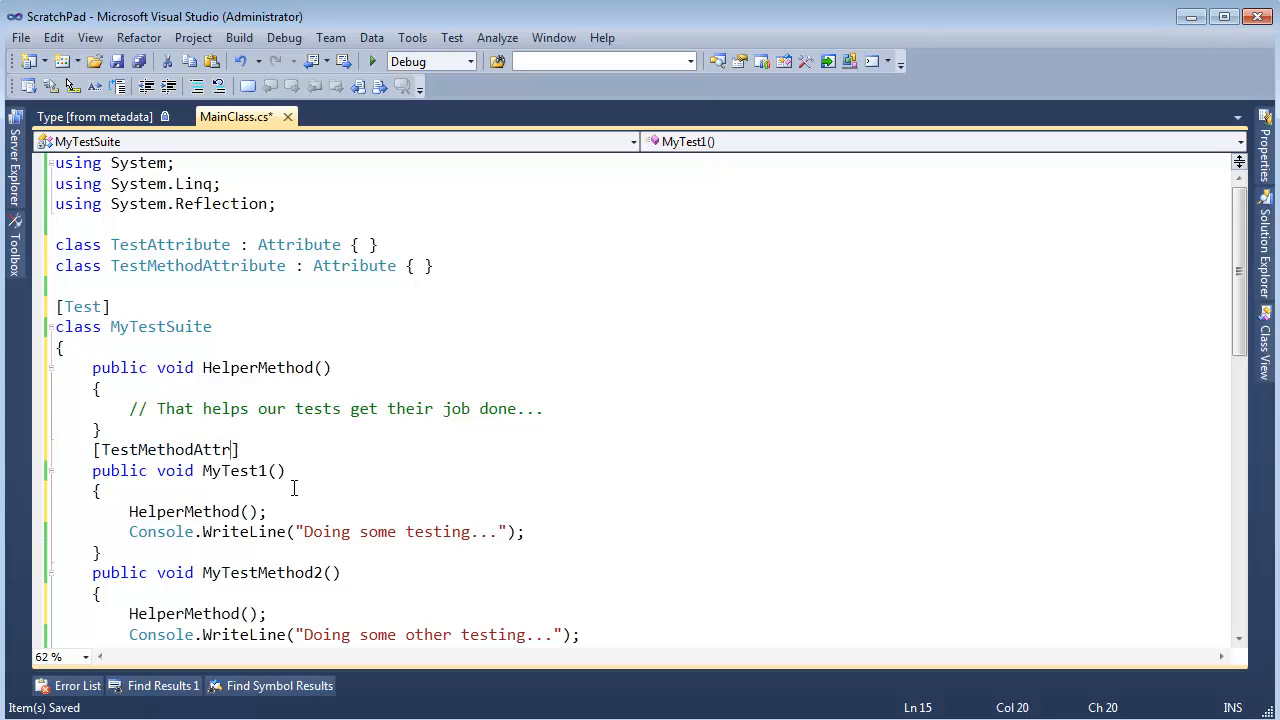
type("i")
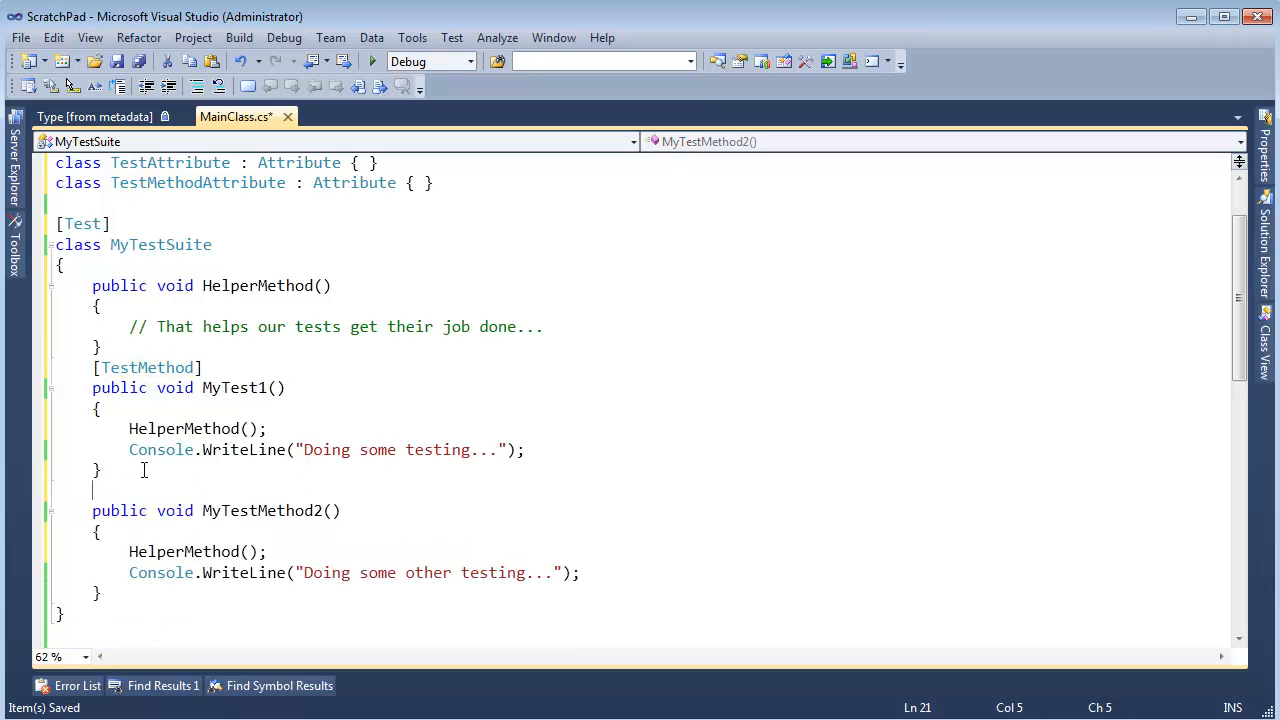
type("[testMethod")
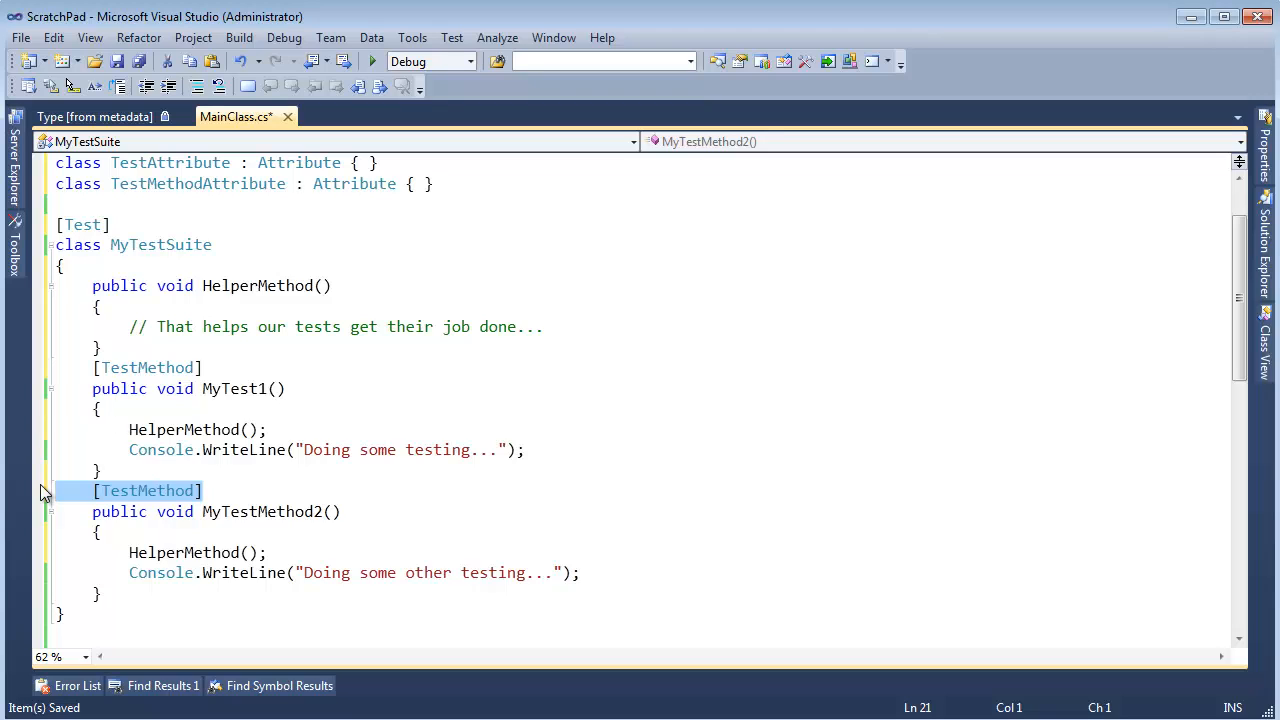
scroll("down", 3)
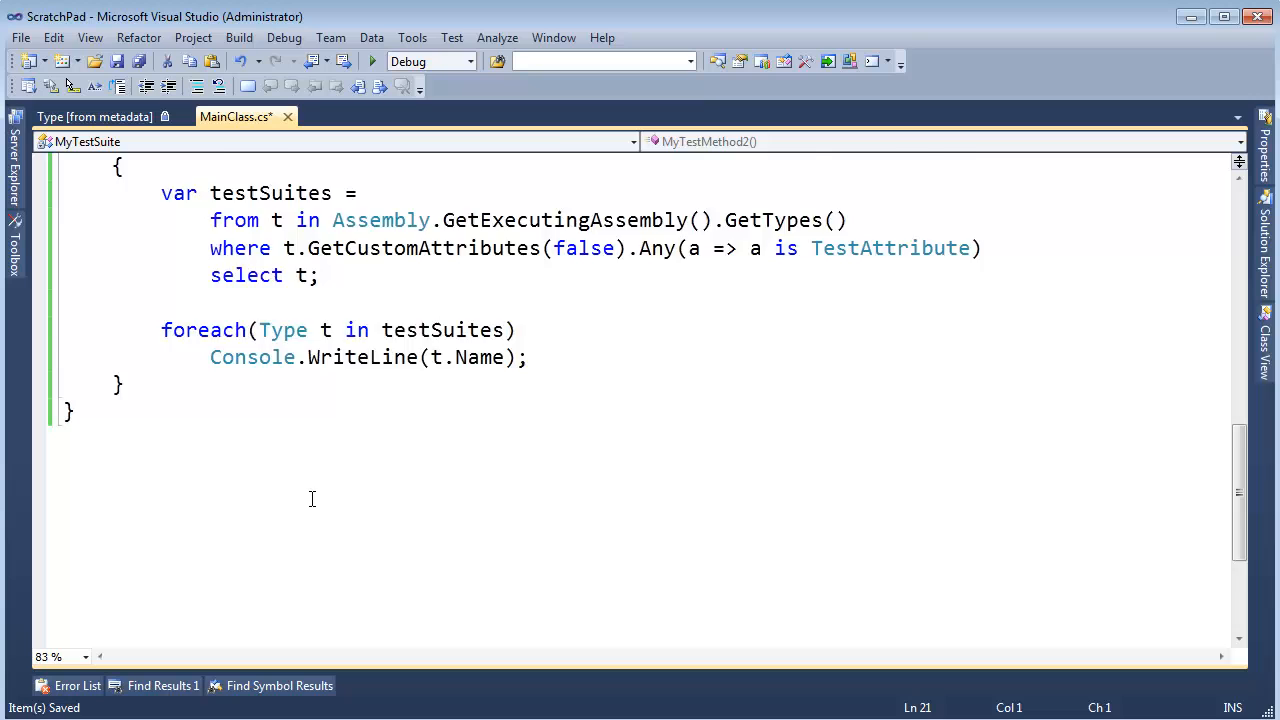
scroll("up", 3)
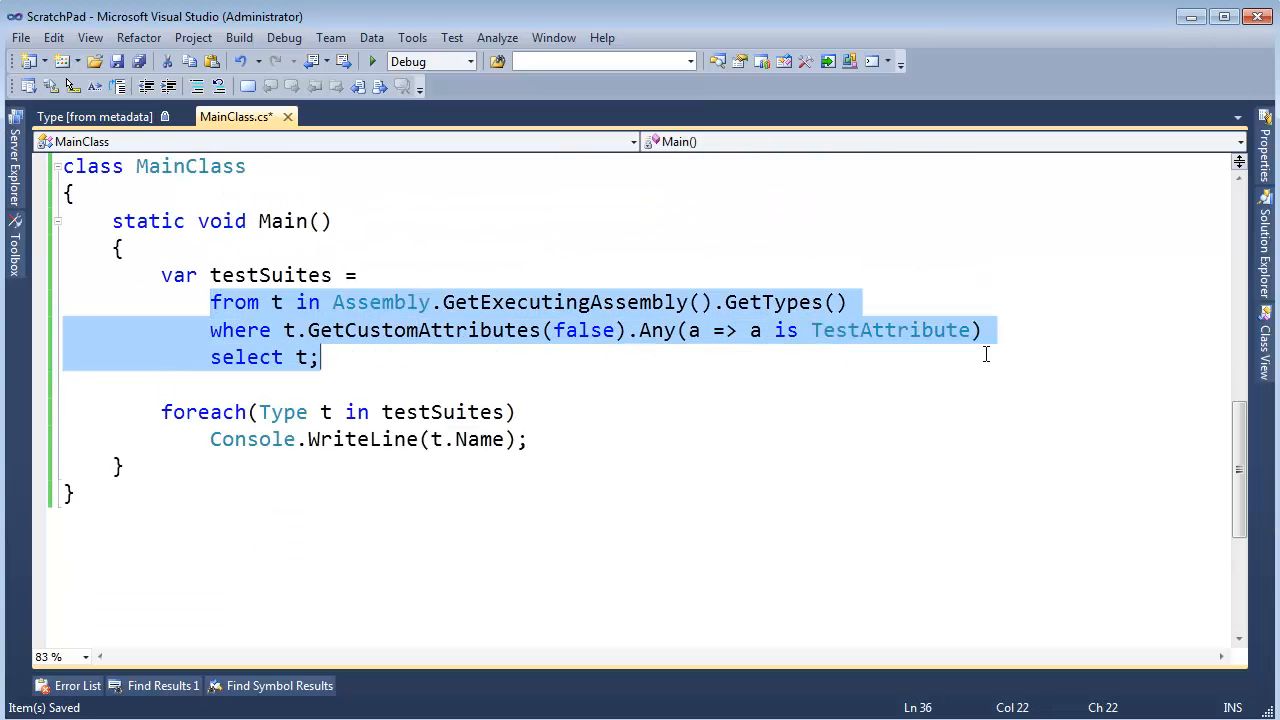
double_click(888, 330)
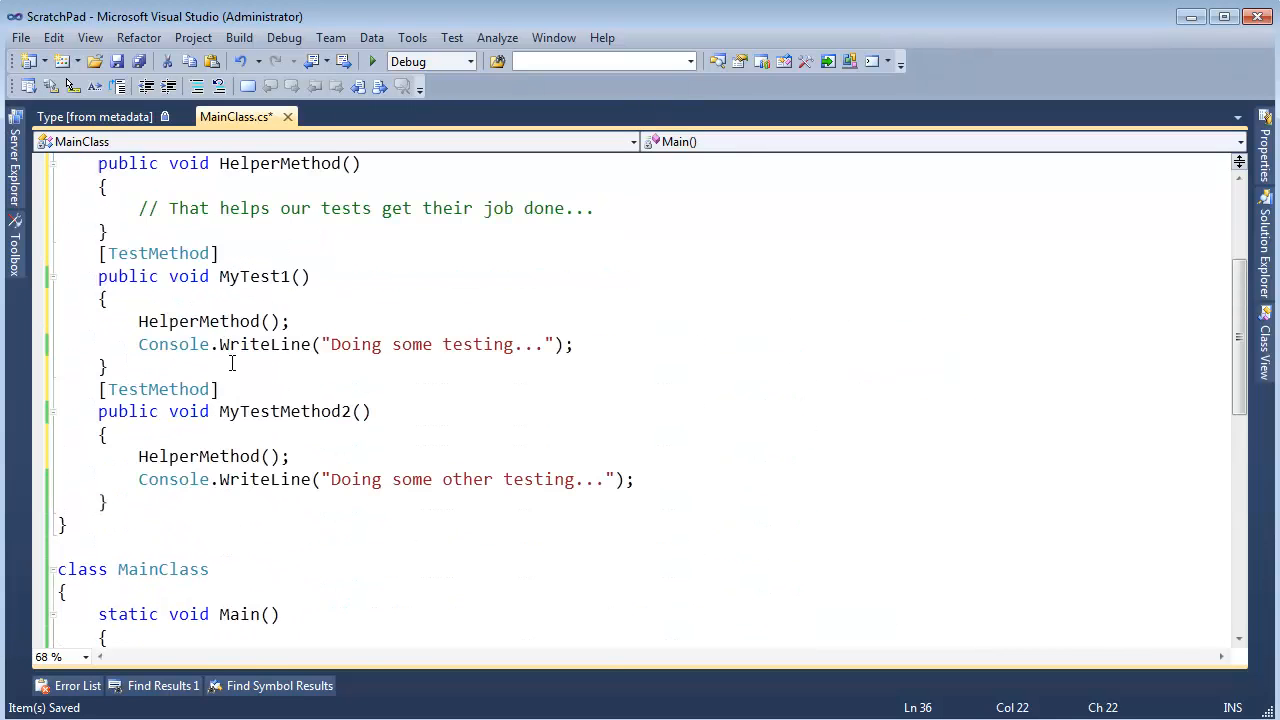
mouse_move(188, 276)
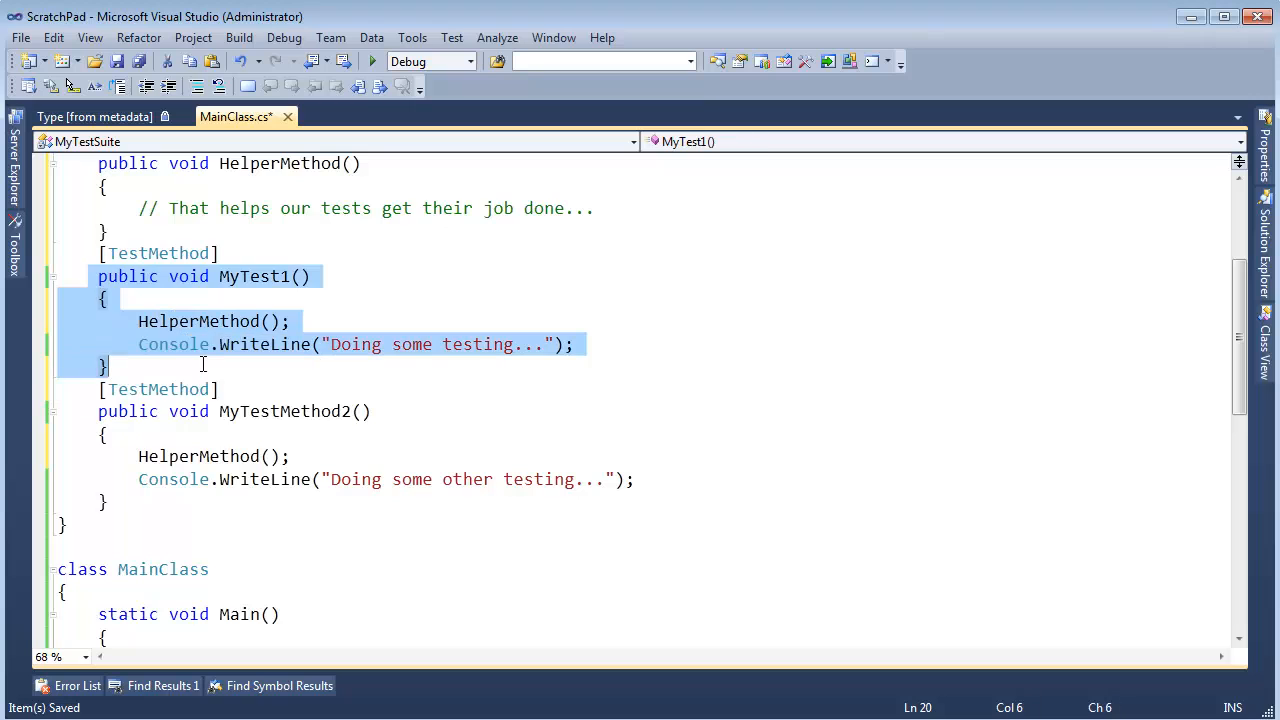
scroll("down", 3)
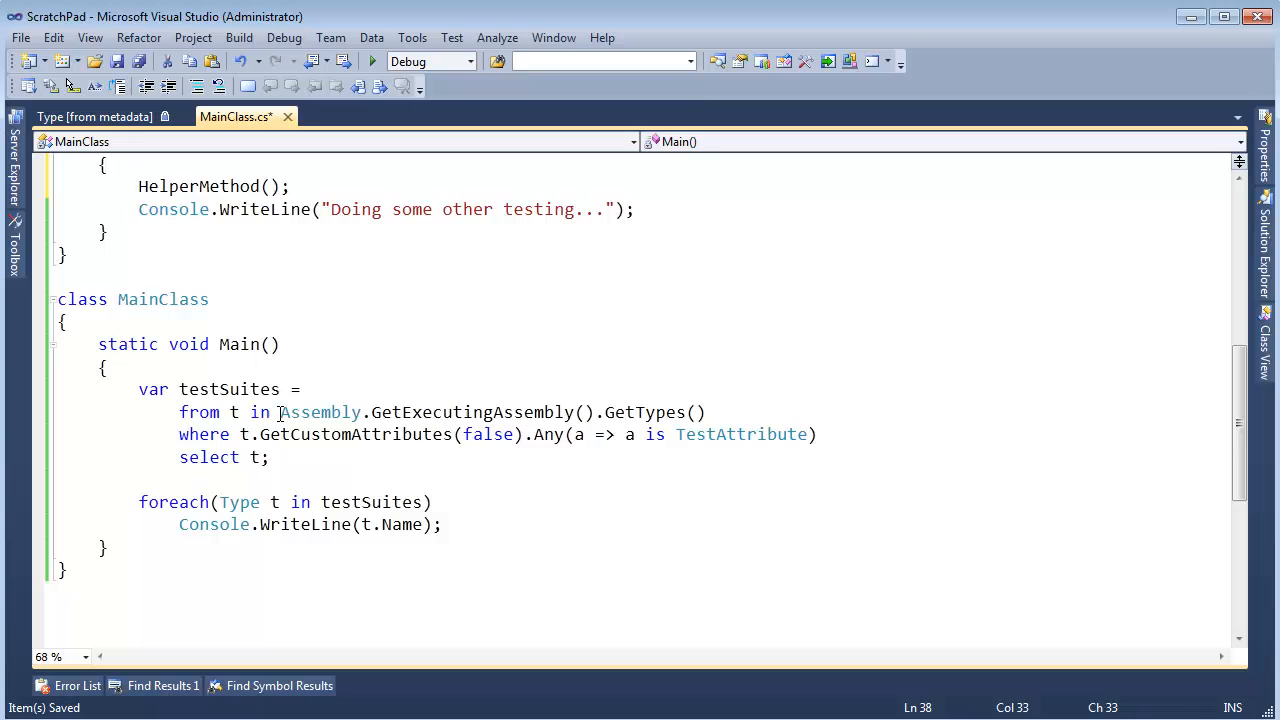
left_click_drag(280, 412, 704, 412)
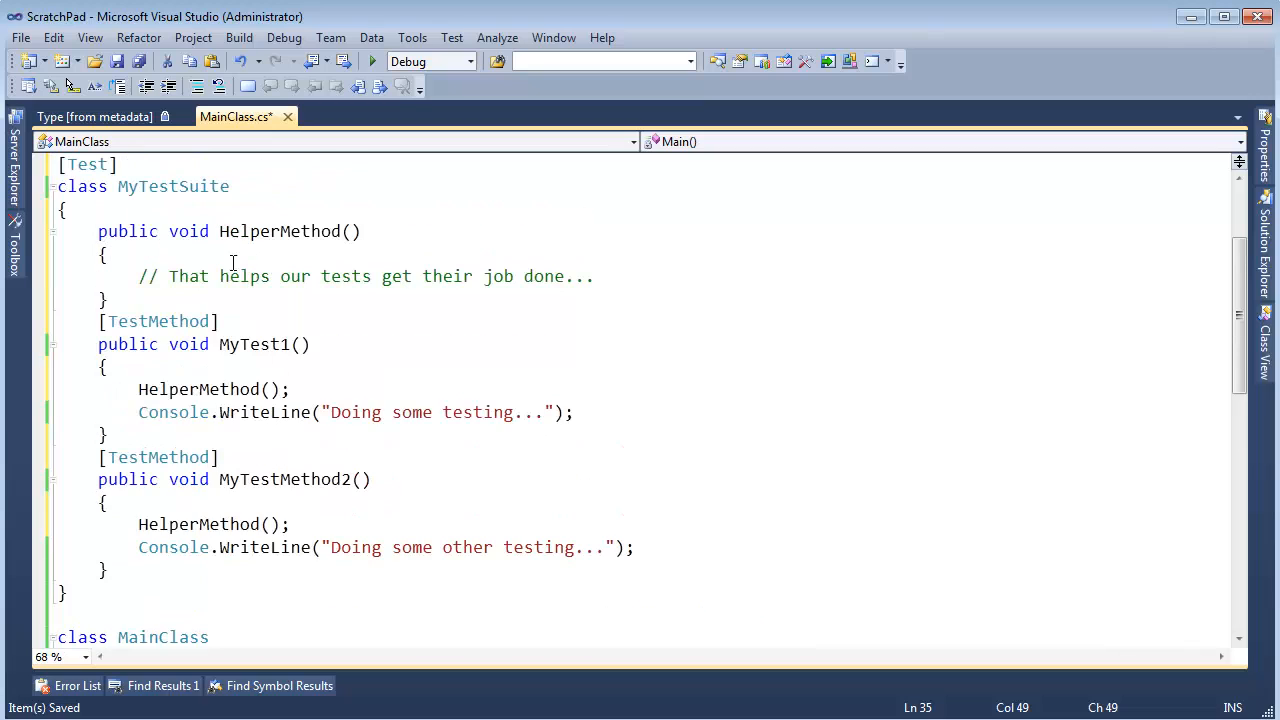
double_click(158, 320)
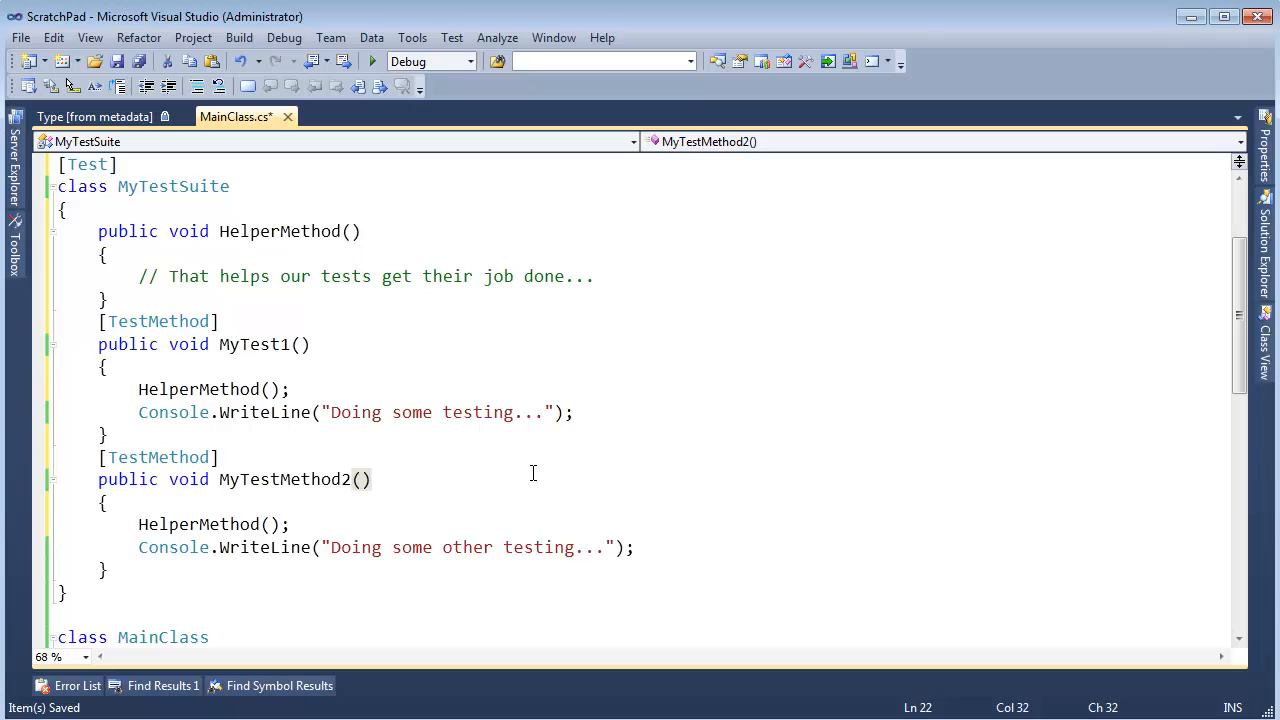
scroll("down", 3)
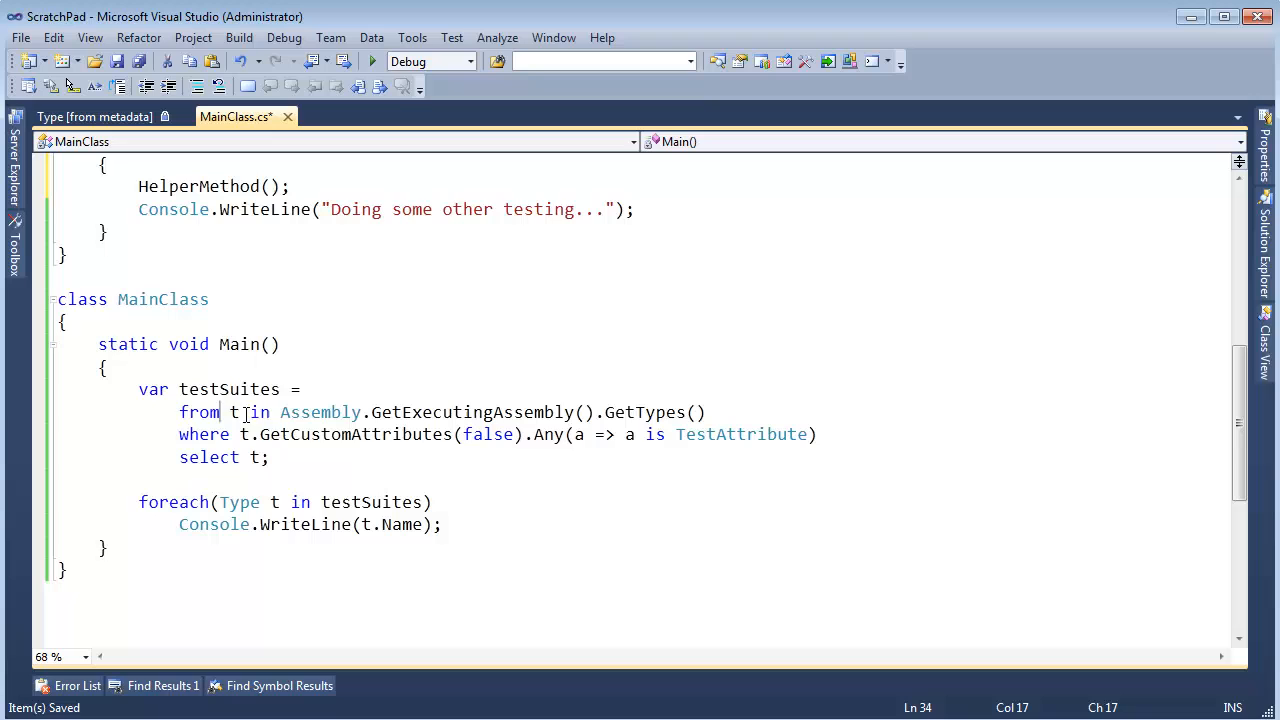
left_click_drag(224, 412, 270, 456)
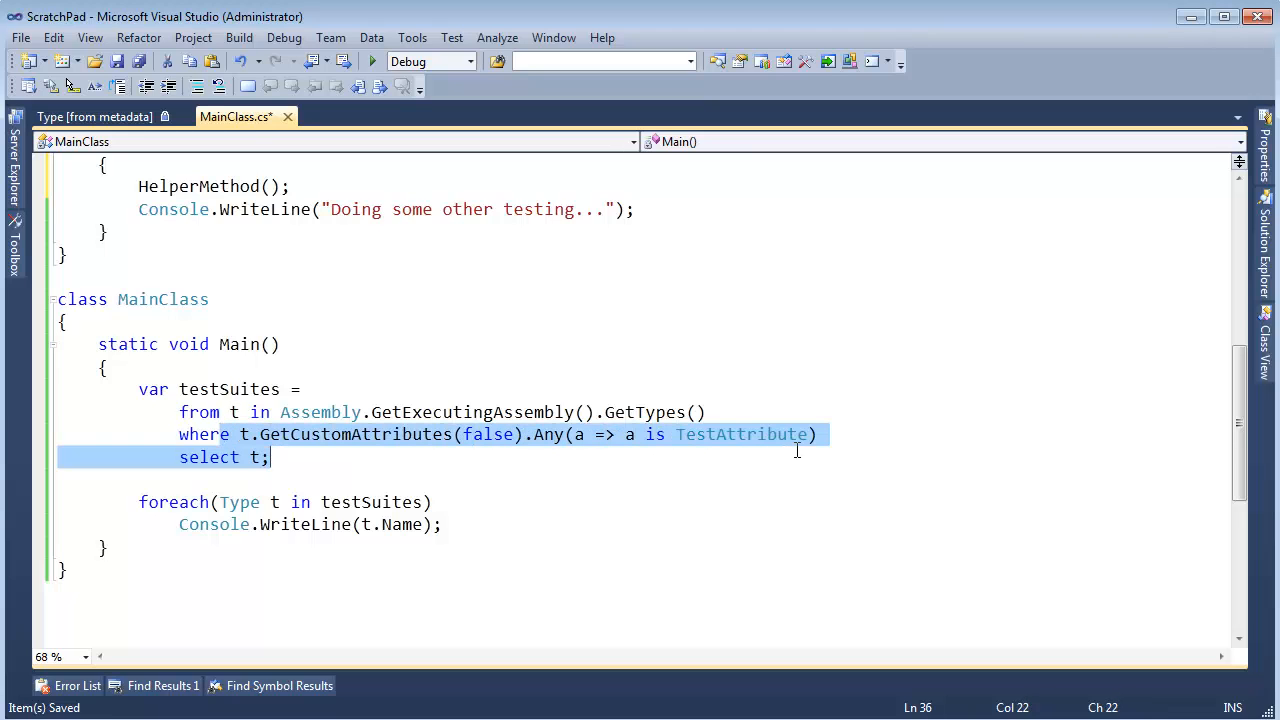
left_click(388, 480)
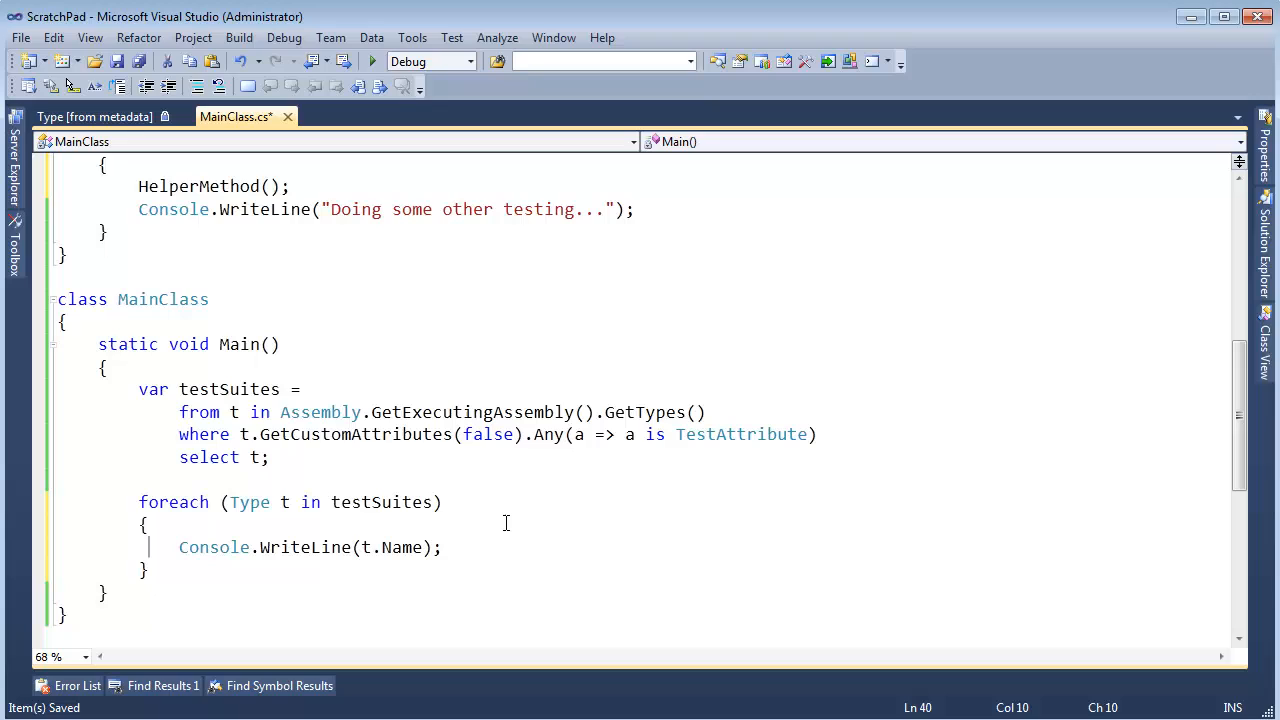
Reword the loop's WriteLine to "Running tests in suite: " + t.Name.
double_click(364, 548)
type("\"Running ")
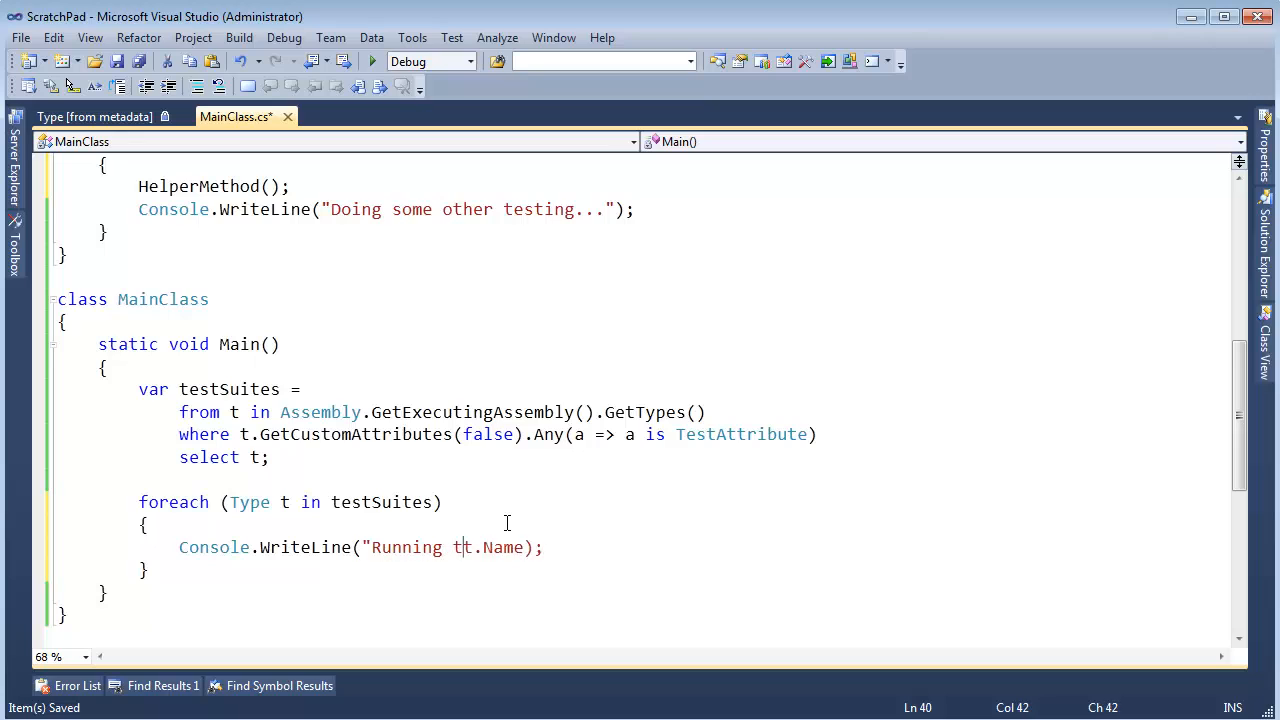
type("ests in suite")
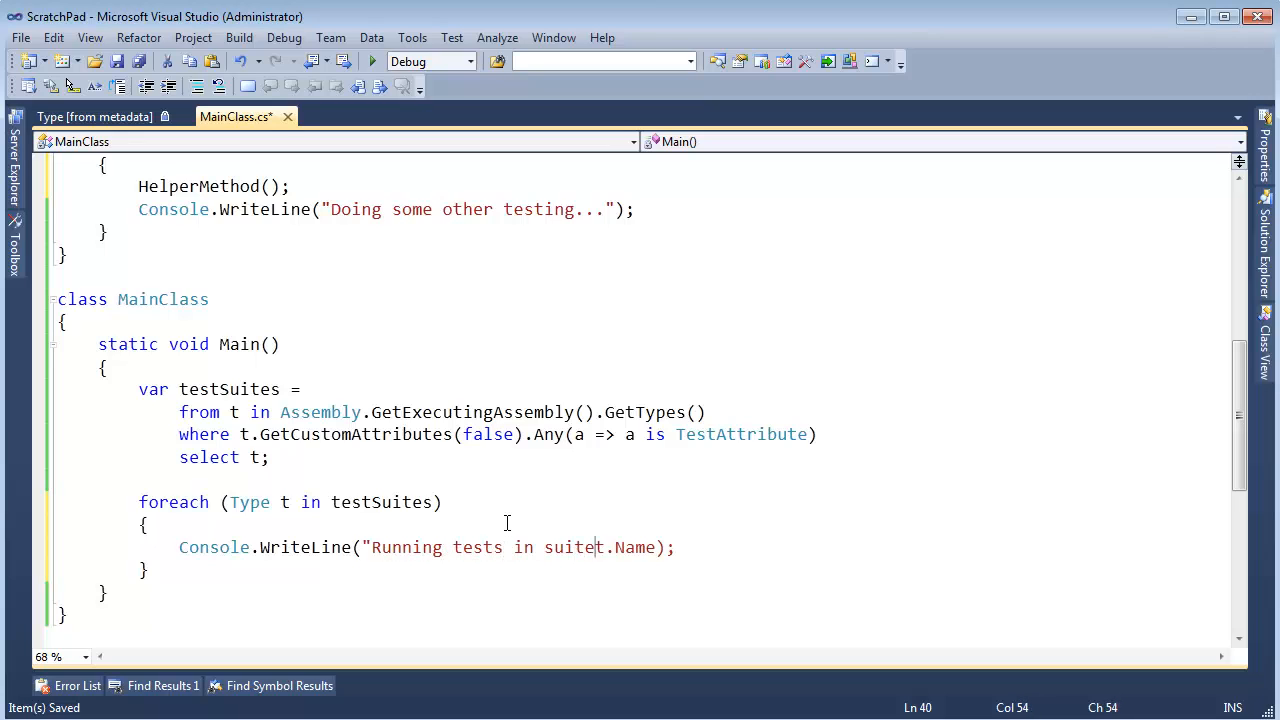
type(": \" +")
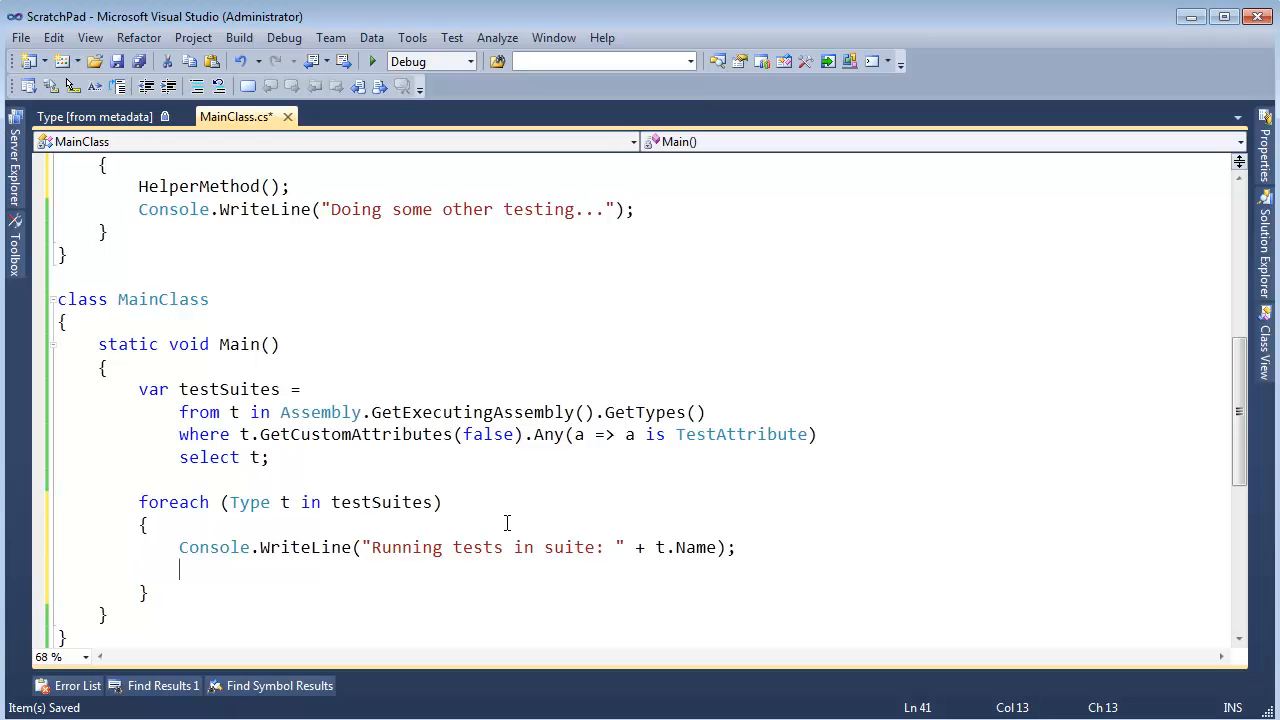
mouse_move(302, 414)
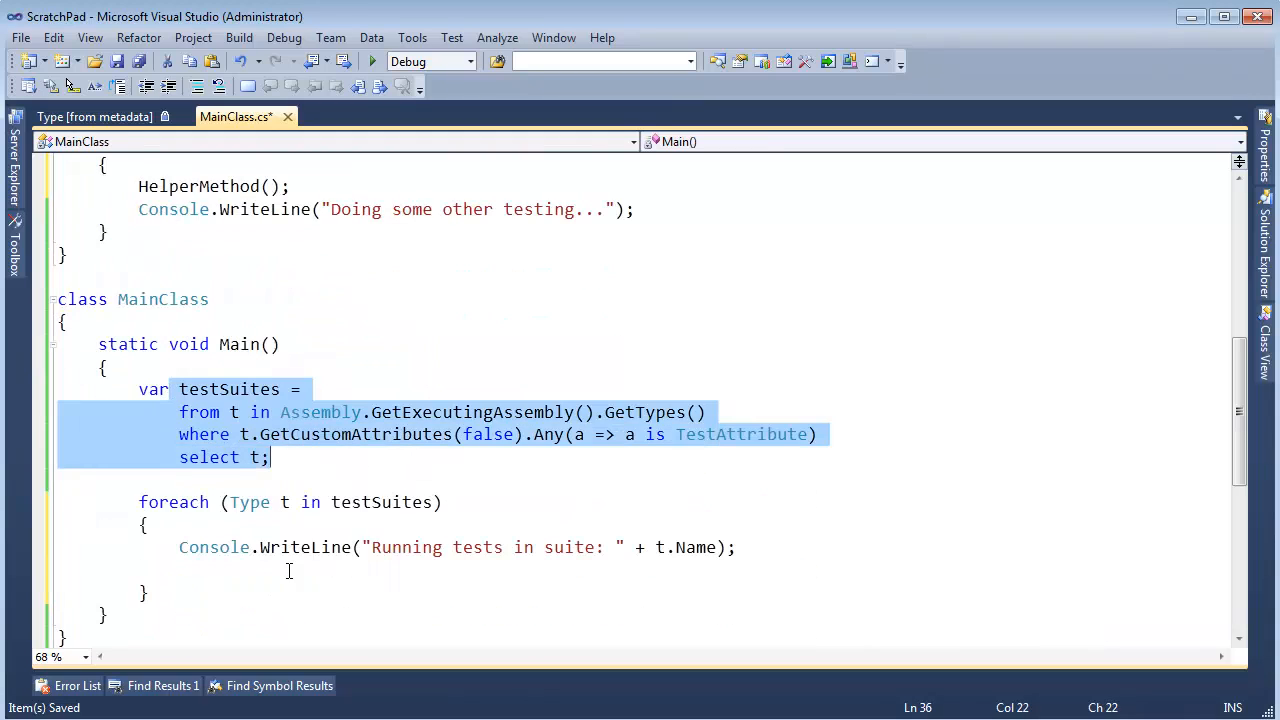
Start var testMethods = from m in t.GetMethods() inside the suite loop.
type("var test")
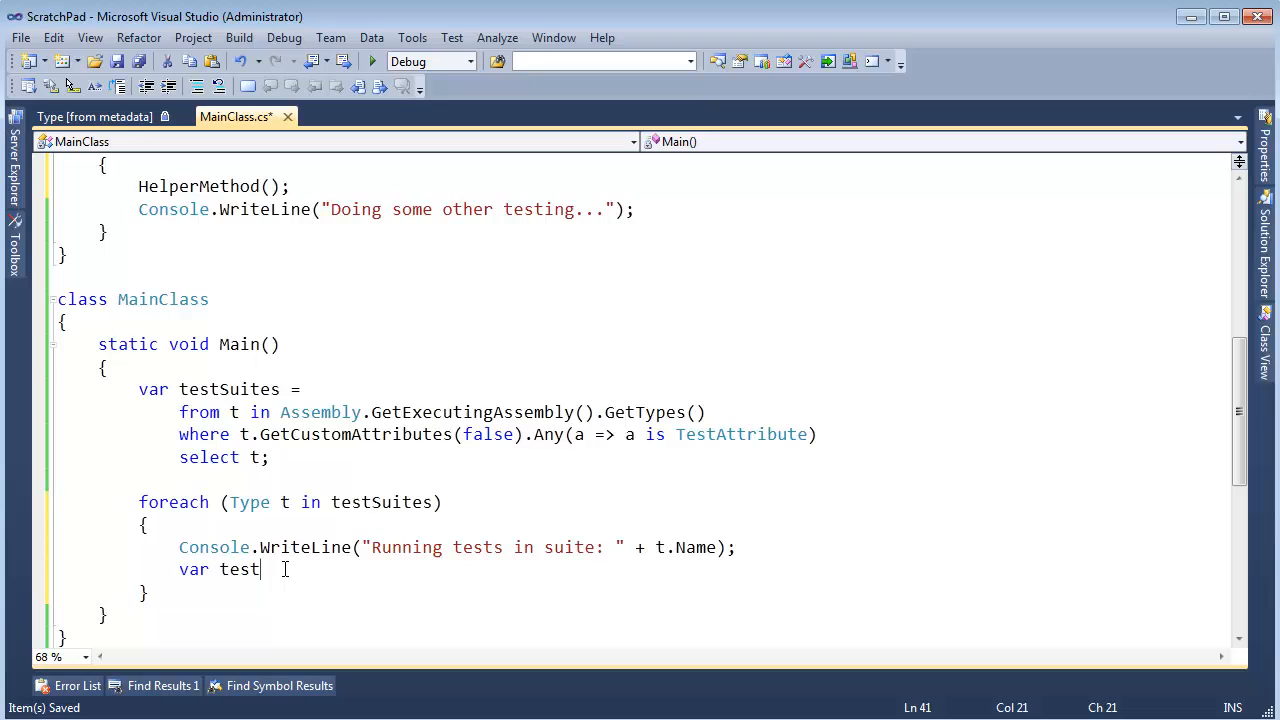
type("Methods =")
type("from ")
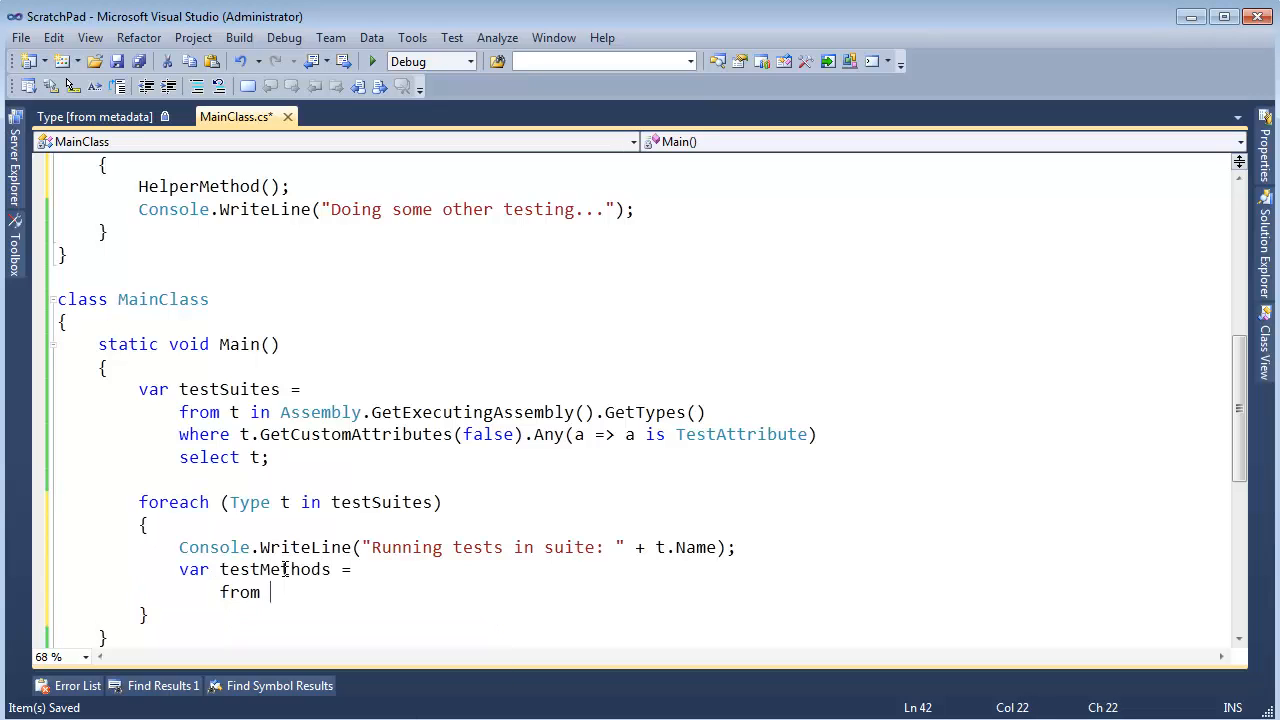
type("m in t.getm")
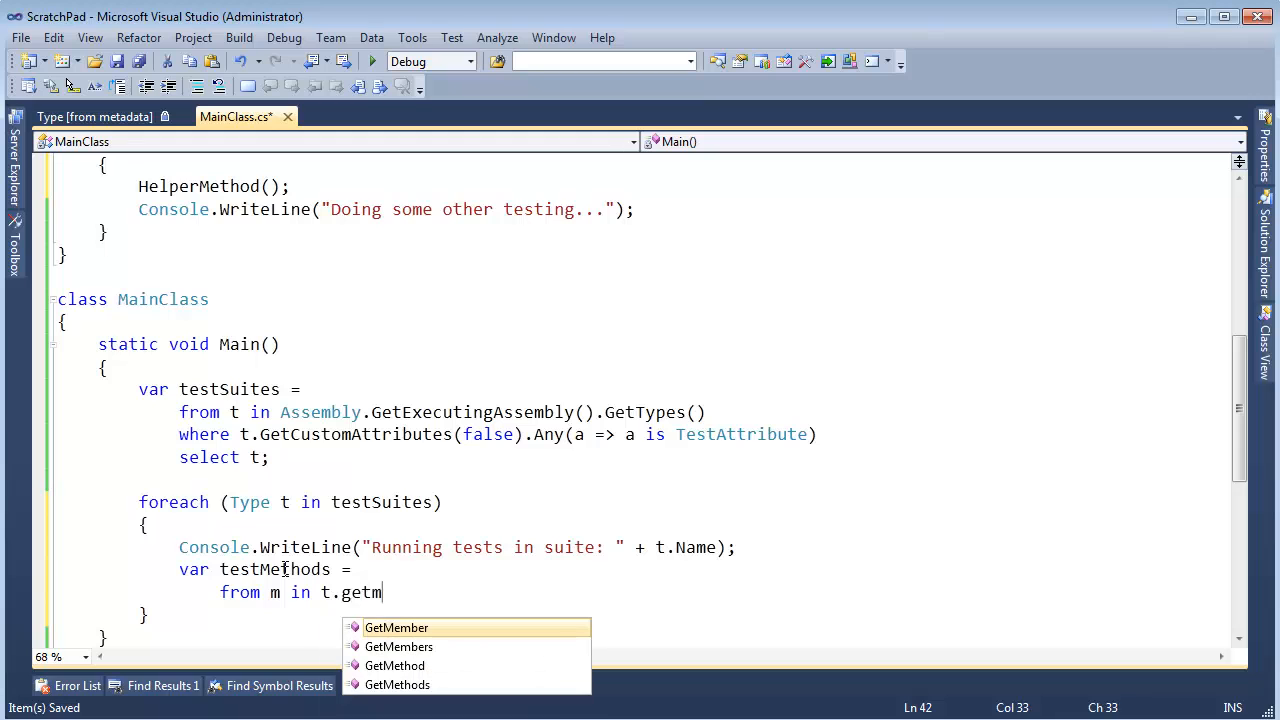
type("thods(")
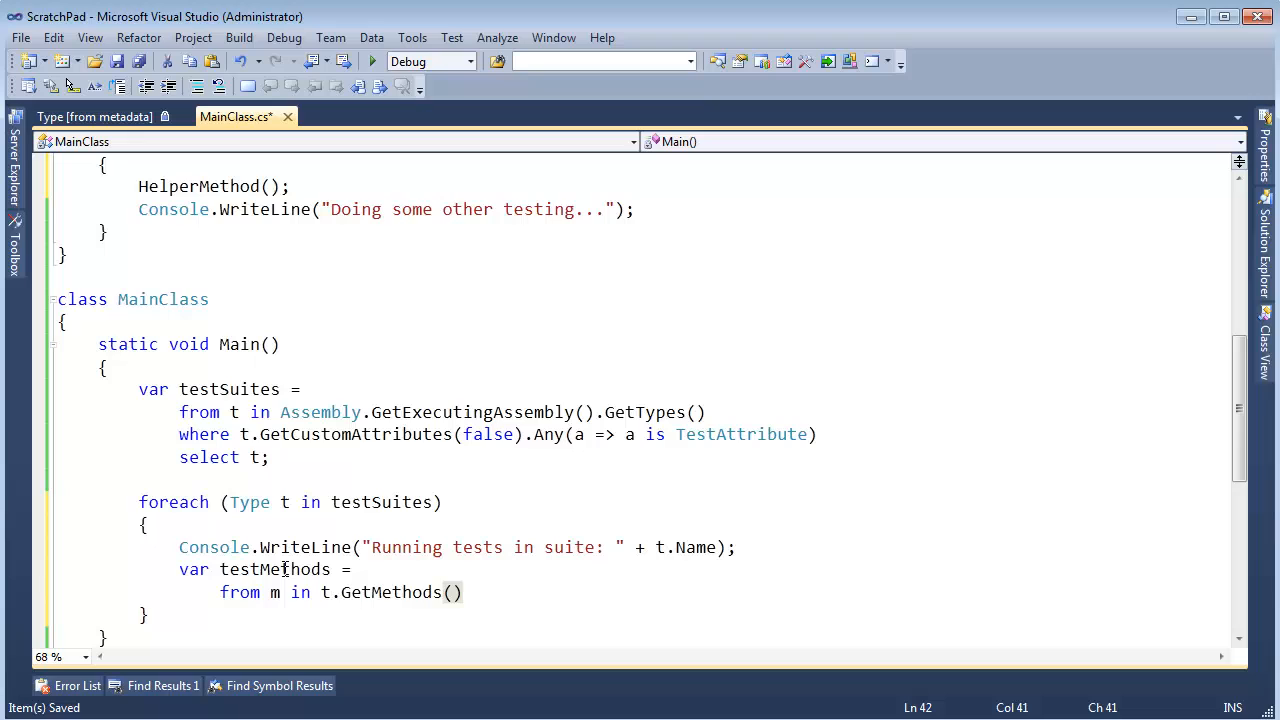
left_click(462, 592)
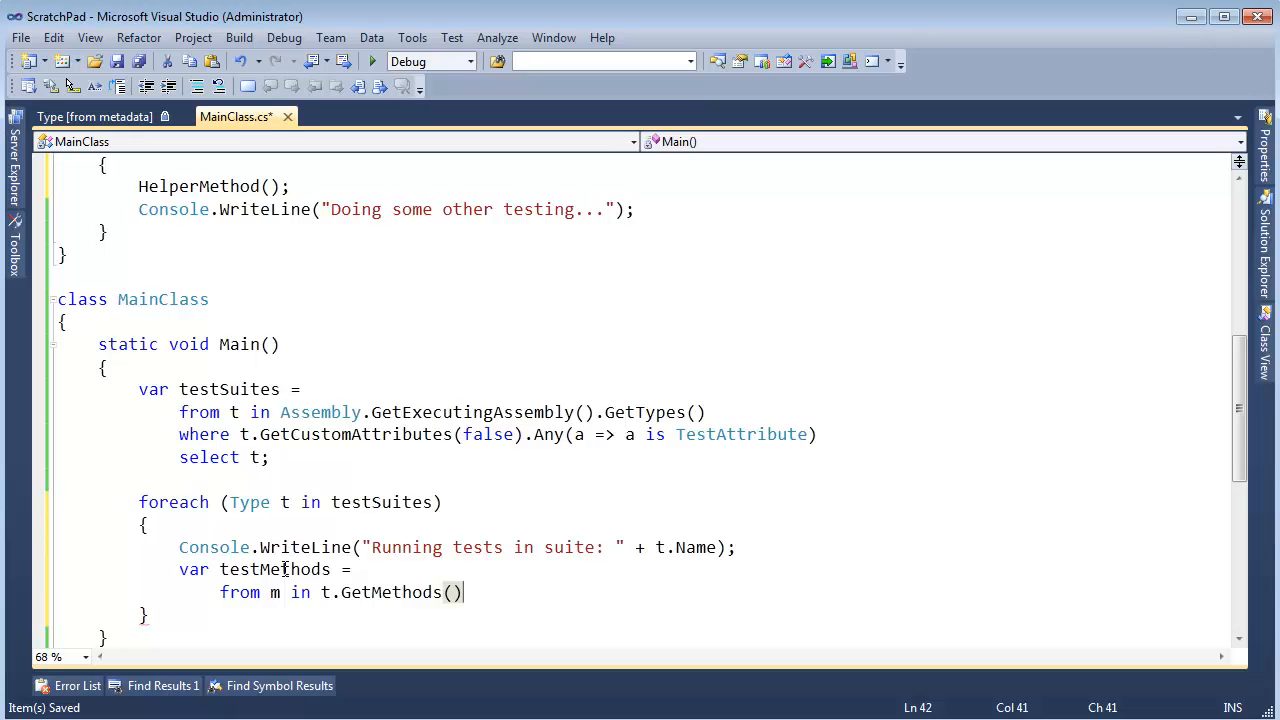
Filter where m.GetCustomAttributes(false).Any(a => a is TestMethodAttribute) select m.
type("where m.g")
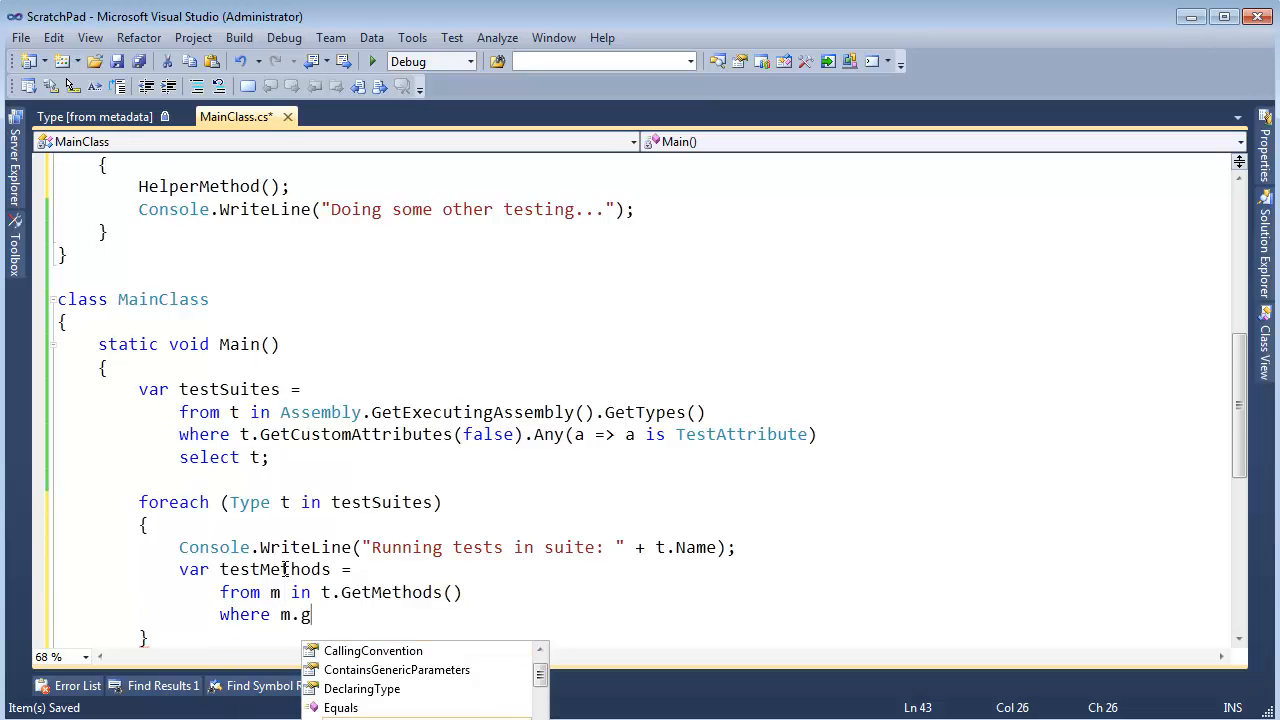
type("etCustomAttributes(")
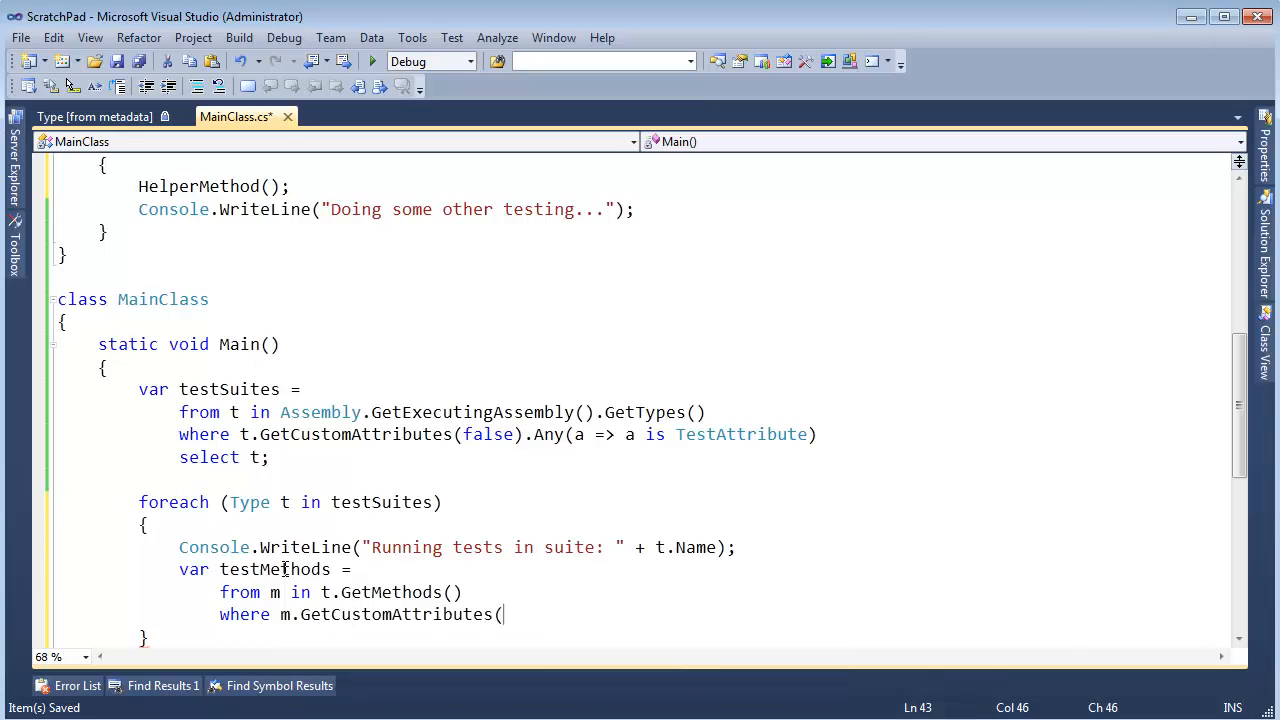
type(").Any")
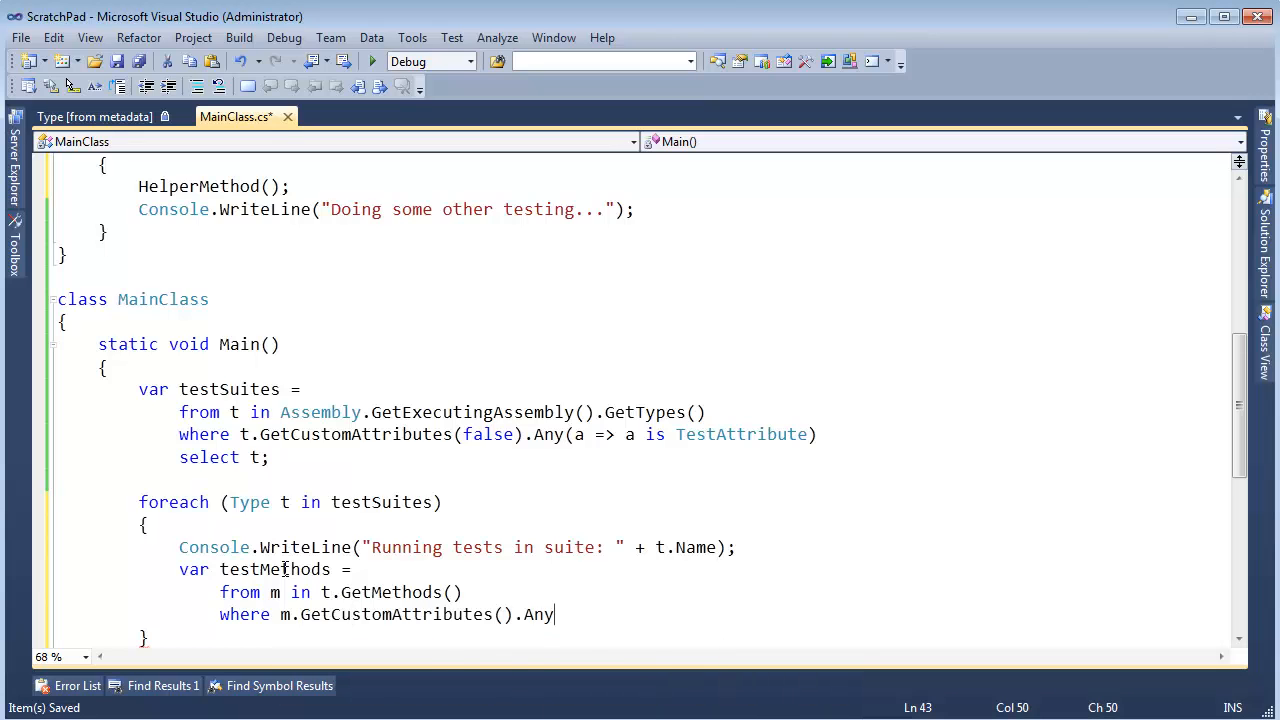
type("(a =>")
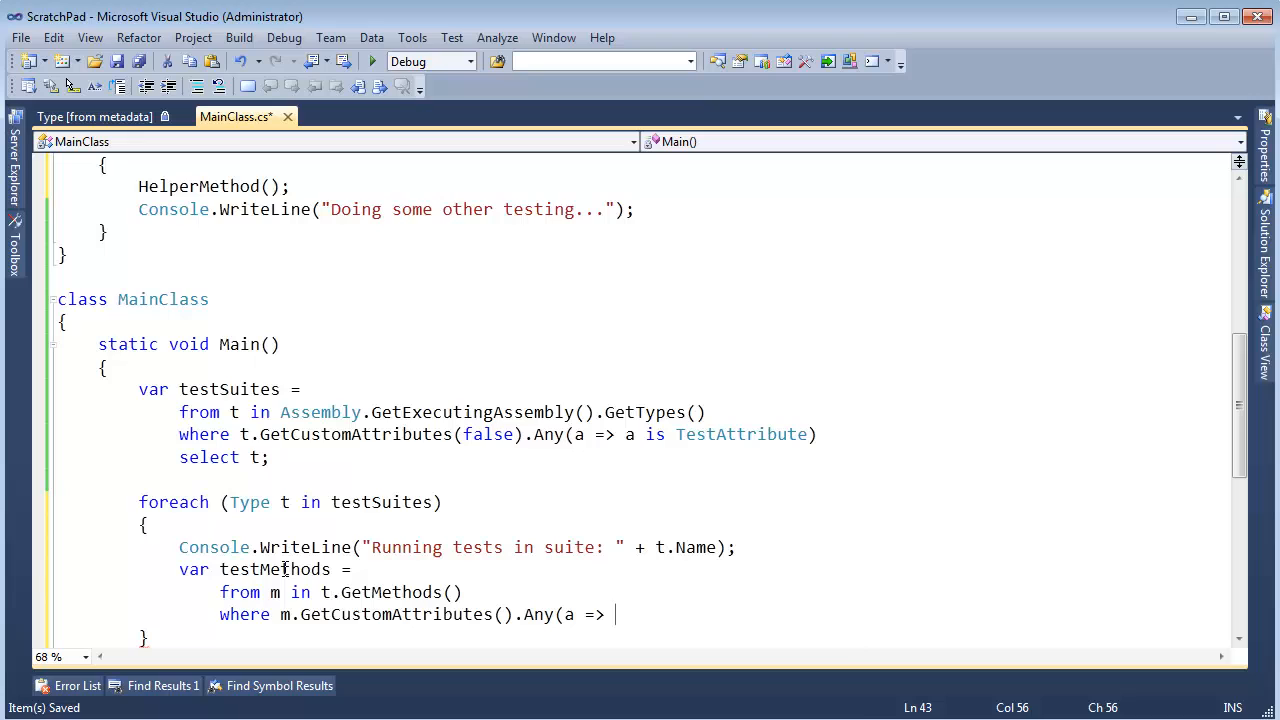
type("a is")
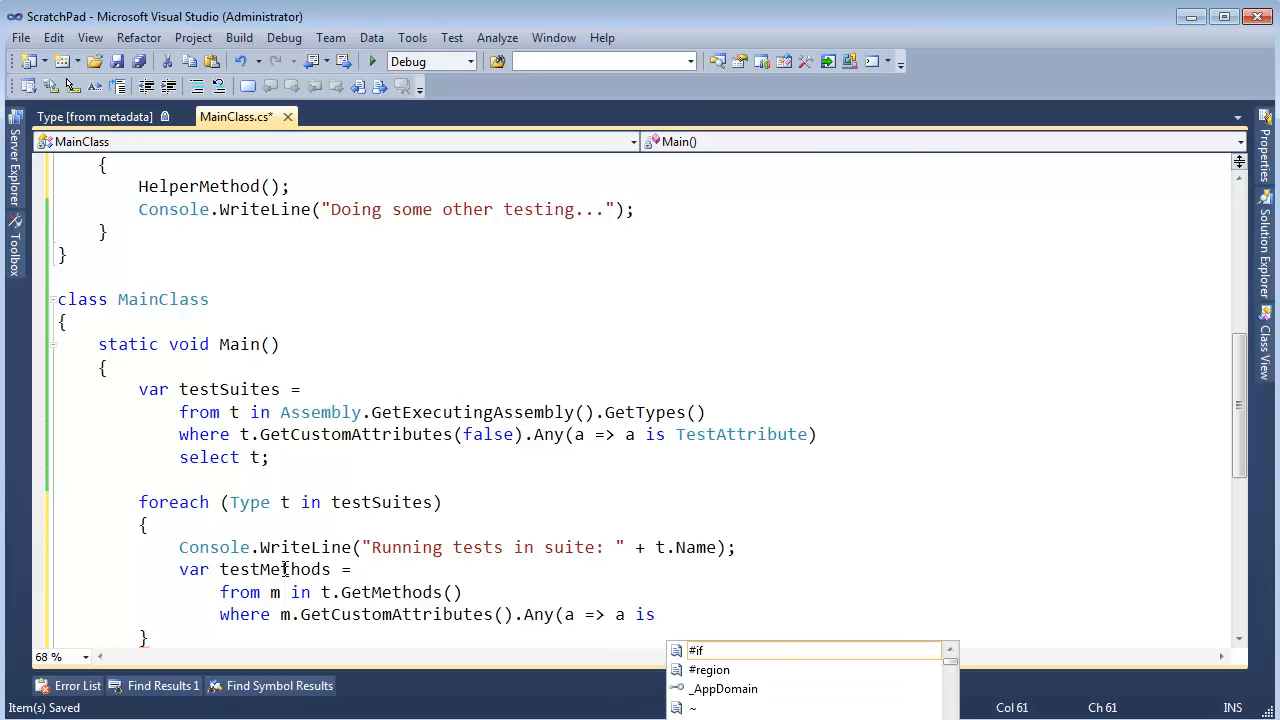
type("TestMethodAttribute")
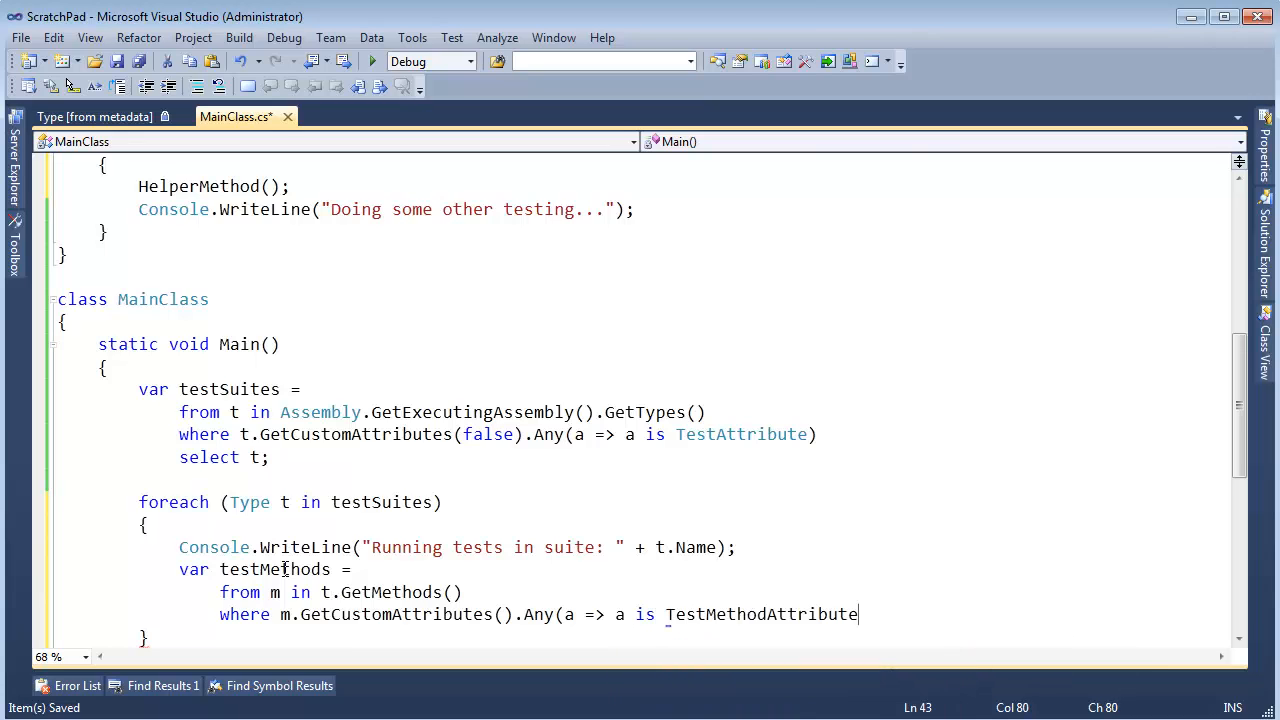
type(")")
type("select m;")
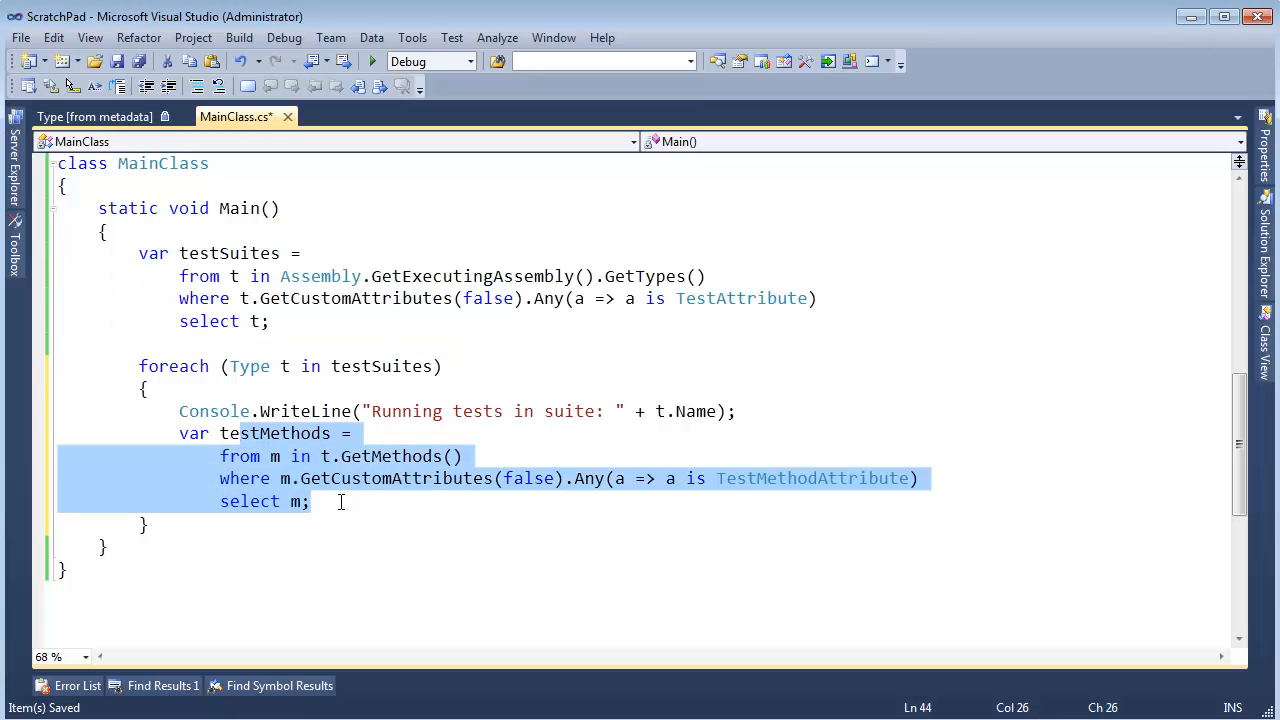
left_click(340, 500)
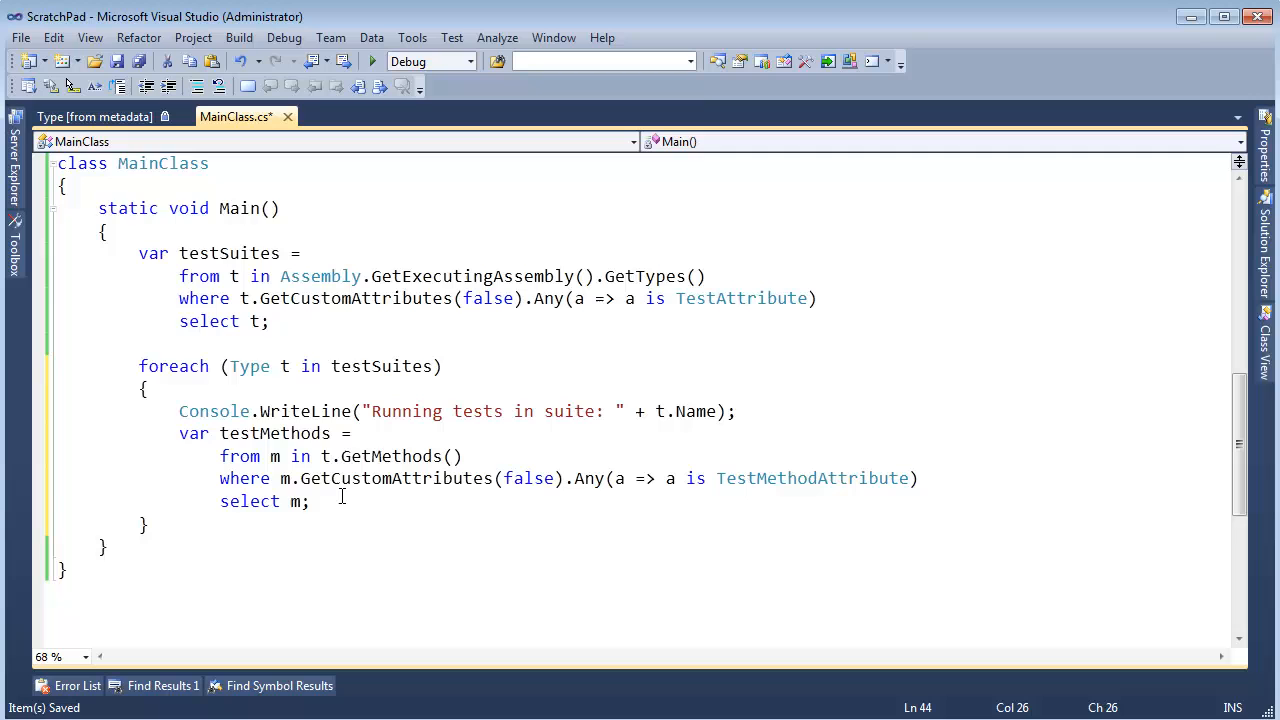
scroll("down", 3)
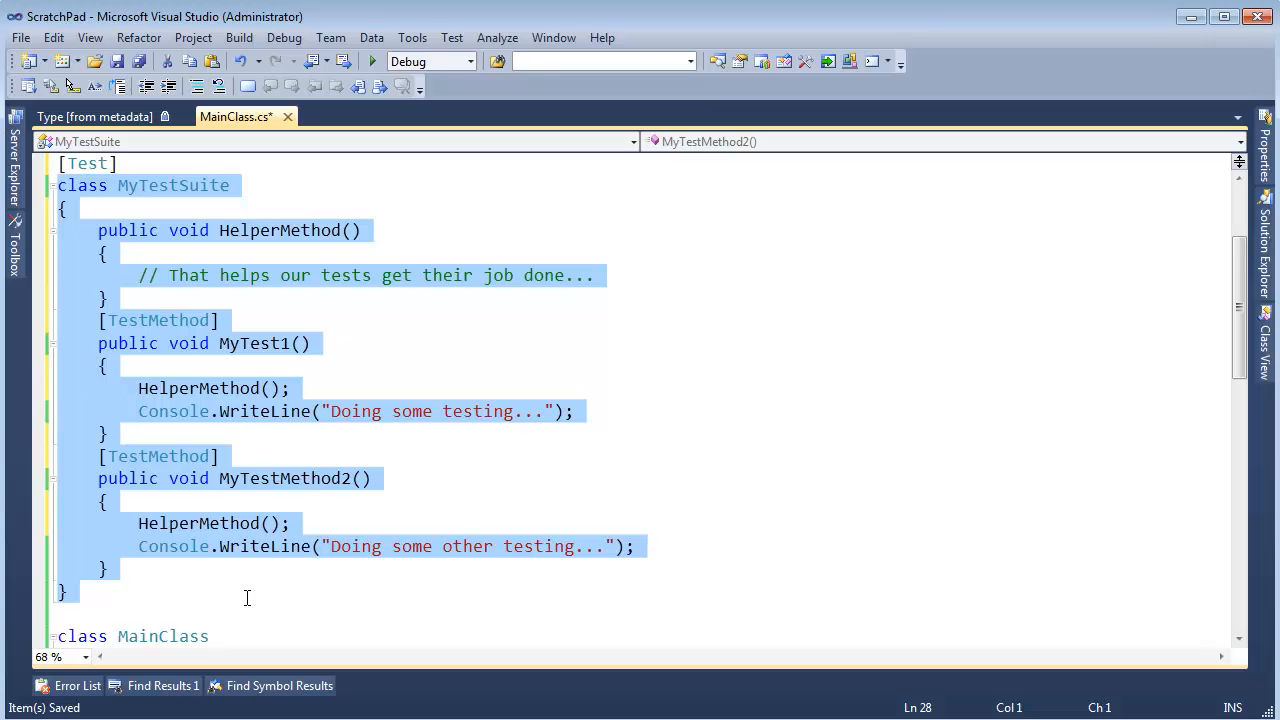
left_click(312, 478)
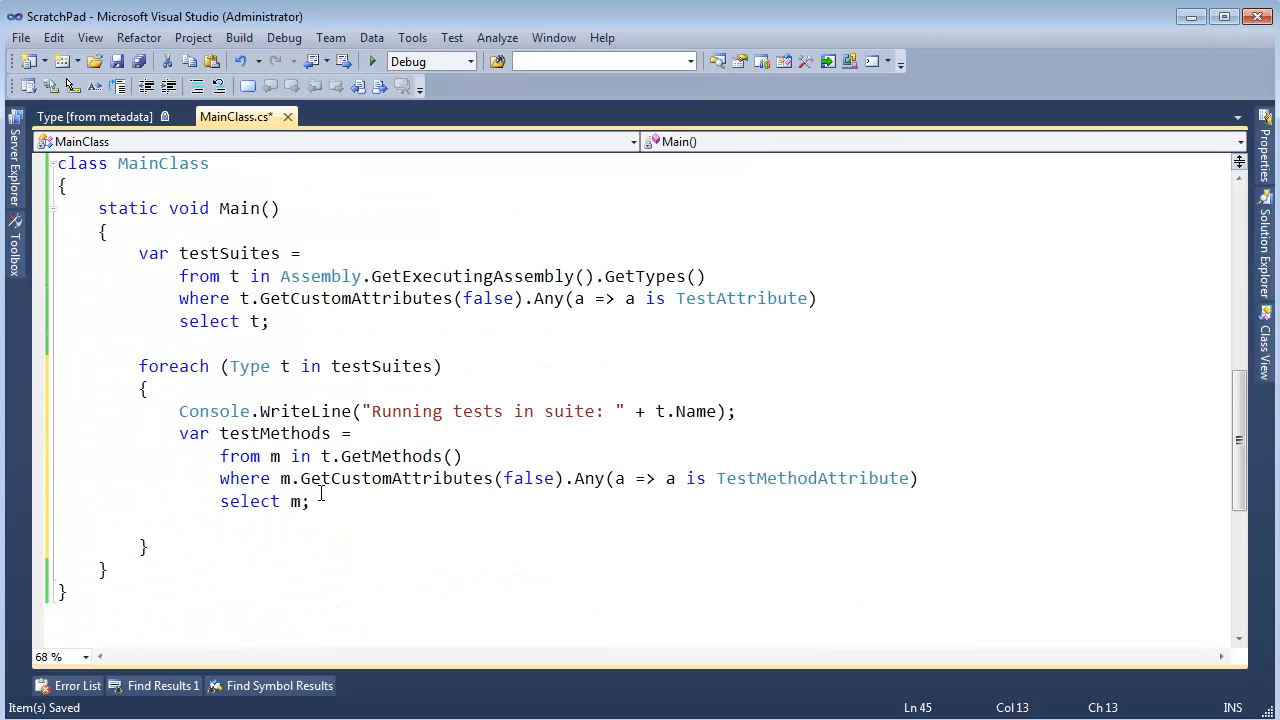
Create object testSuiteInstance = Activator.CreateInstance(t); for each suite type.
type("object testSuite")
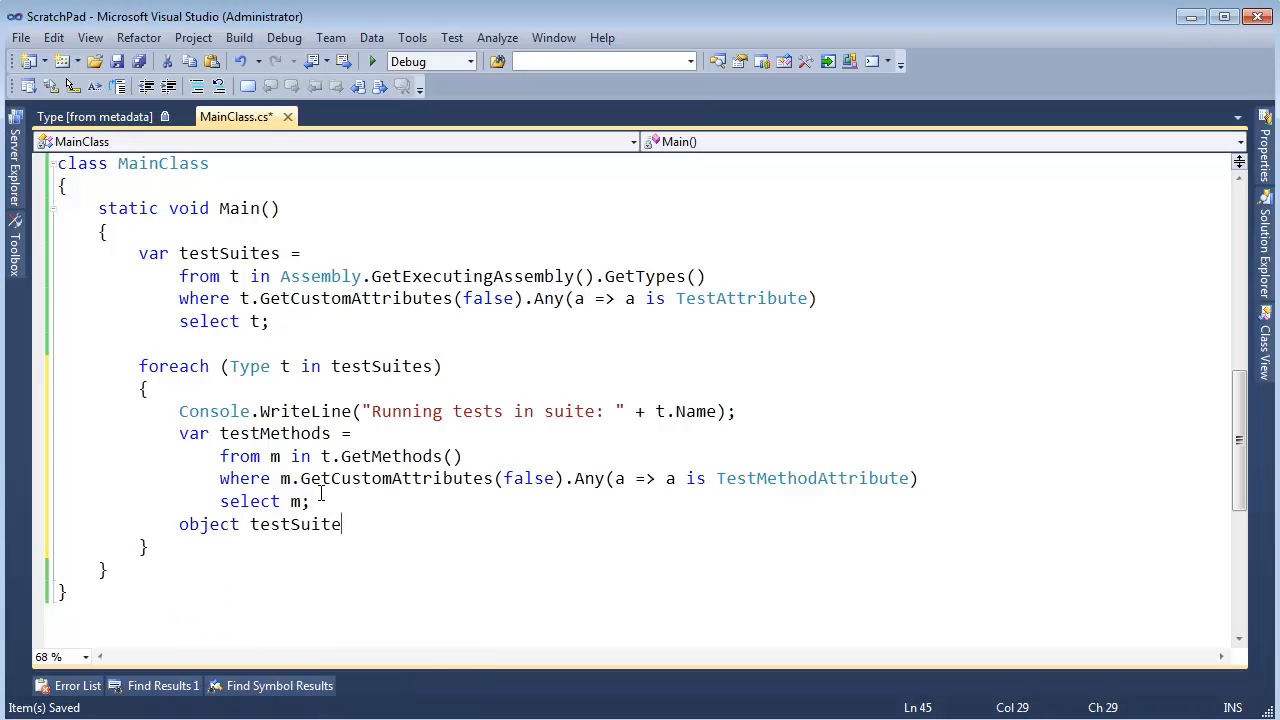
type("Instance")
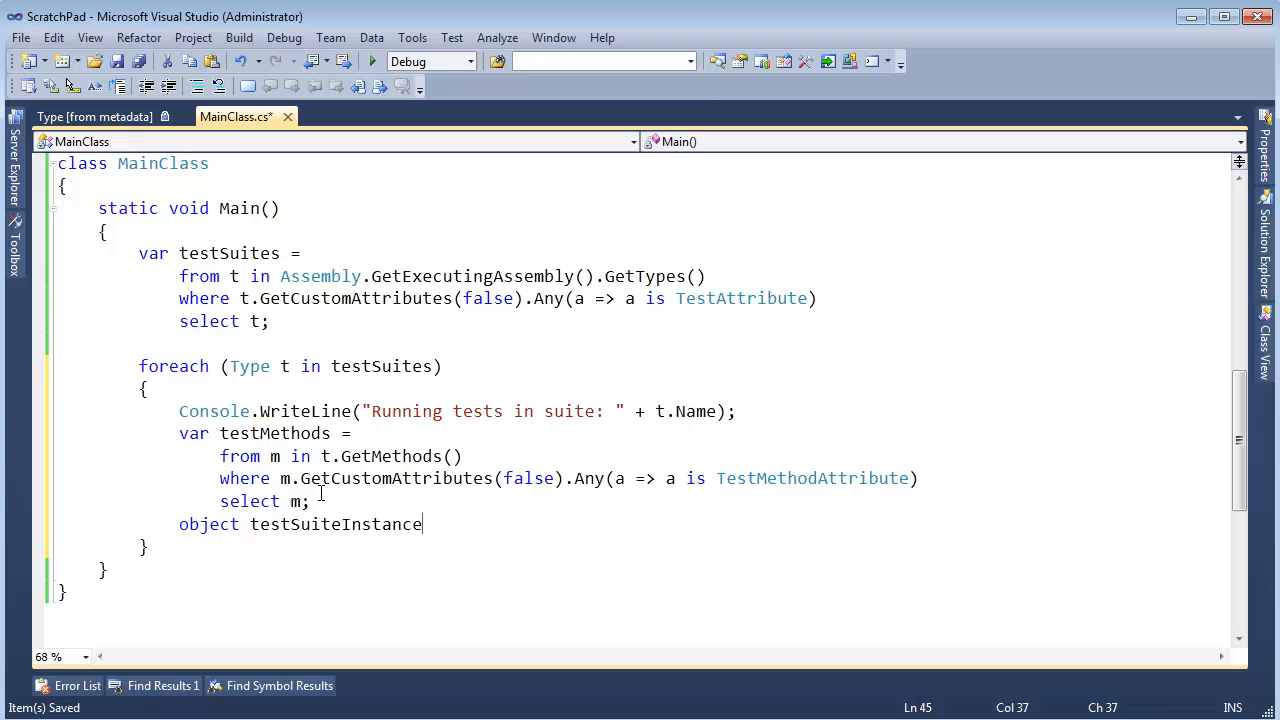
type("= Act")
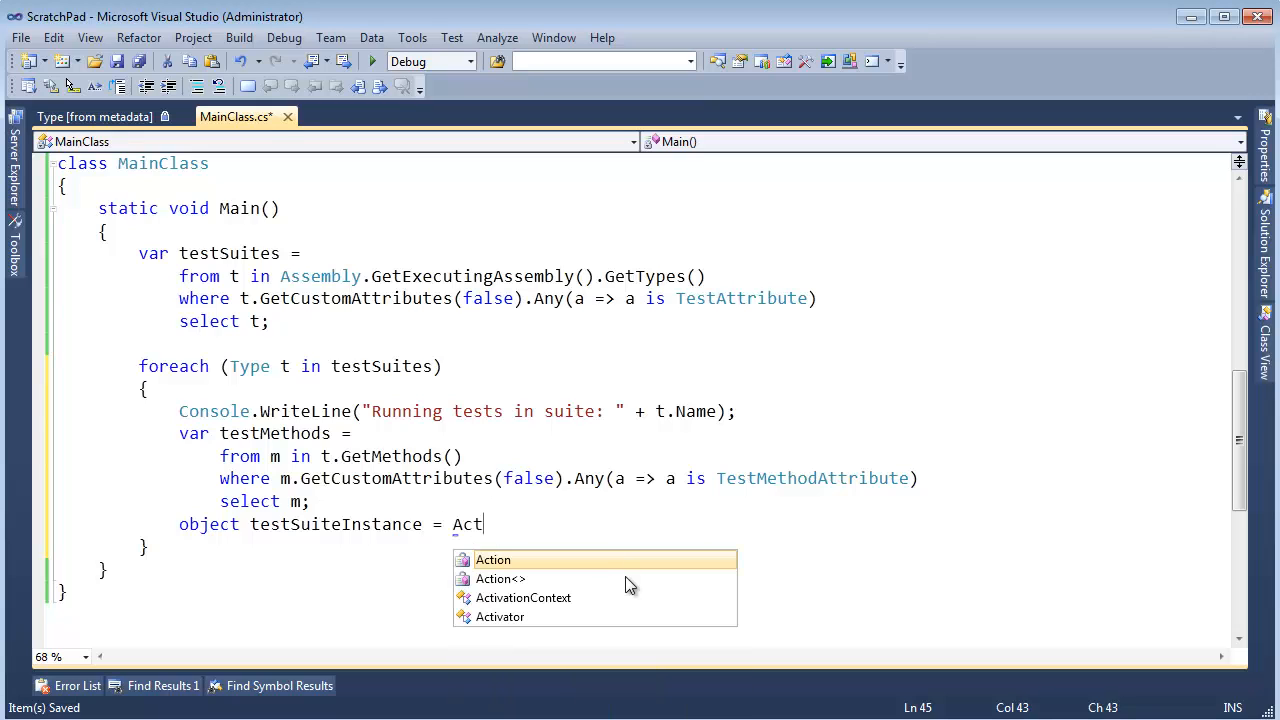
type("ivator")
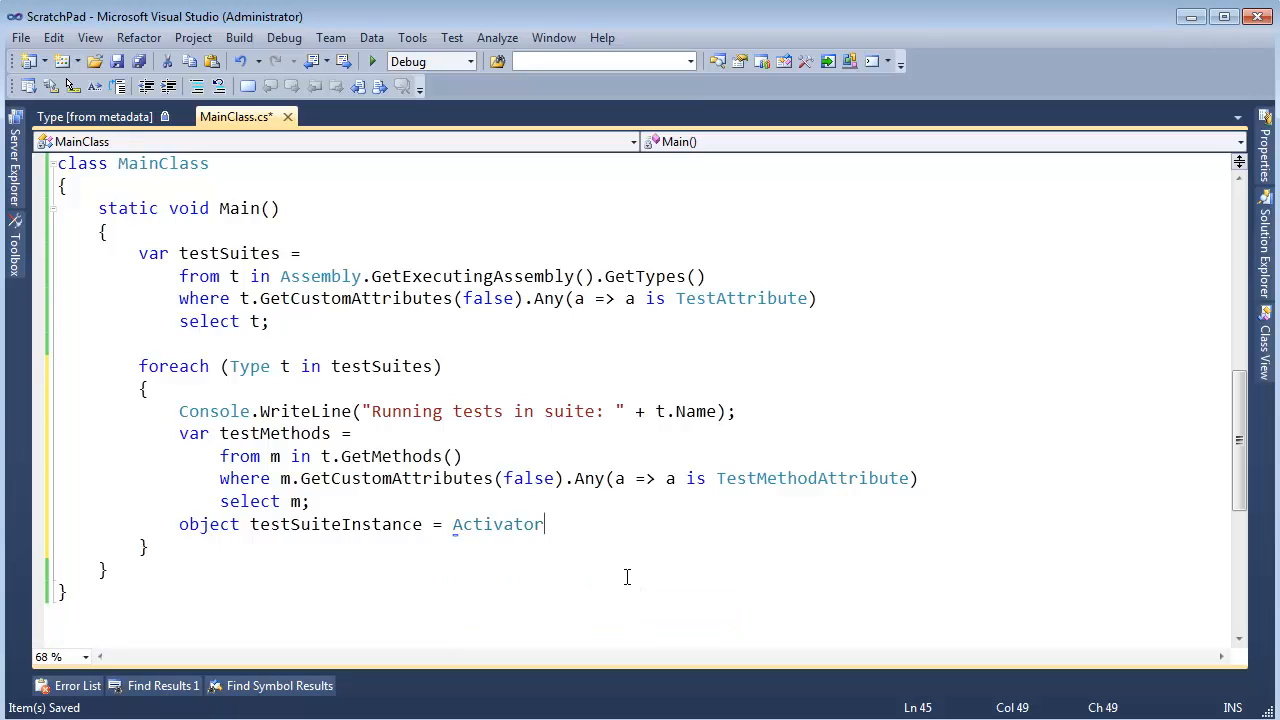
type(".CreateInstance")
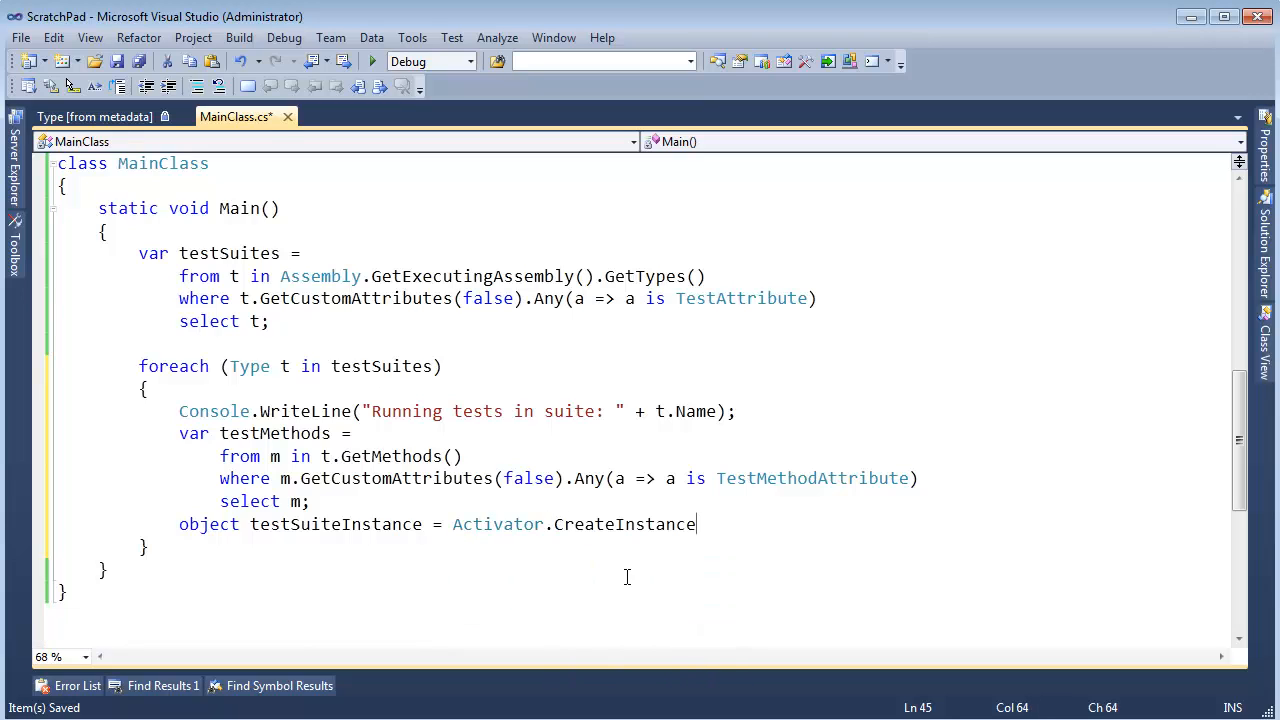
type("(")
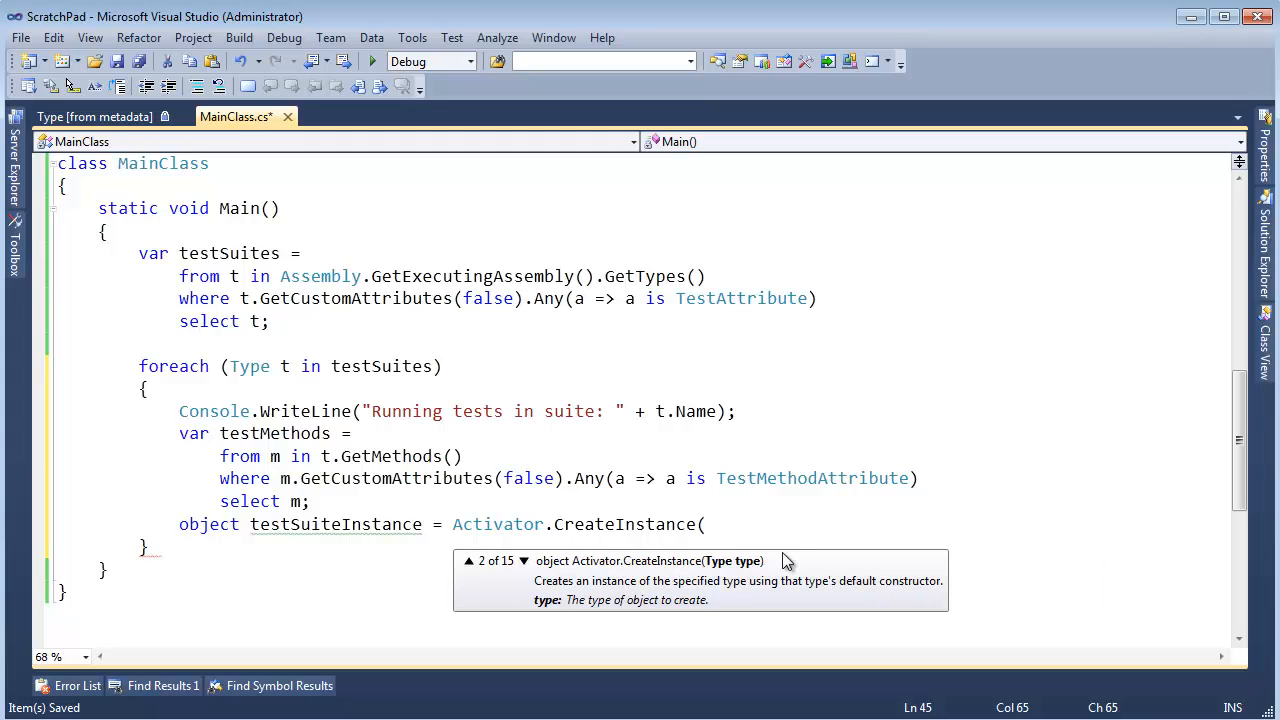
mouse_move(740, 572)
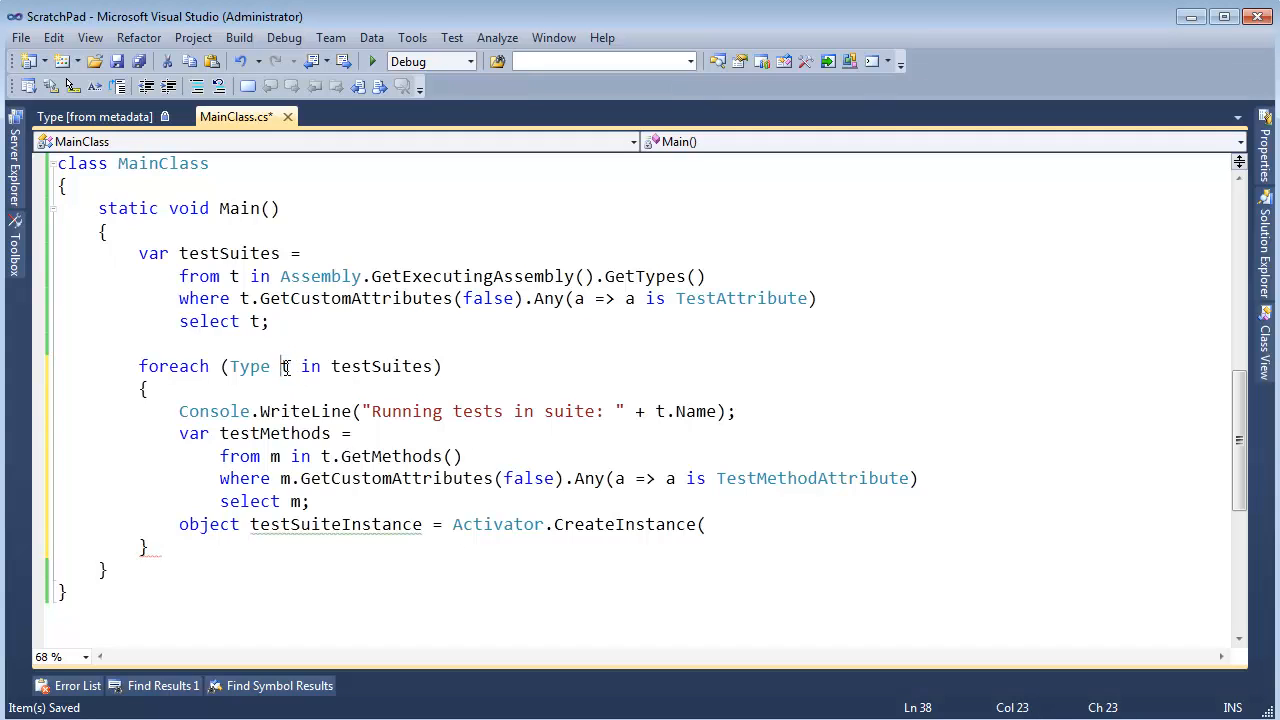
type("t)")
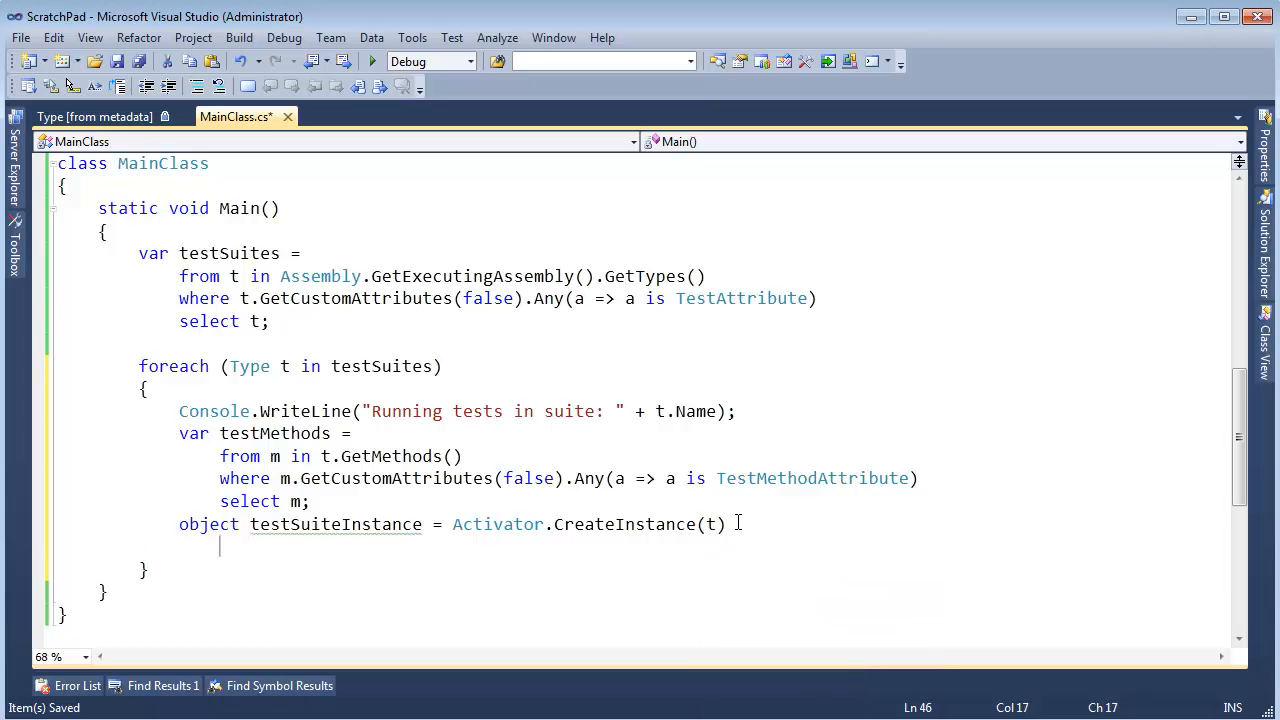
type(";")
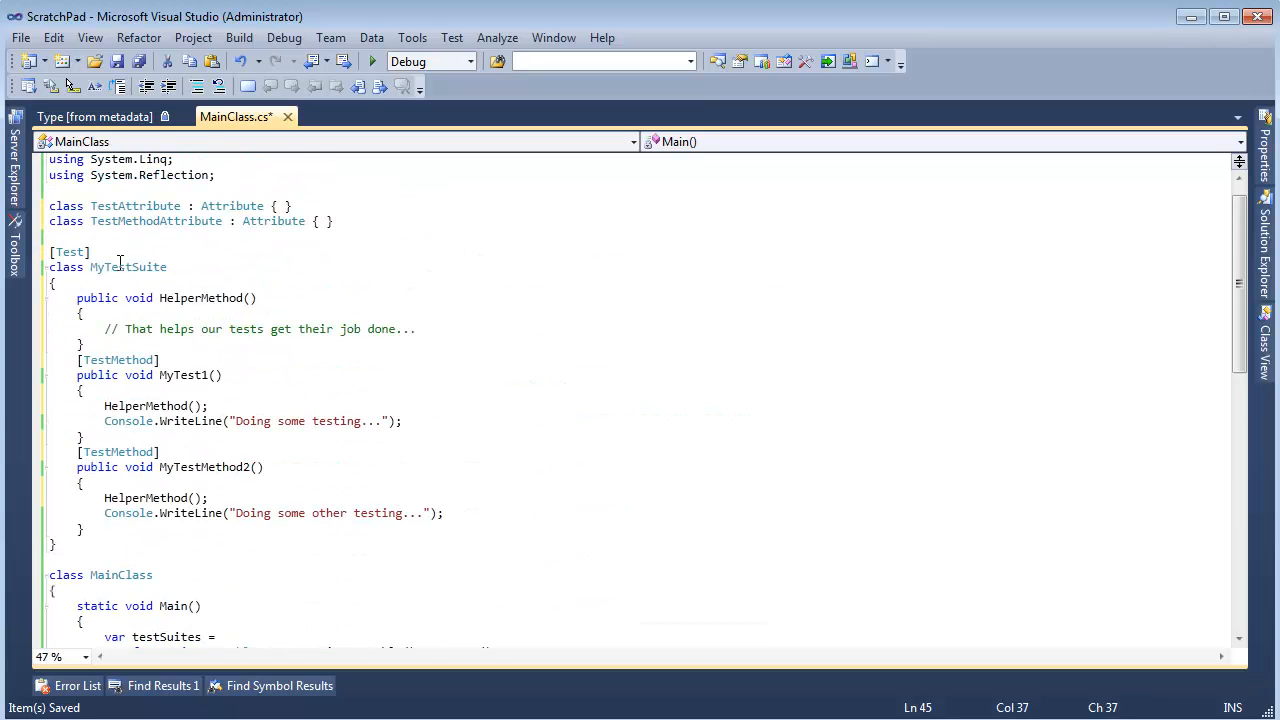
Begin foreach(MethodInfo mInfo in testMethods) over the suite's test methods.
scroll("down", 3)
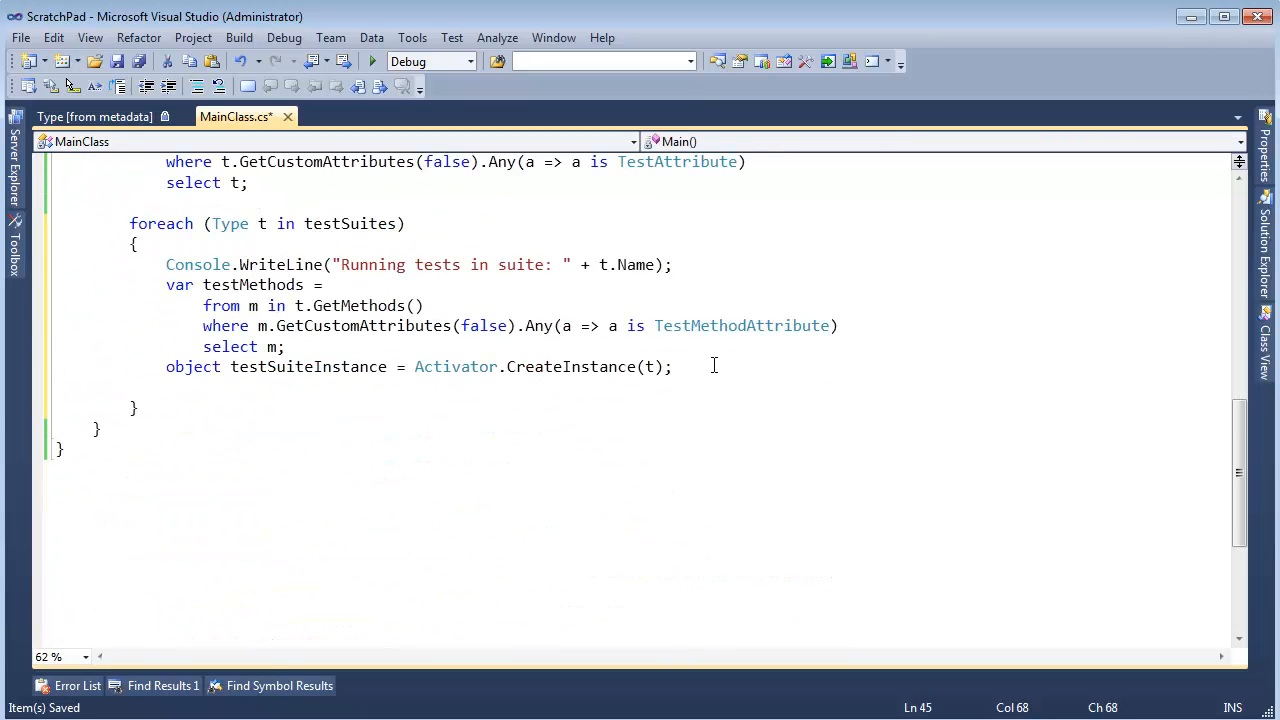
type("foreach(M")
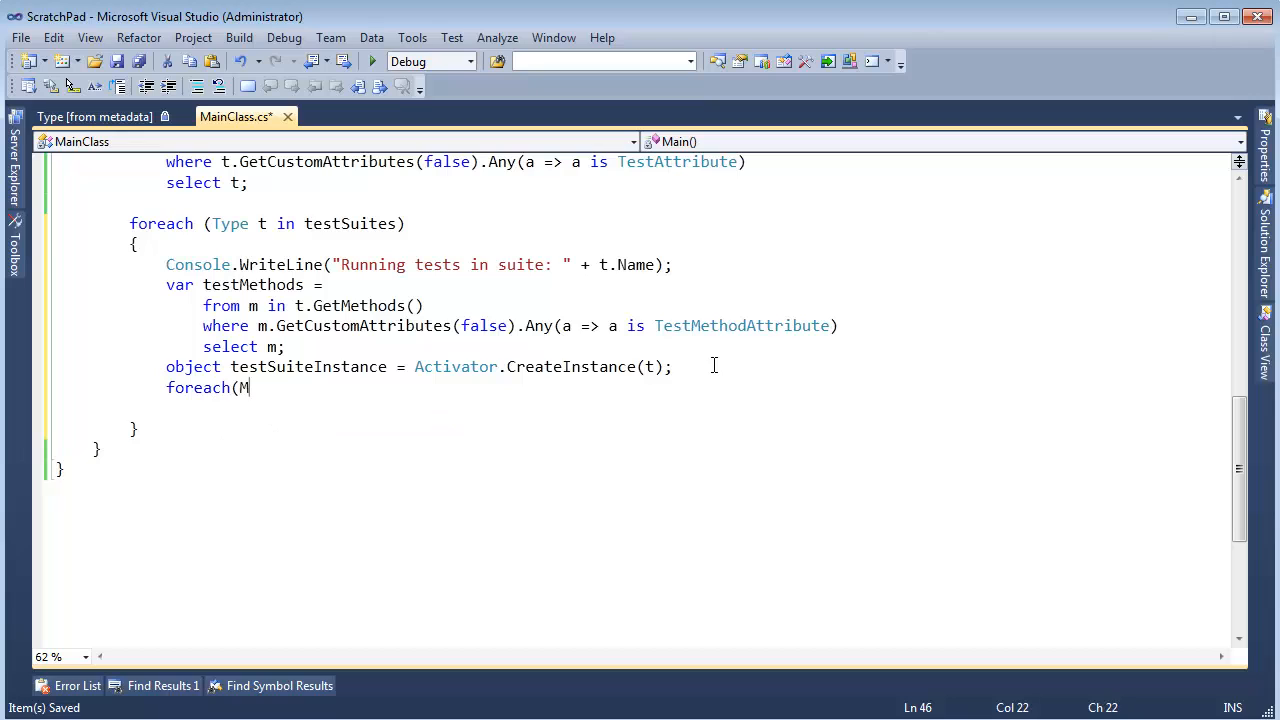
type("ethodInfo")
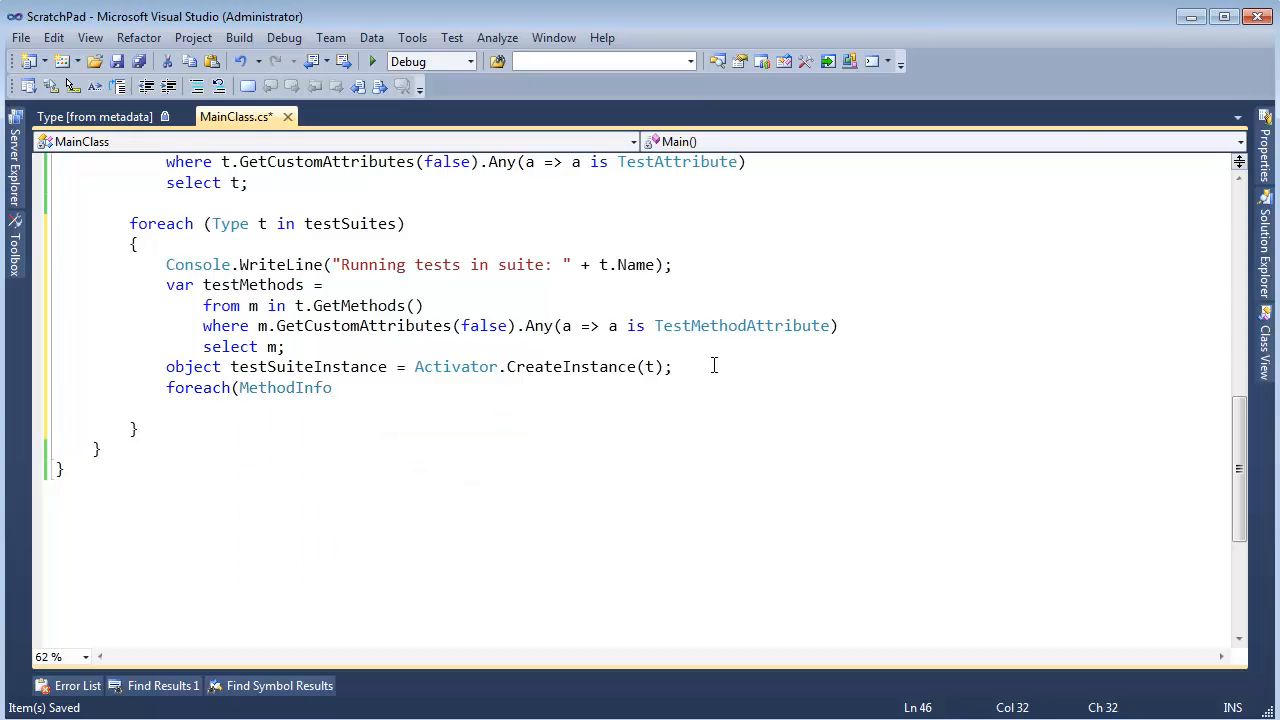
type("mInfo in")
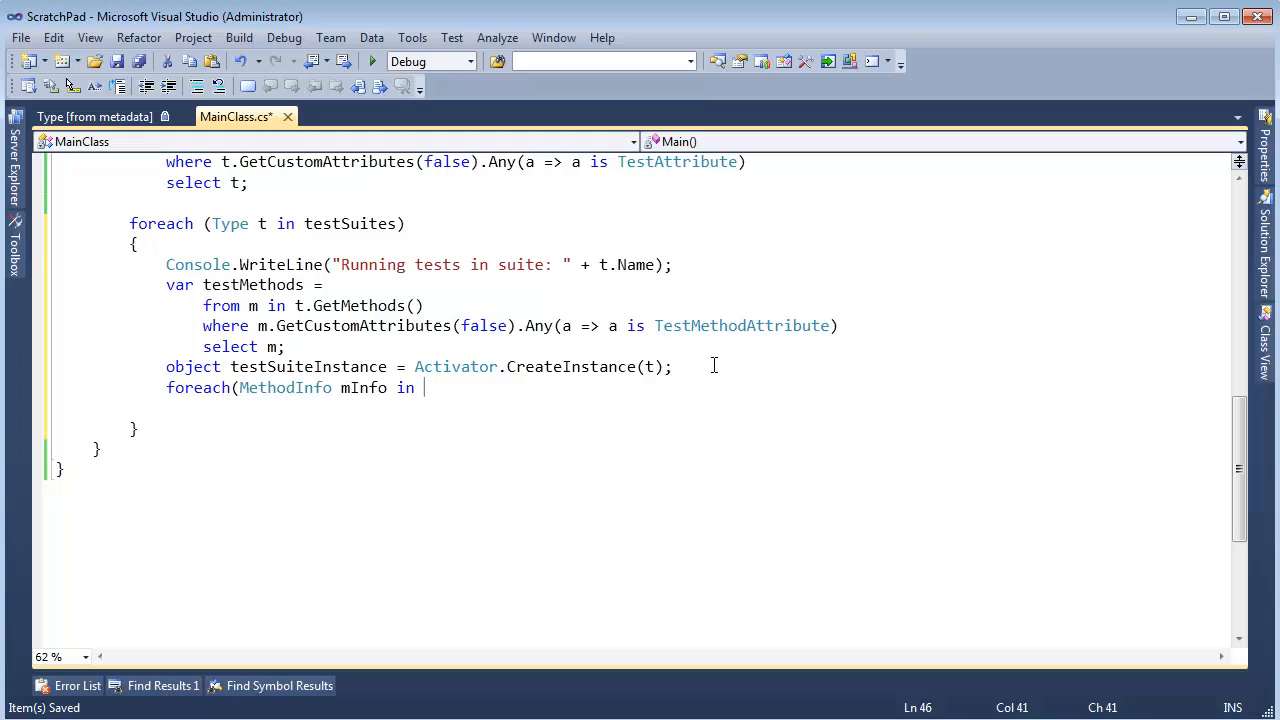
type("testm")
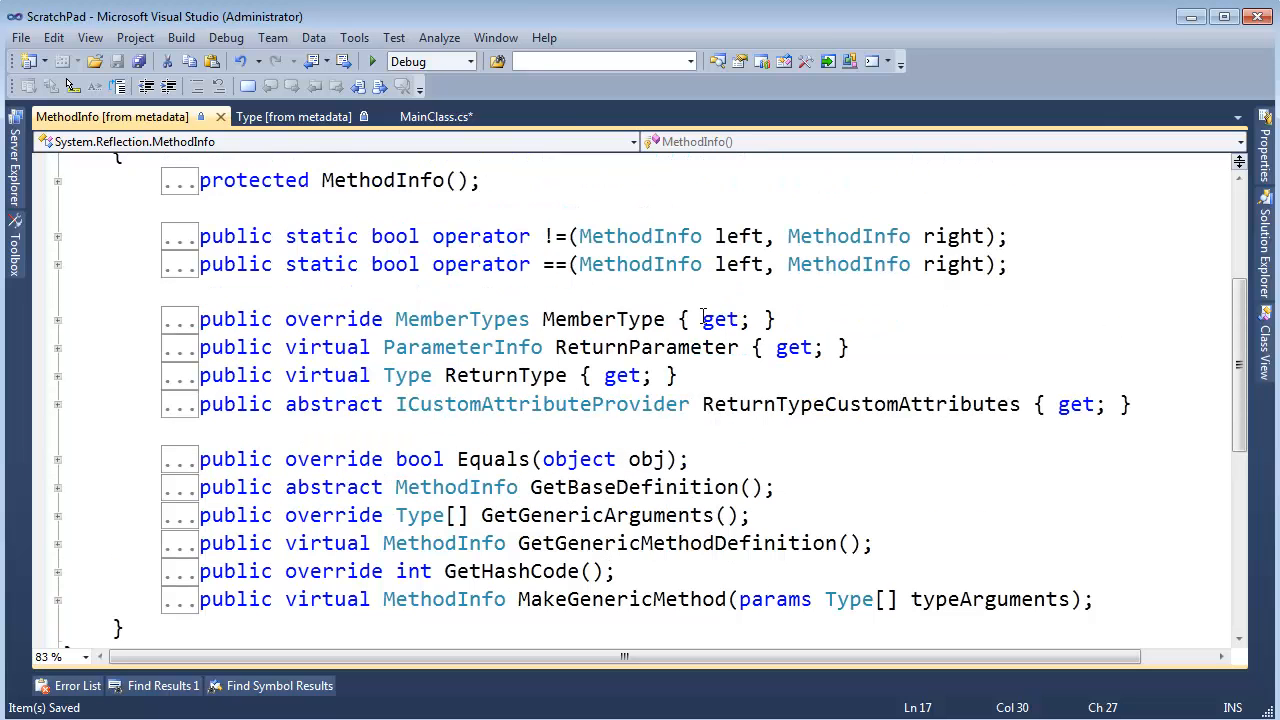
double_click(504, 376)
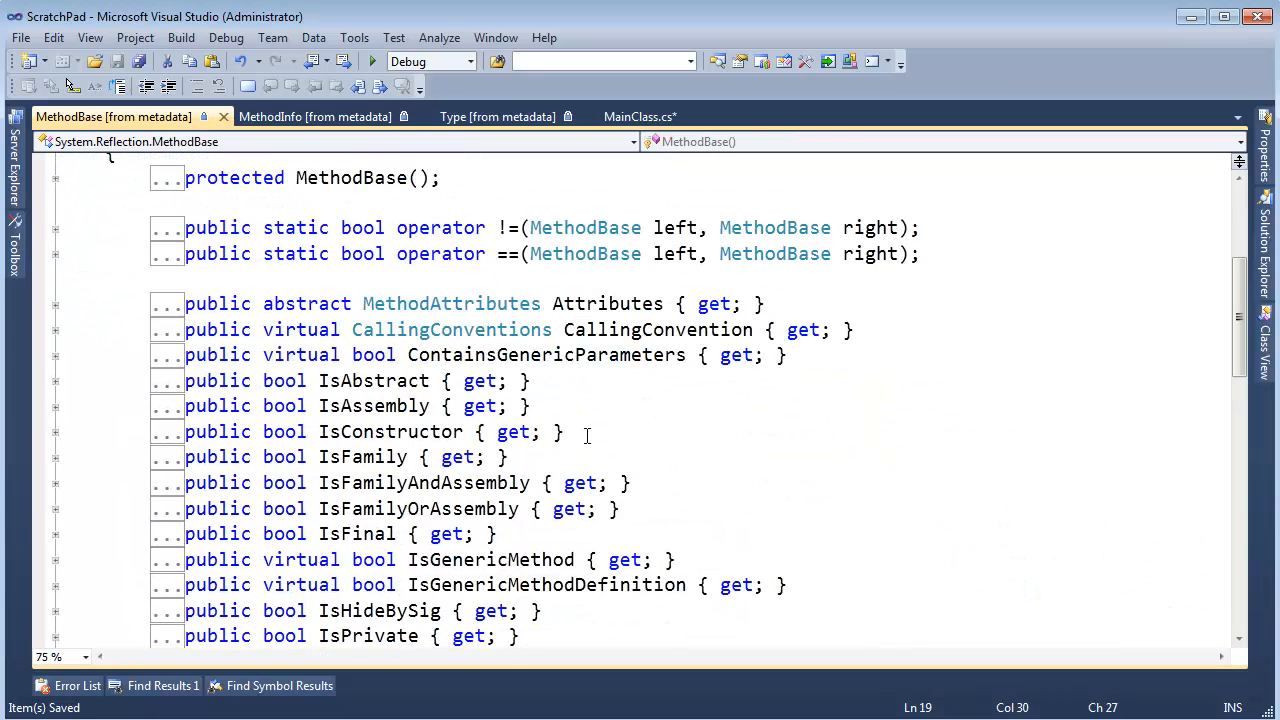
double_click(372, 380)
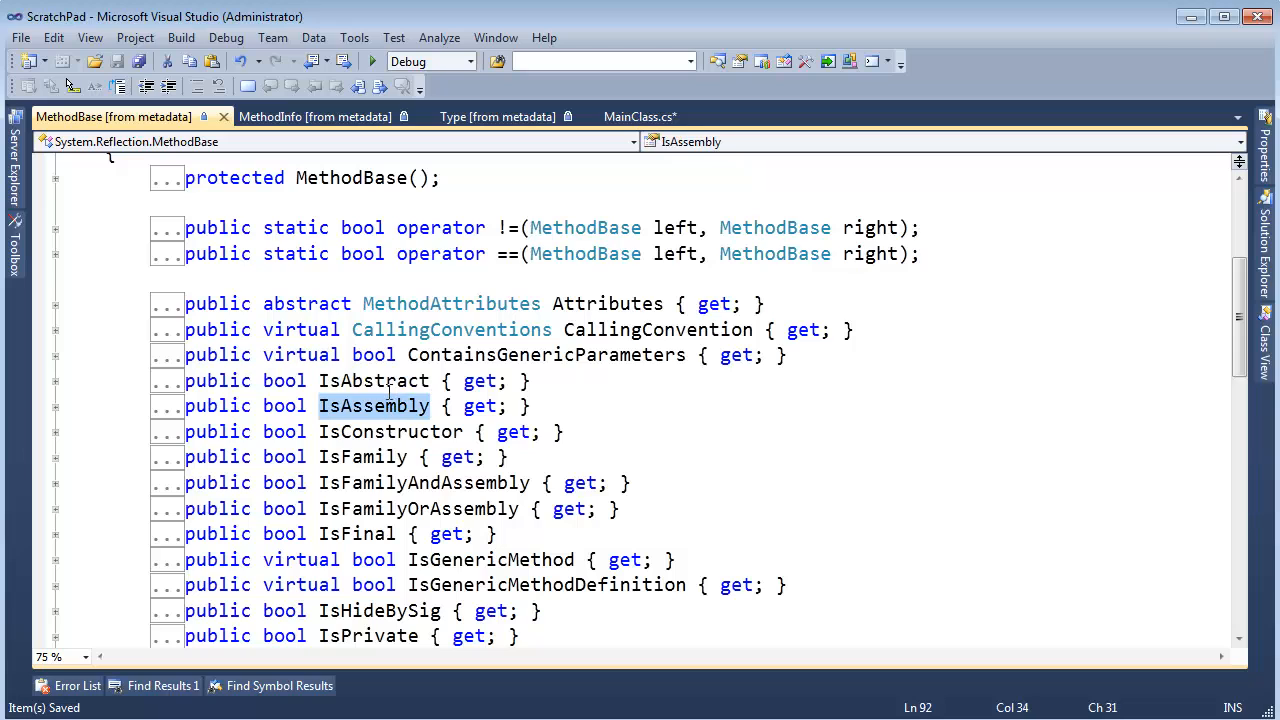
left_click(356, 532)
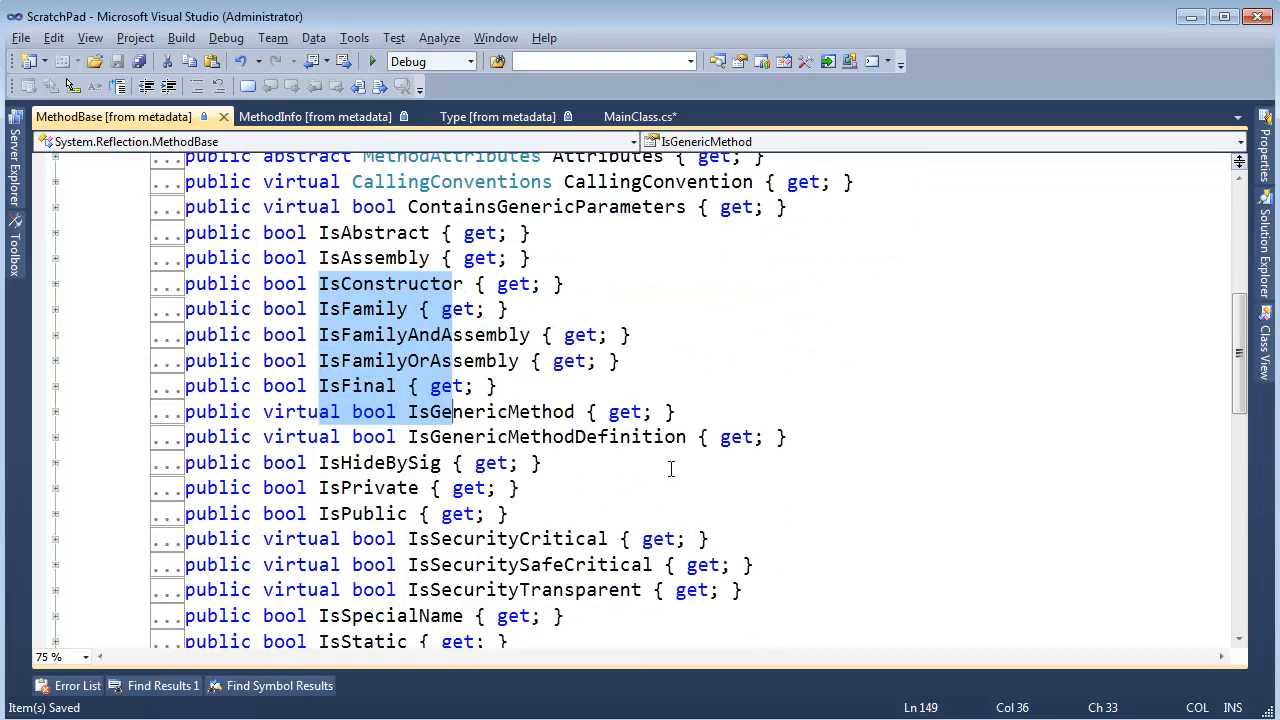
scroll("down", 3)
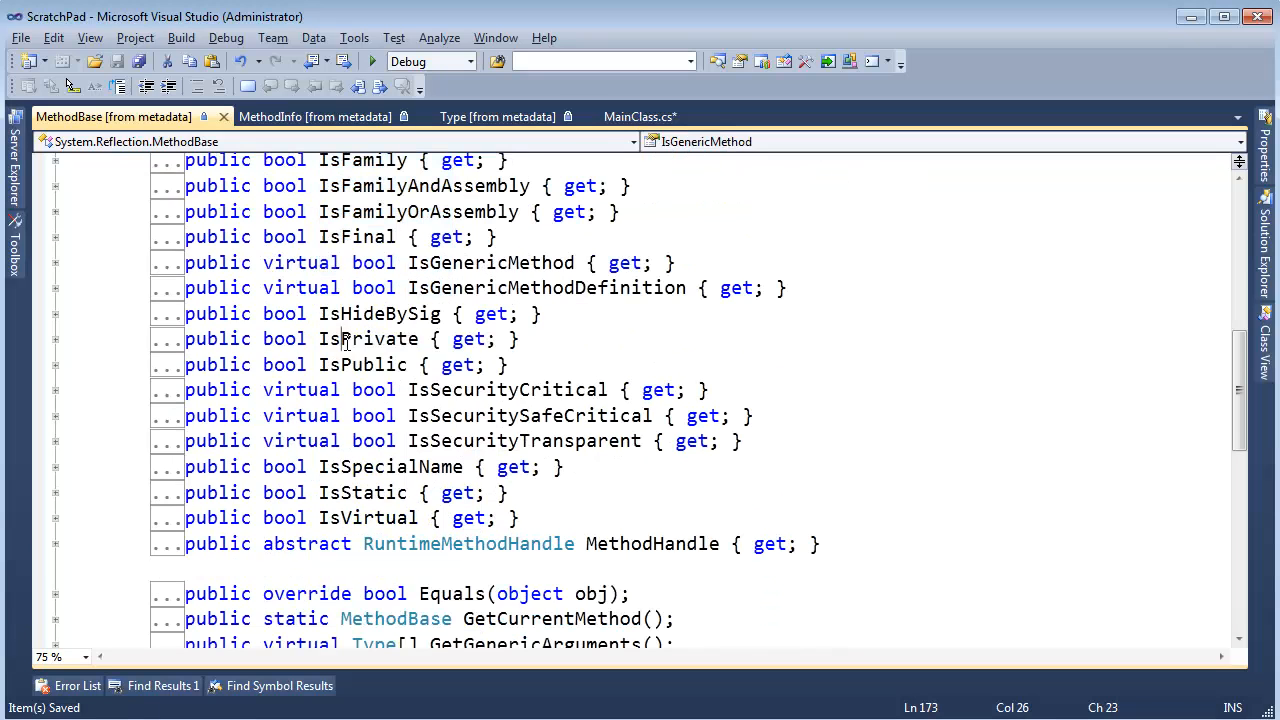
double_click(362, 492)
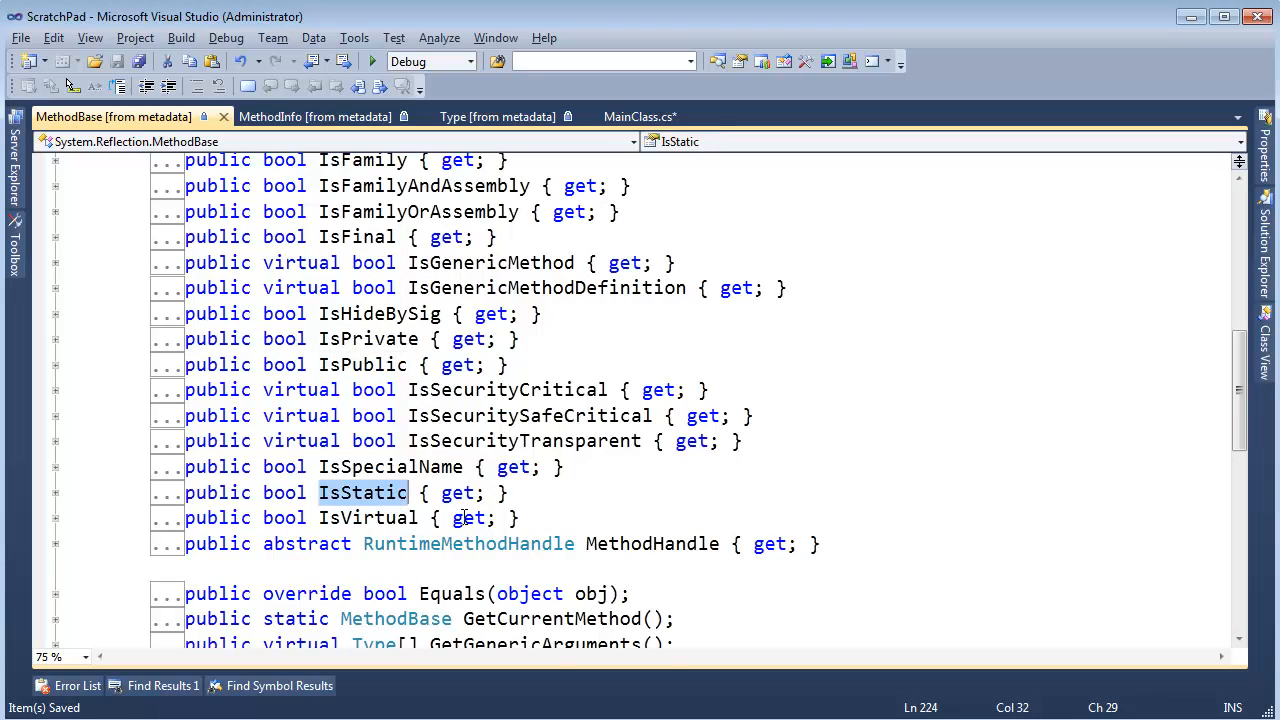
scroll("down", 3)
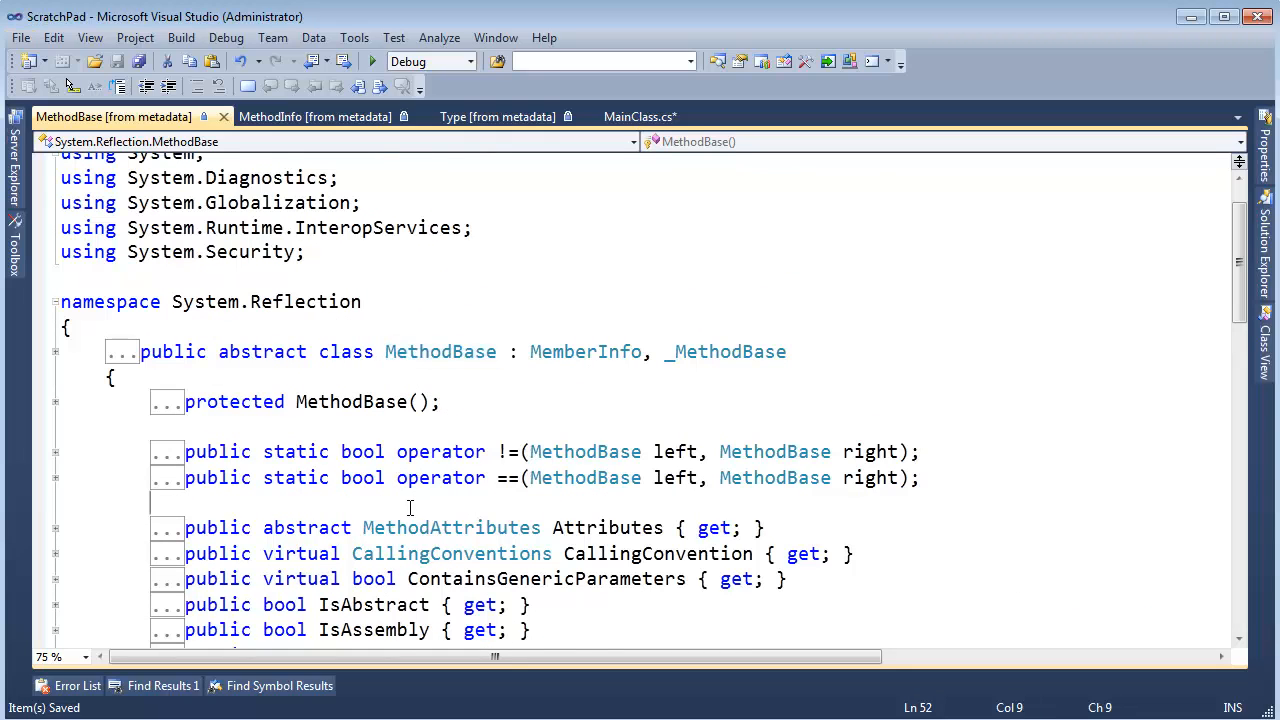
scroll("down", 3)
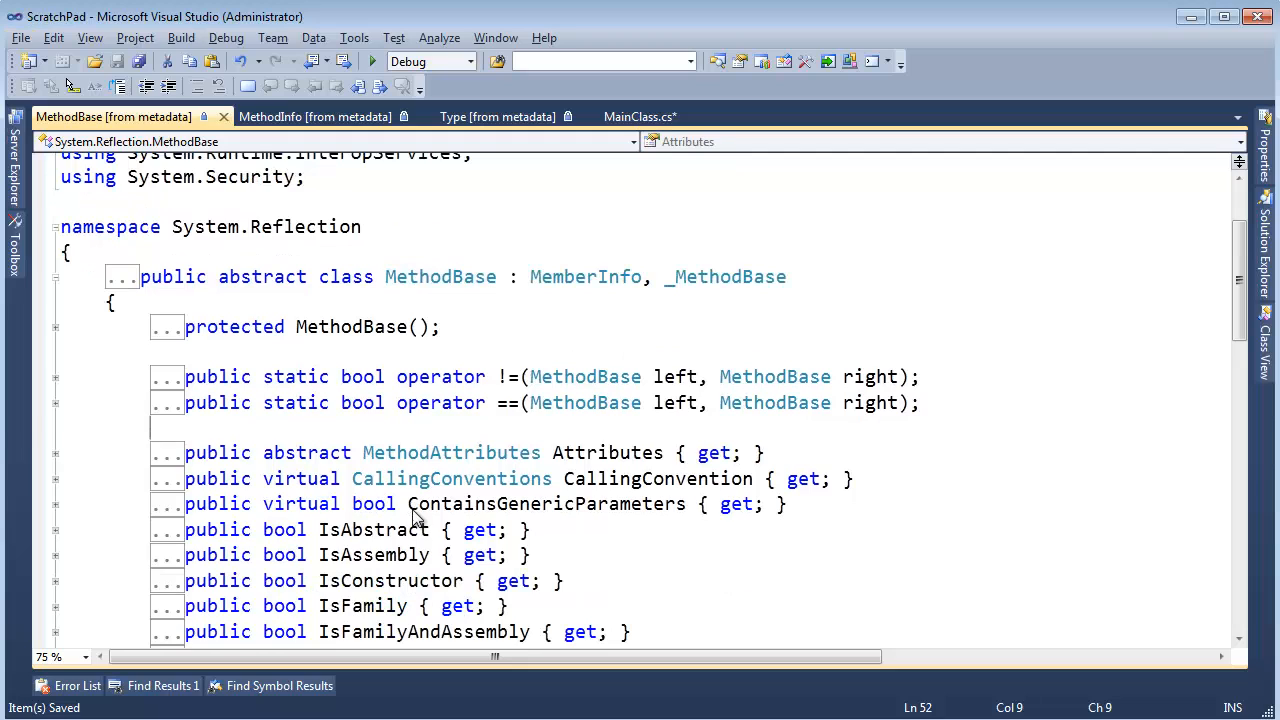
left_click(640, 116)
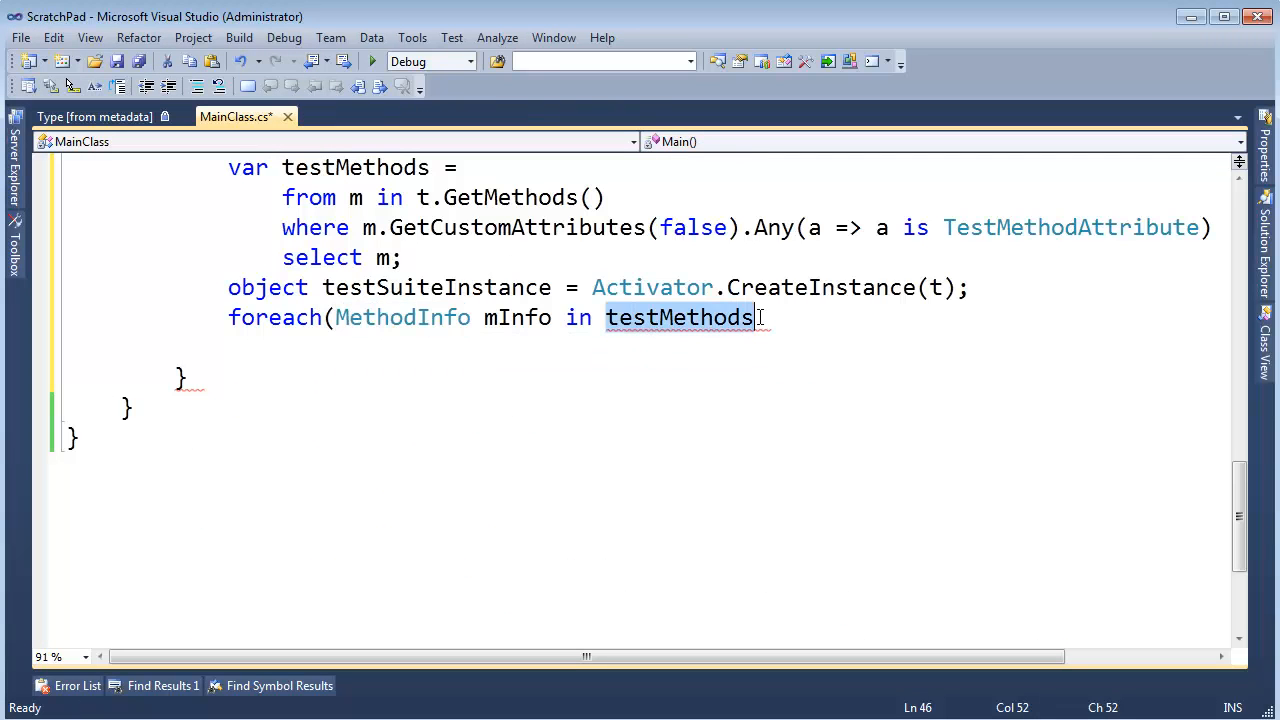
Call mInfo.Invoke(testSuiteInstance, new object[0]); inside the inner loop.
type("m")
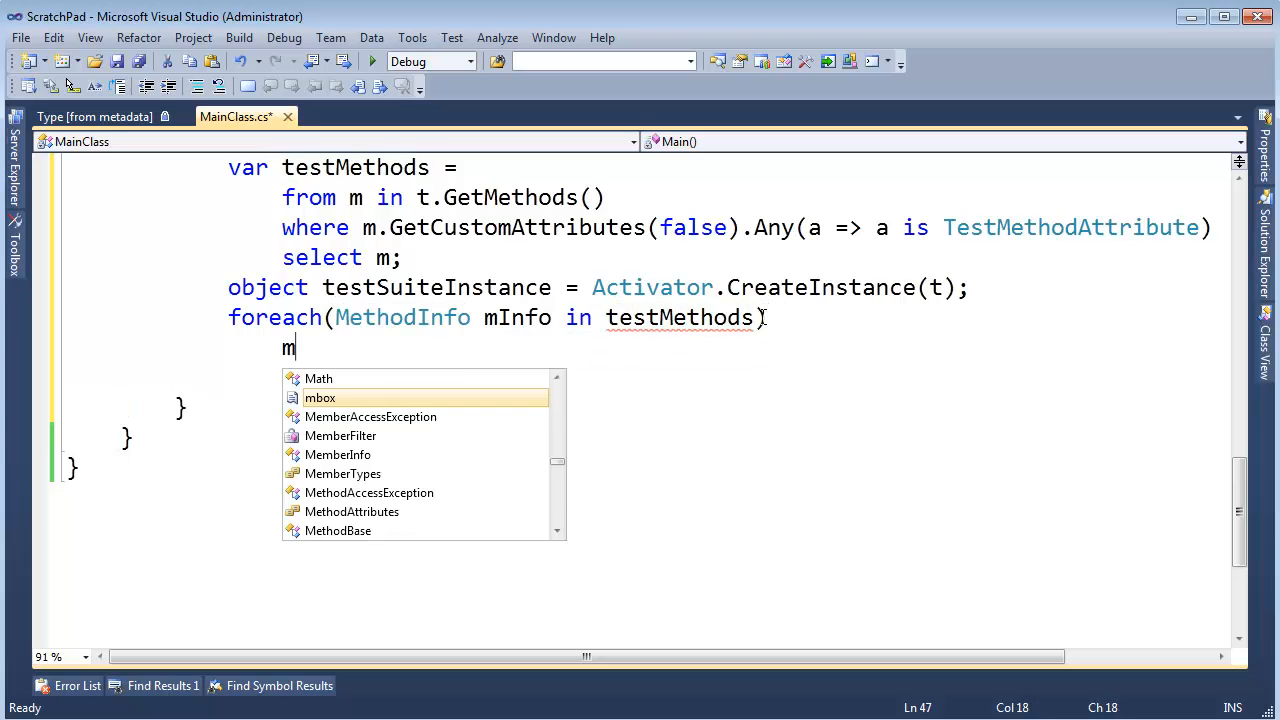
type("Info.")
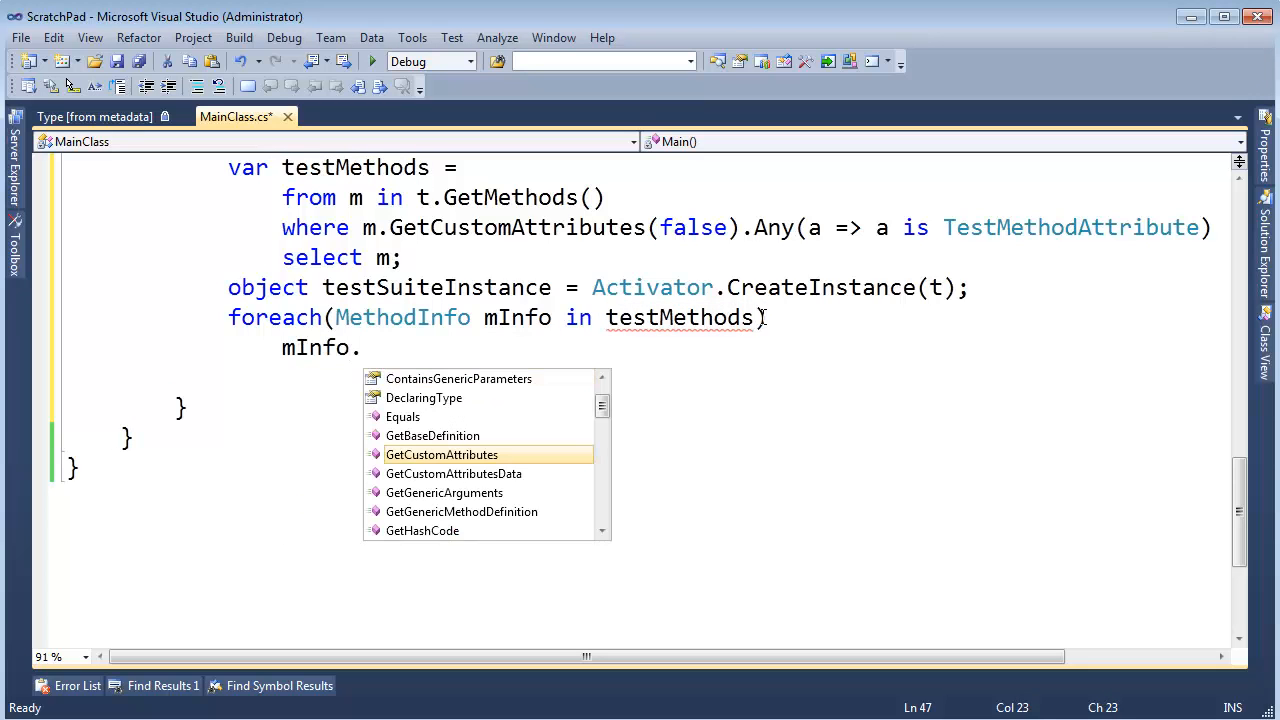
type("Invoke(")
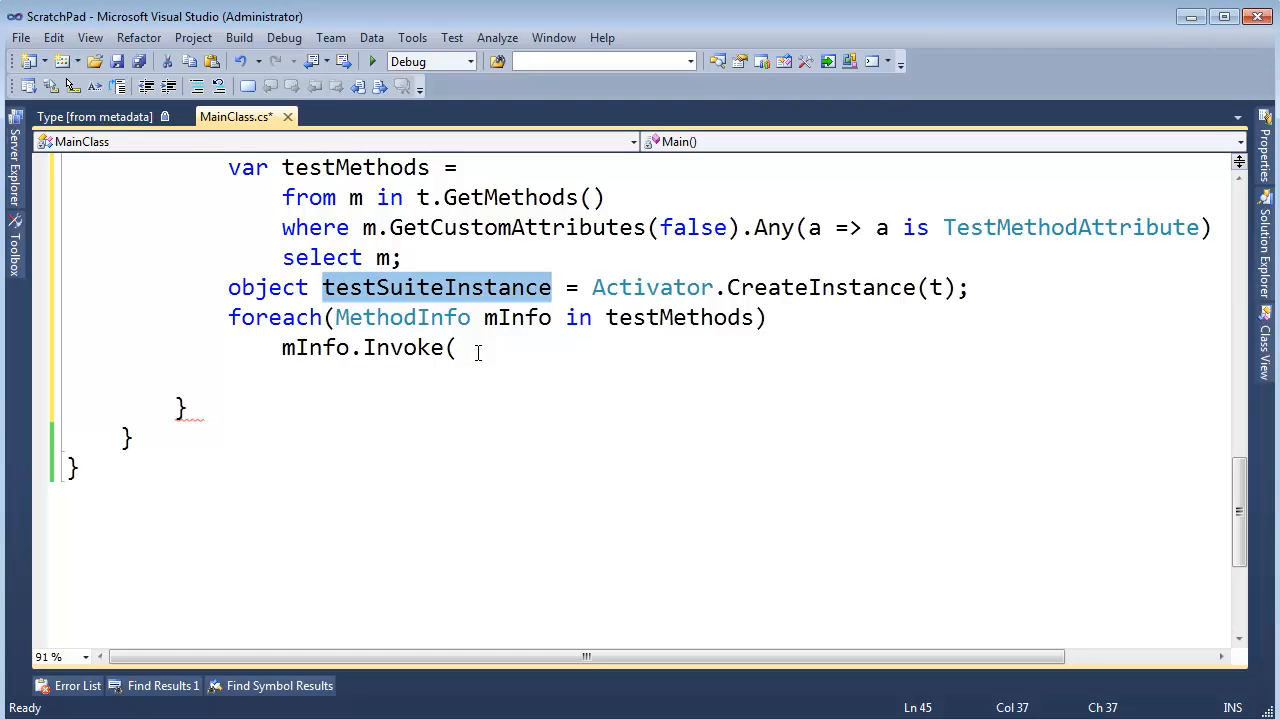
type("testSuiteInstance,")
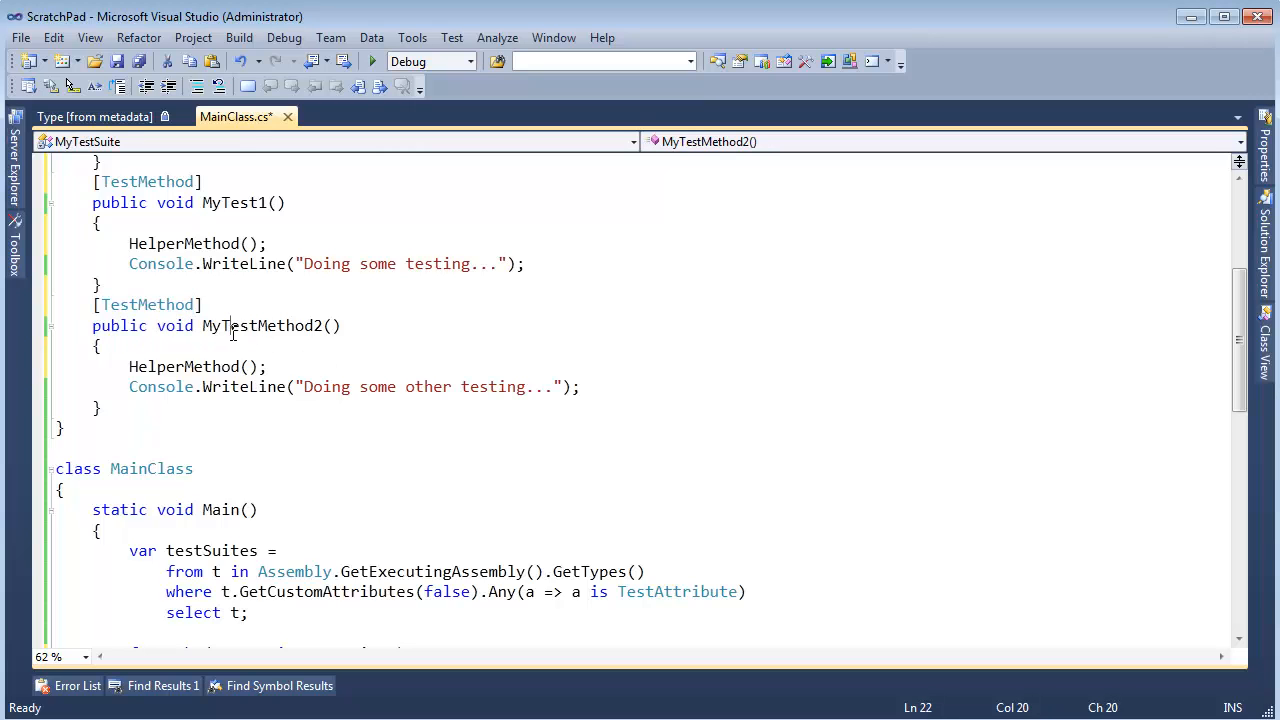
scroll("down", 3)
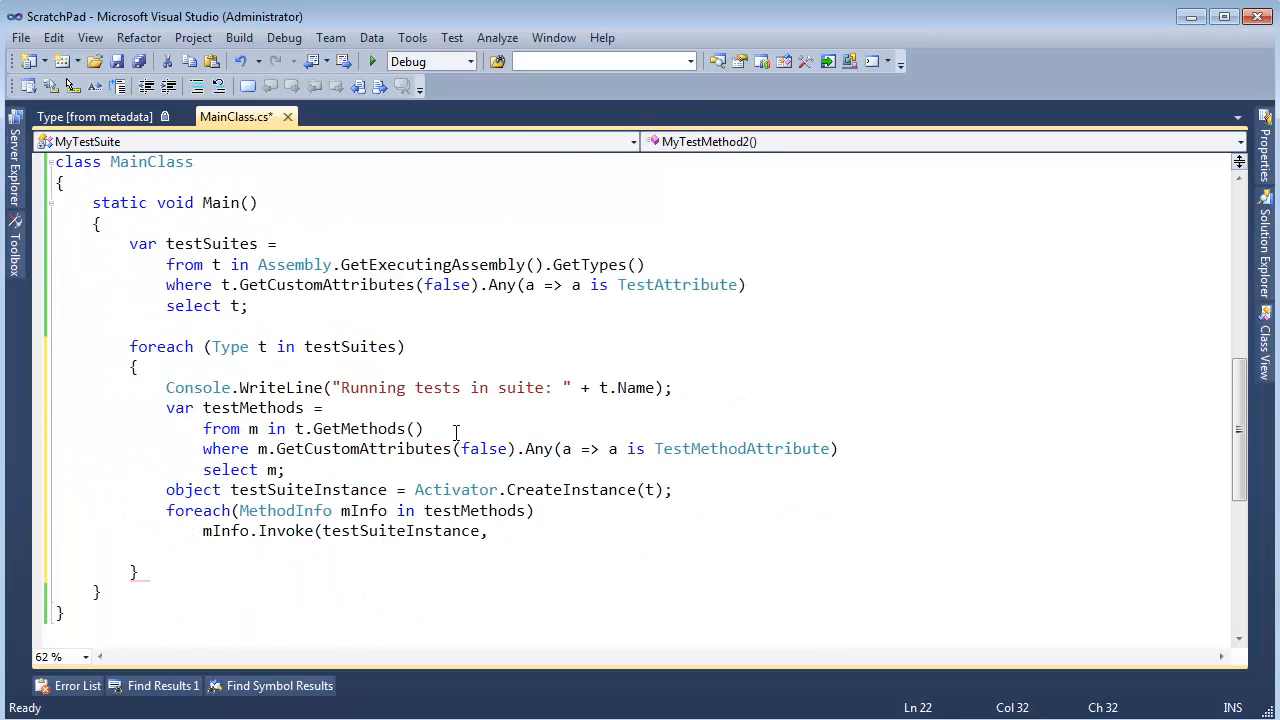
type("new")
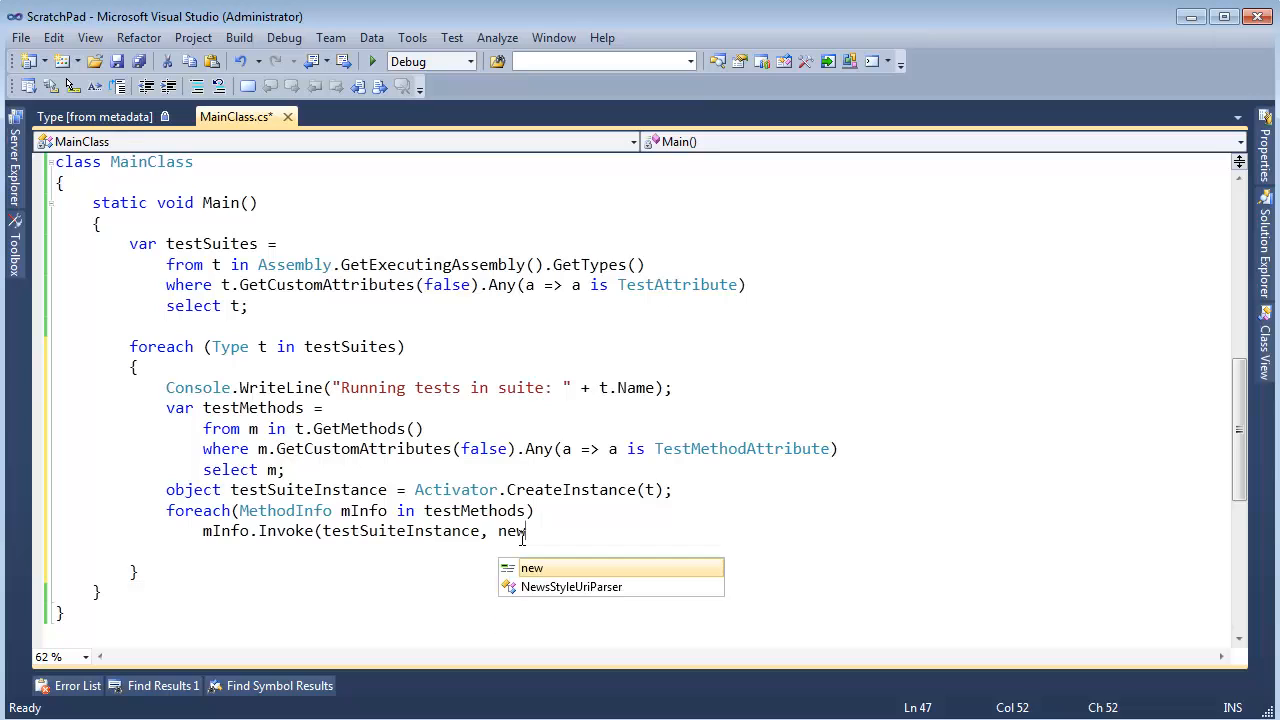
type("object")
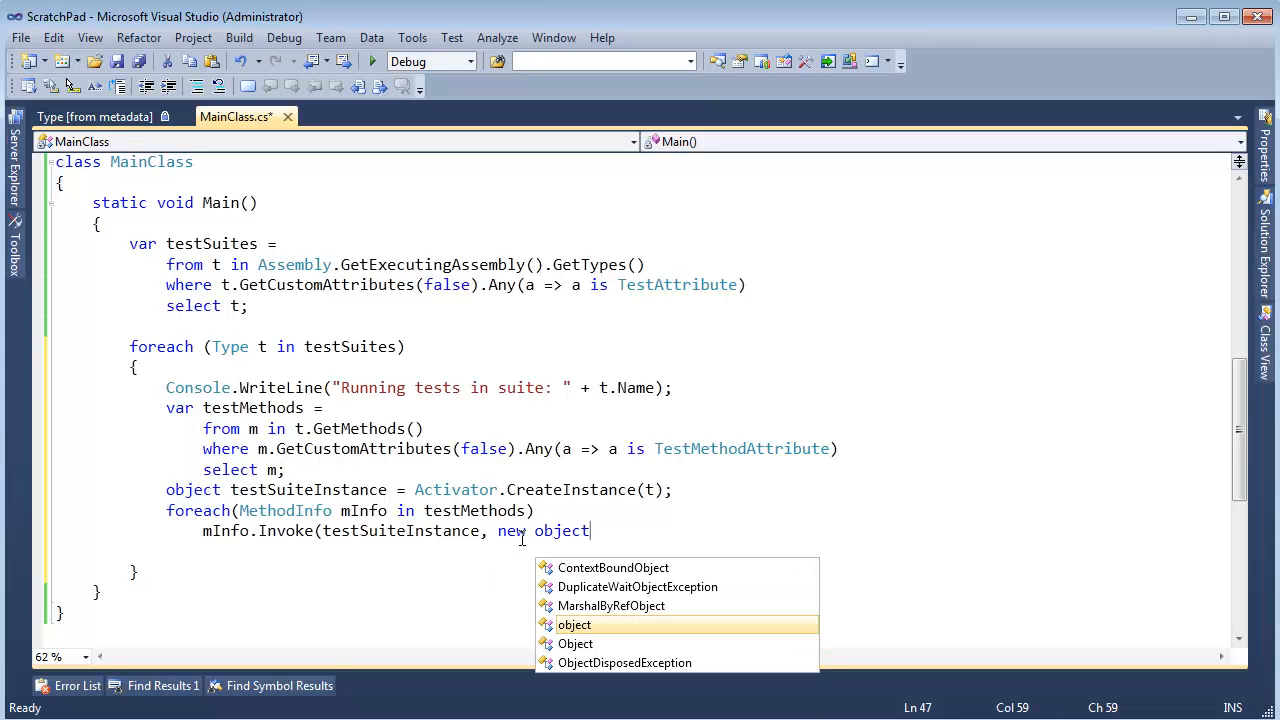
type("[0]);")
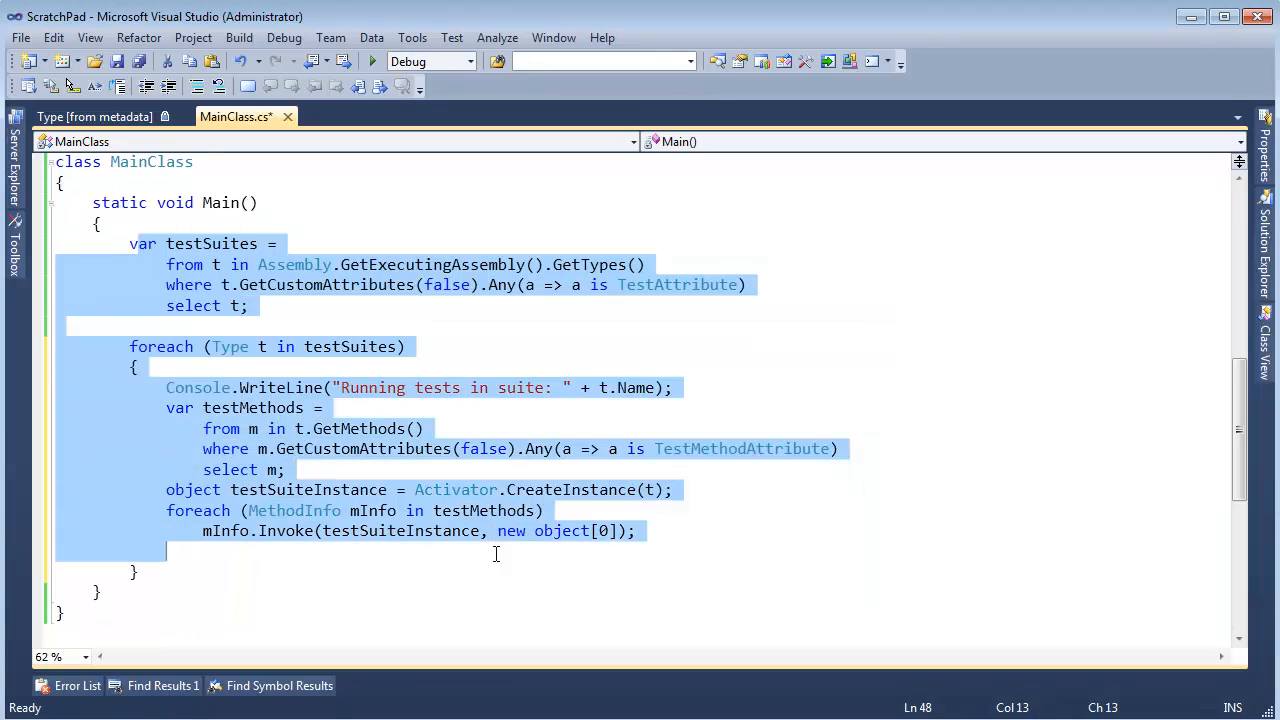
left_click(318, 428)
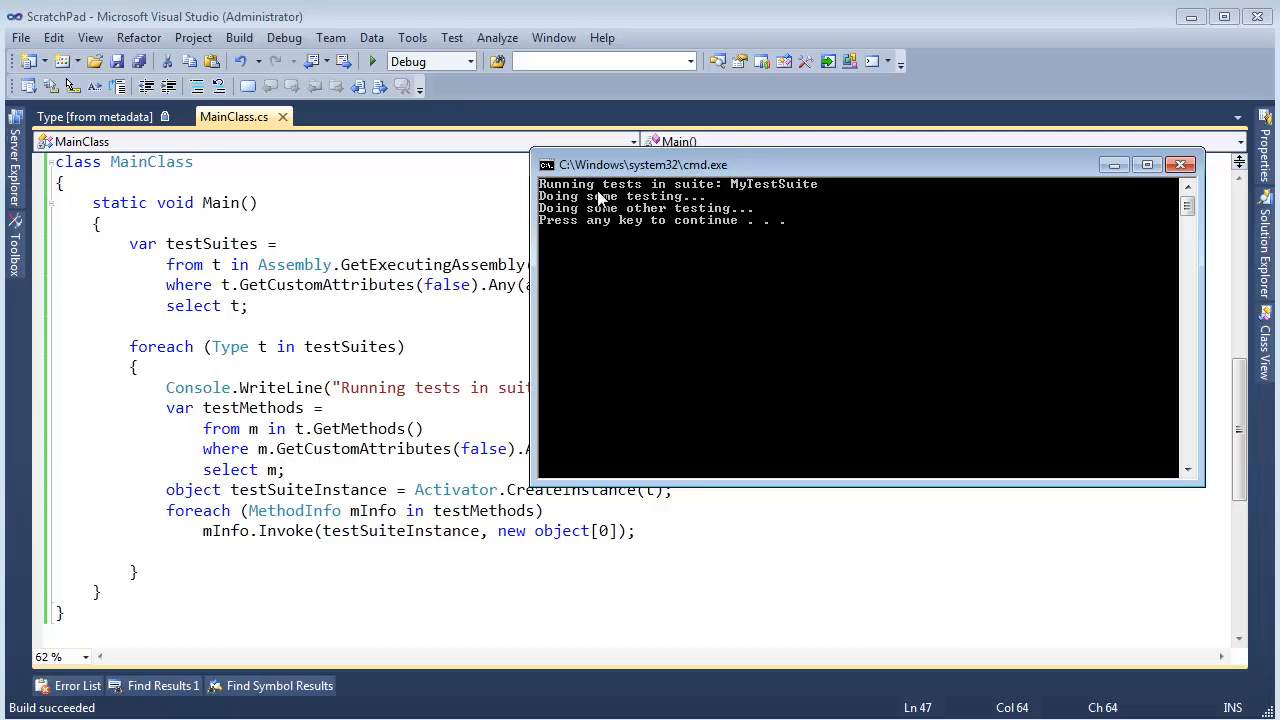
mouse_move(808, 196)
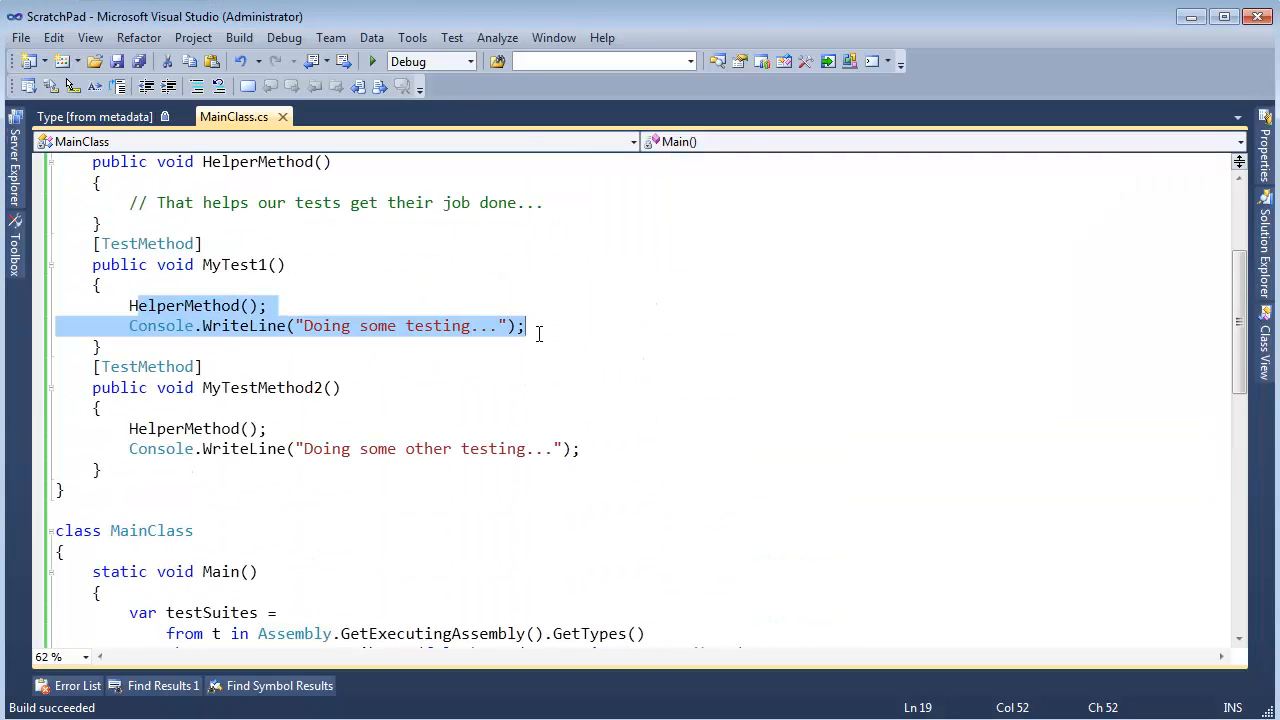
Bring the console output with the suite name and both test messages back into view.
left_click(372, 60)
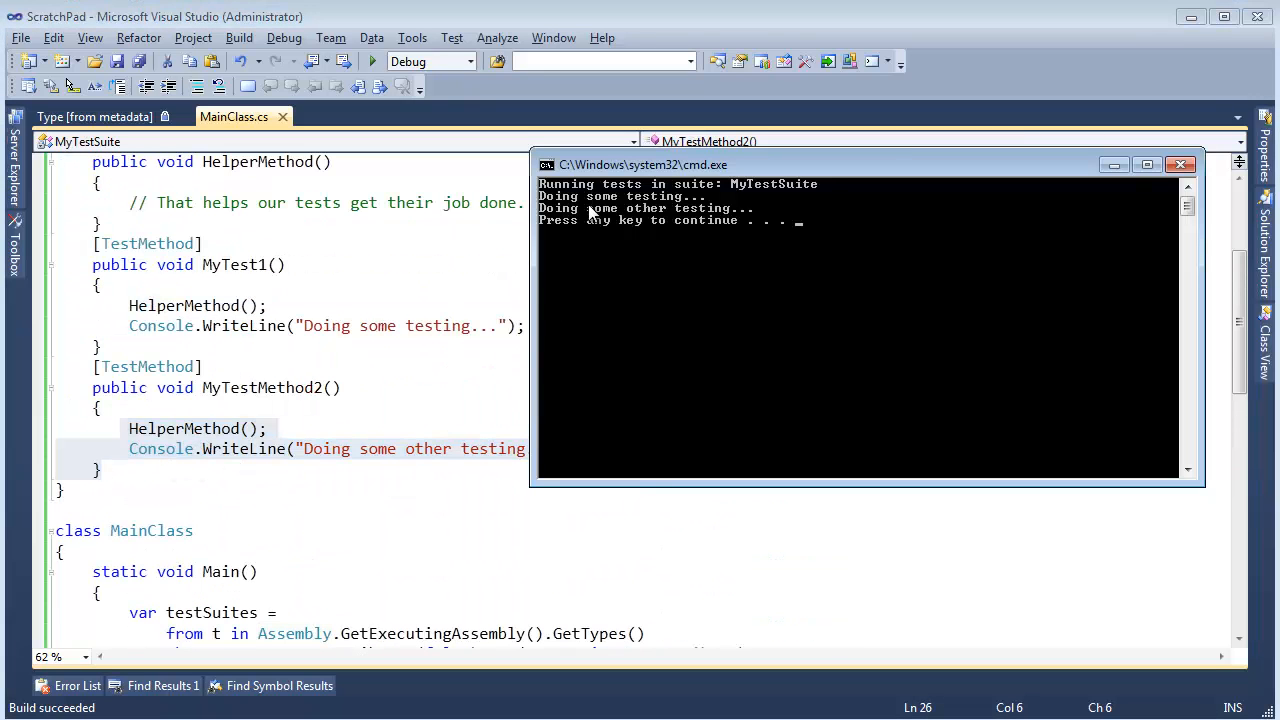
mouse_move(644, 214)
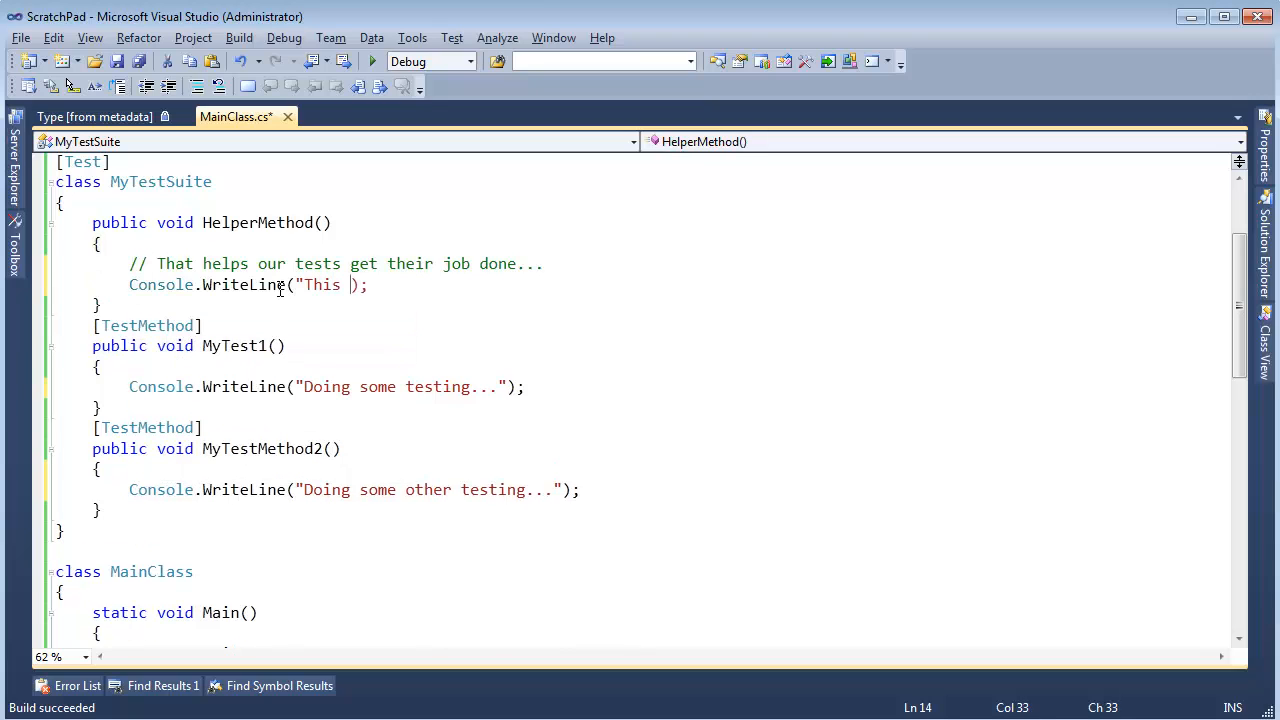
Make HelperMethod print that it will never run since it lacks a TestMethodAttribute.
type("method will never be invoked because")
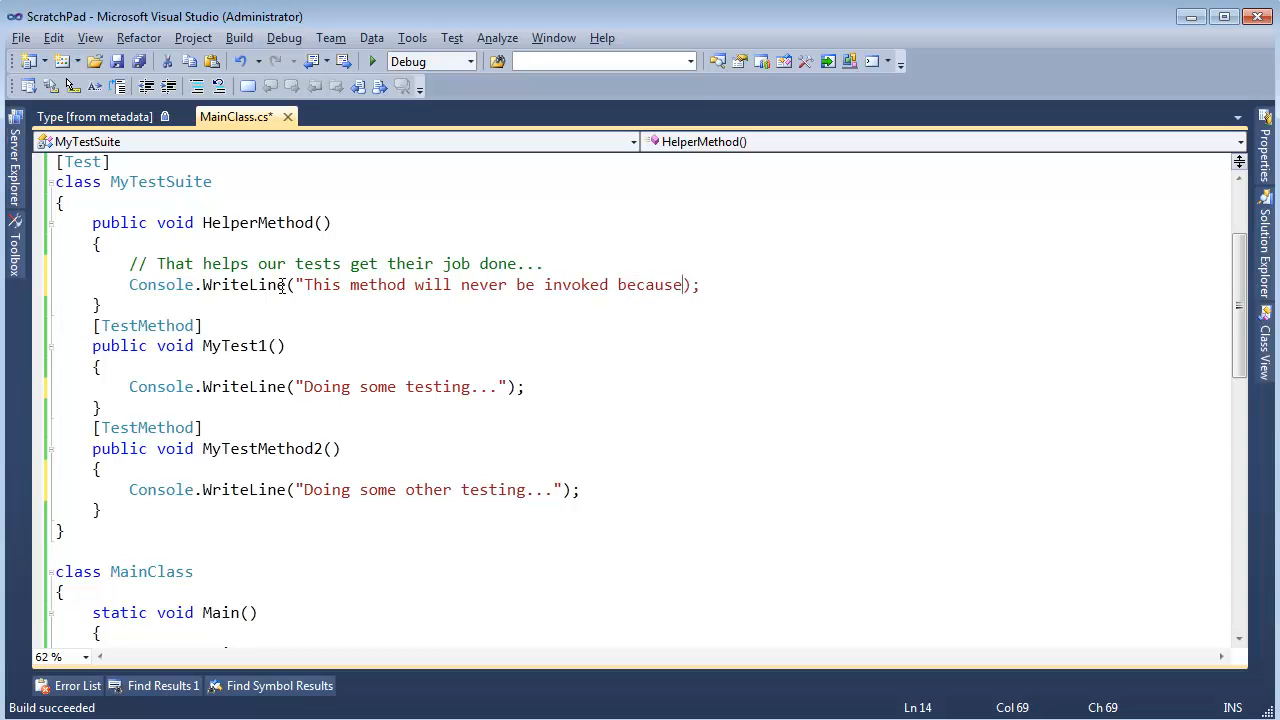
type("it does not have")
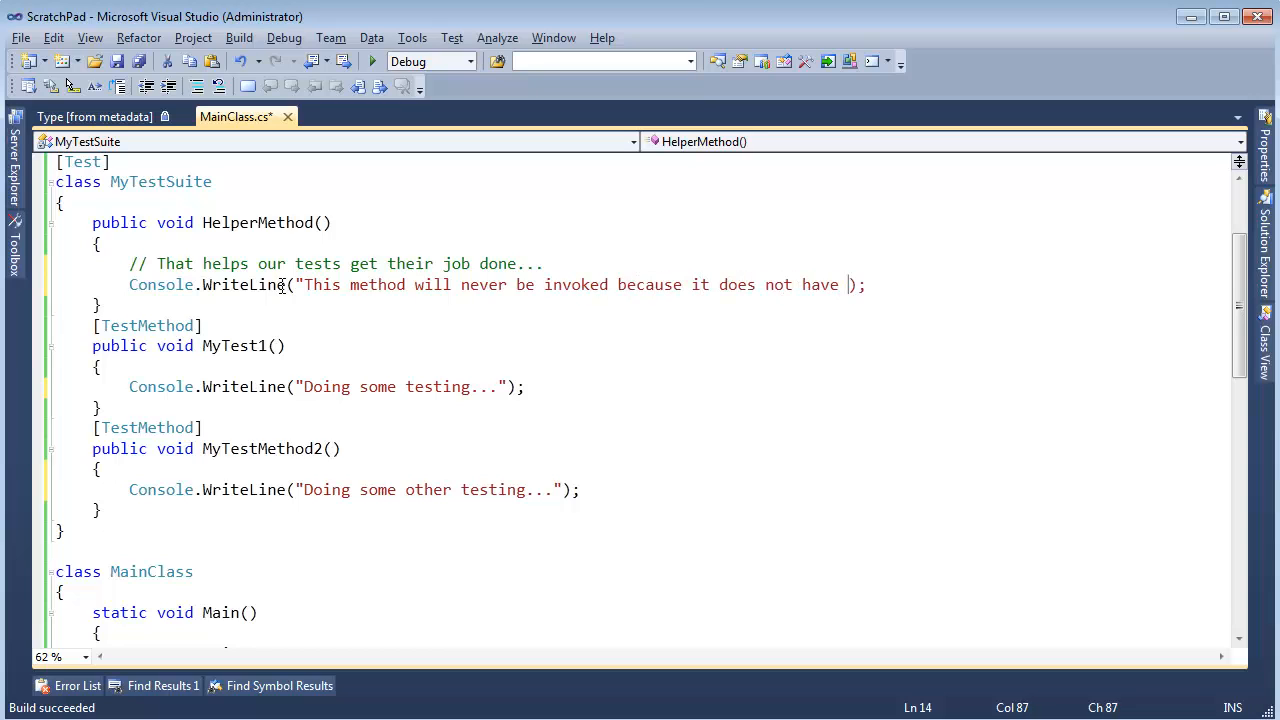
type("a TestMethodAttribute on it.\"")
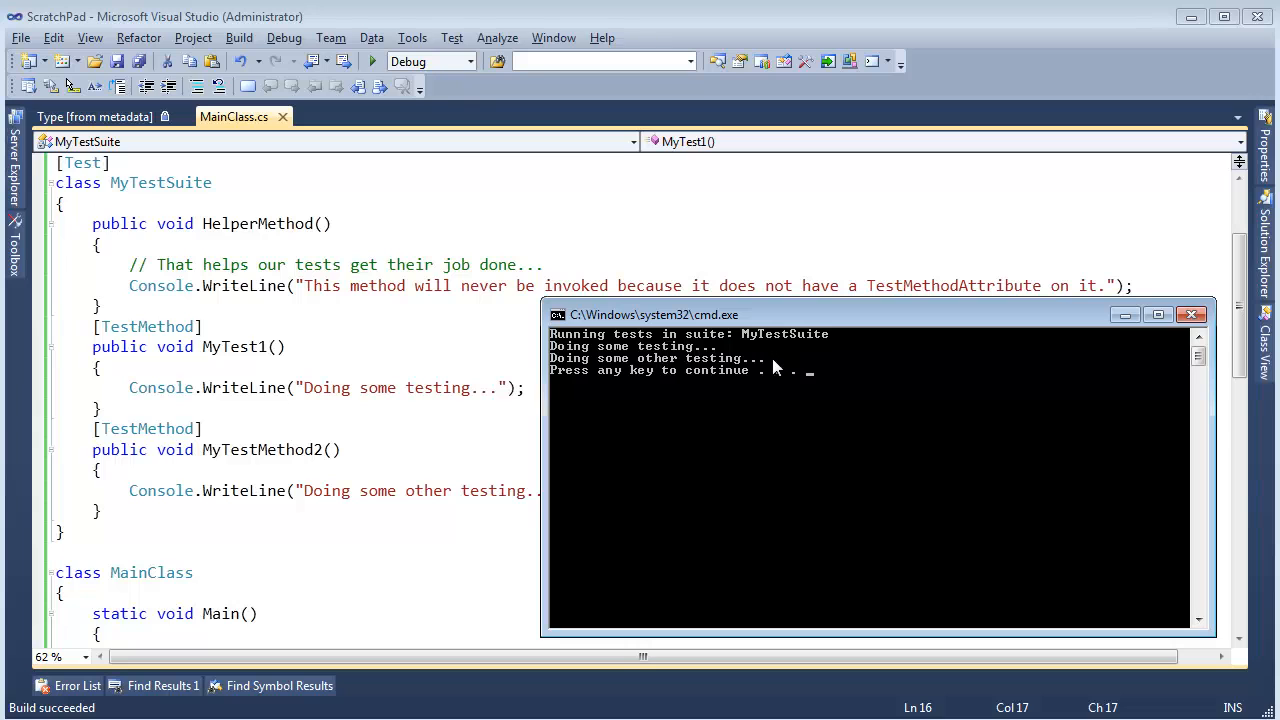
Dismiss the finished test console and review the [Test] attribute on MyTestSuite in the editor.
key("enter")
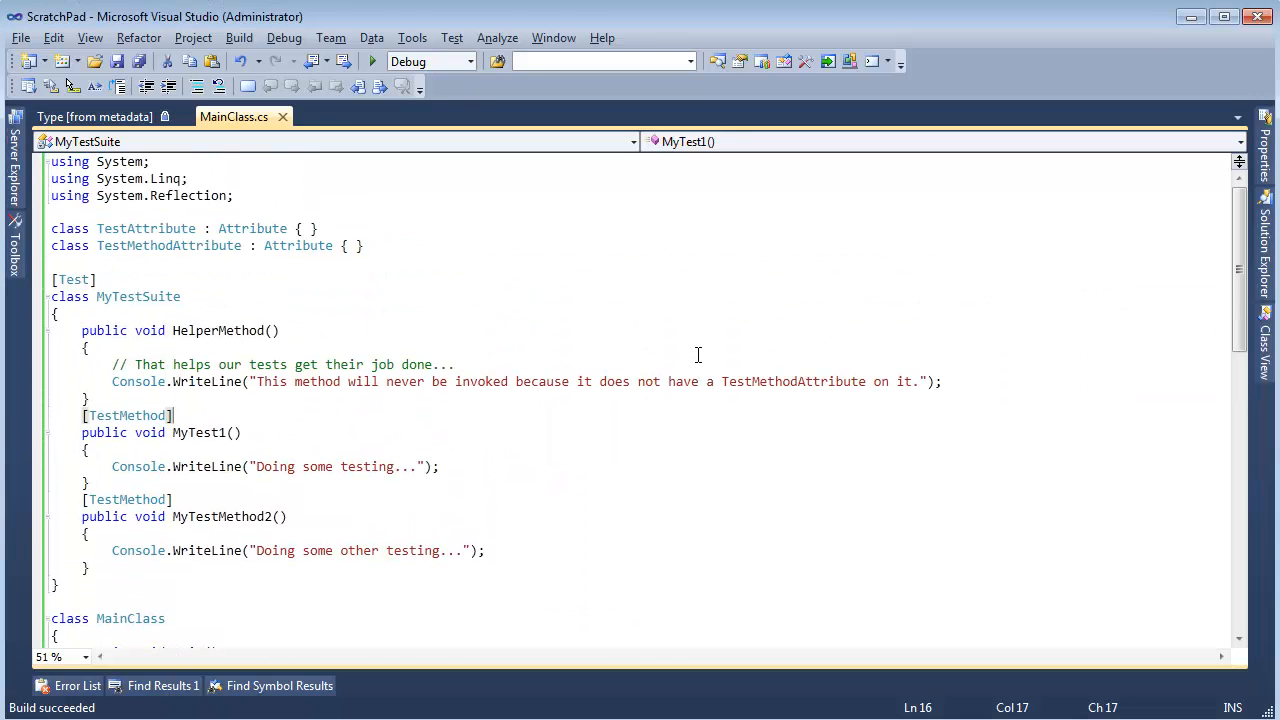
scroll("down", 3)
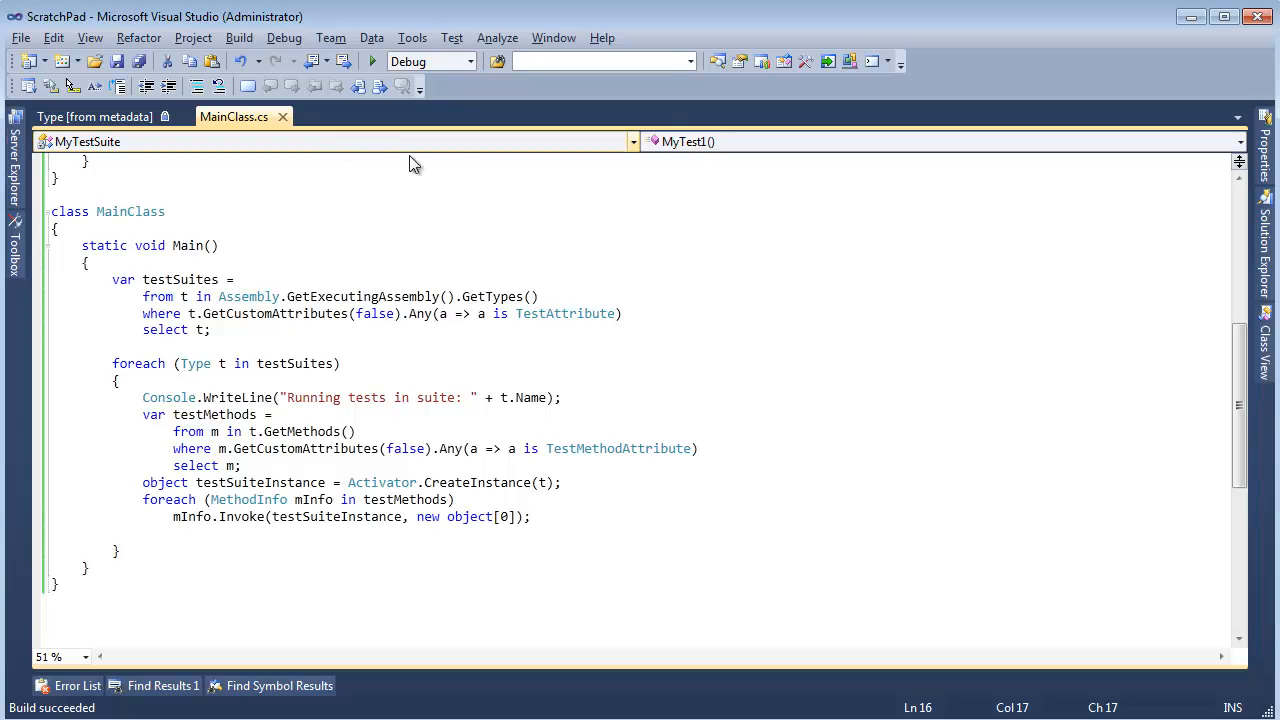
left_click(452, 36)
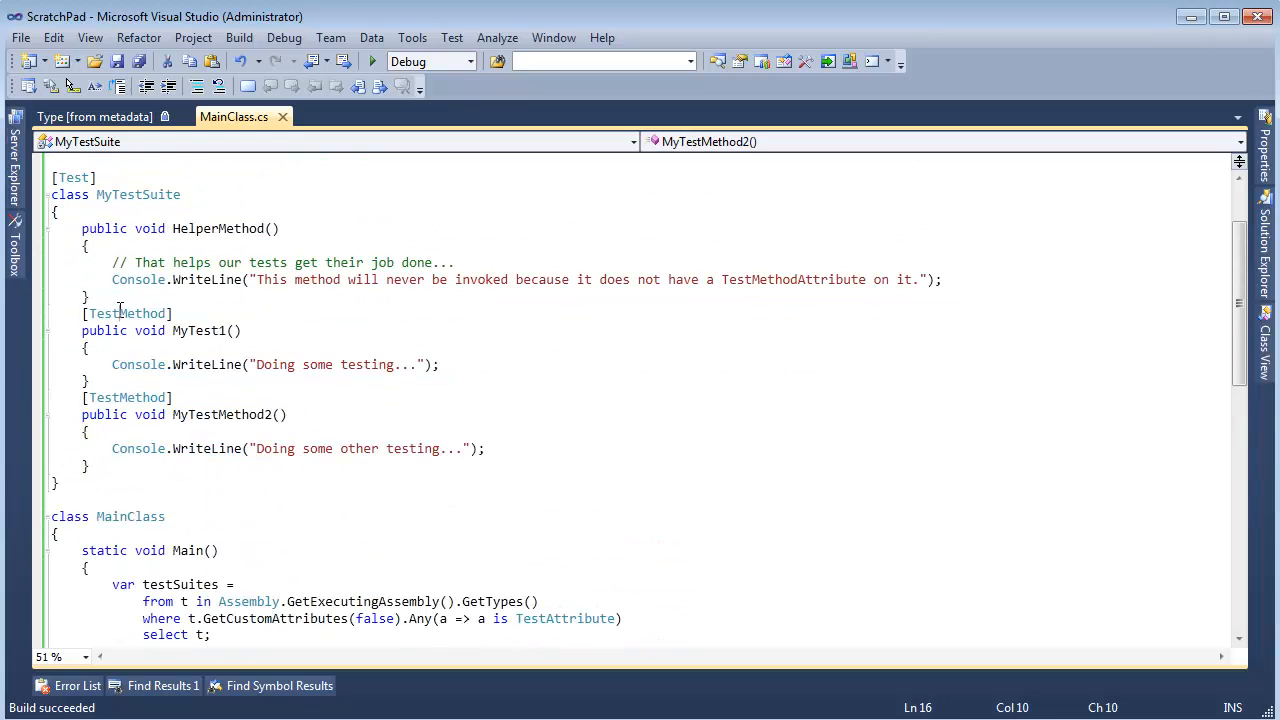
double_click(72, 178)
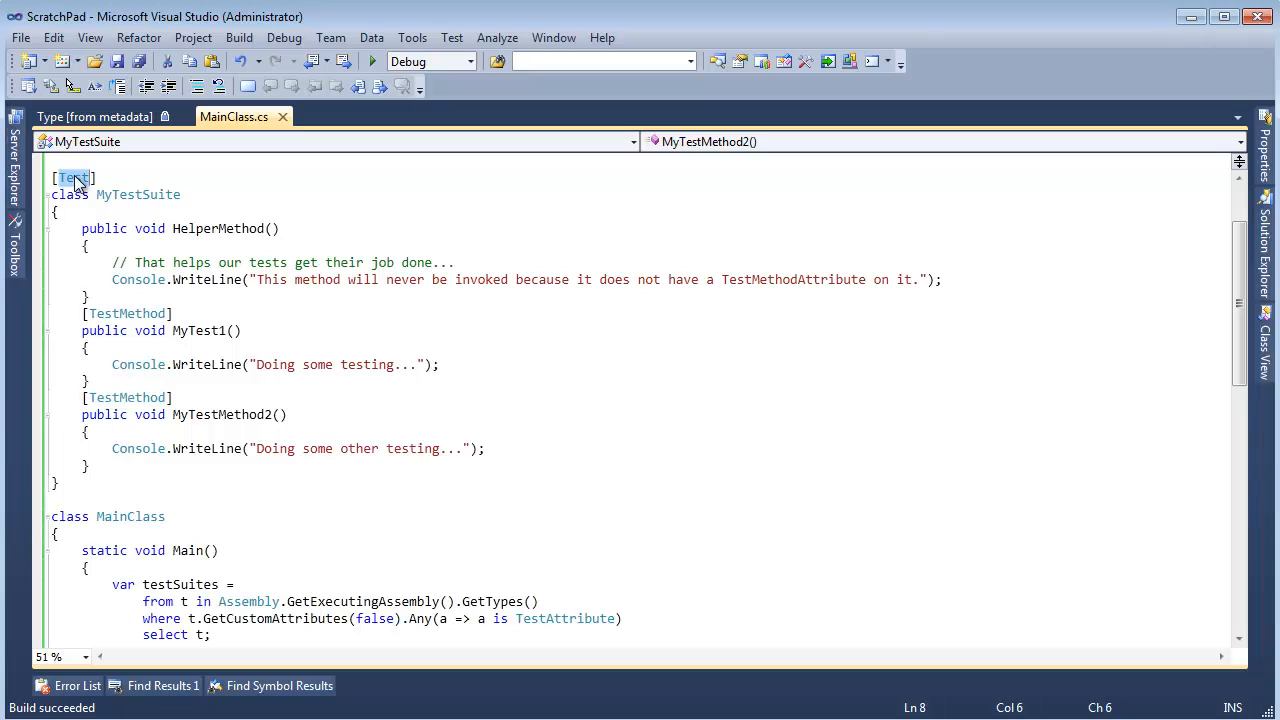
scroll("down", 3)
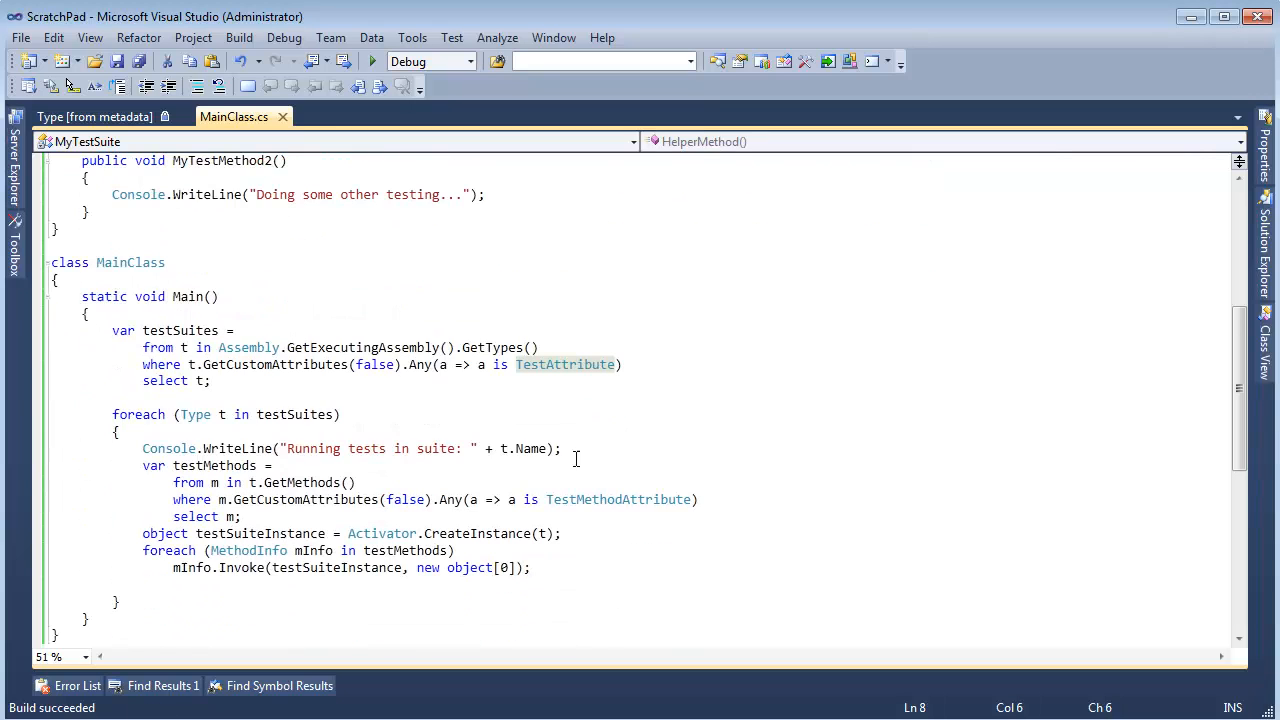